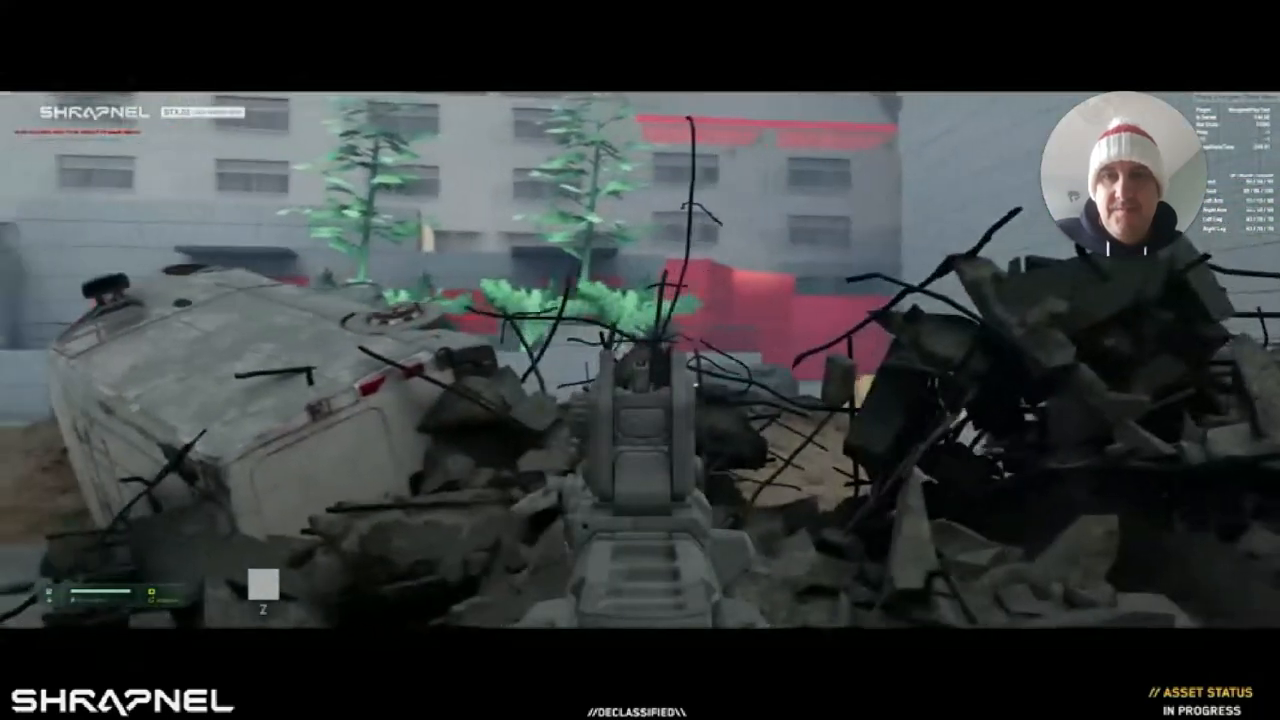
mouse_move(640, 360)
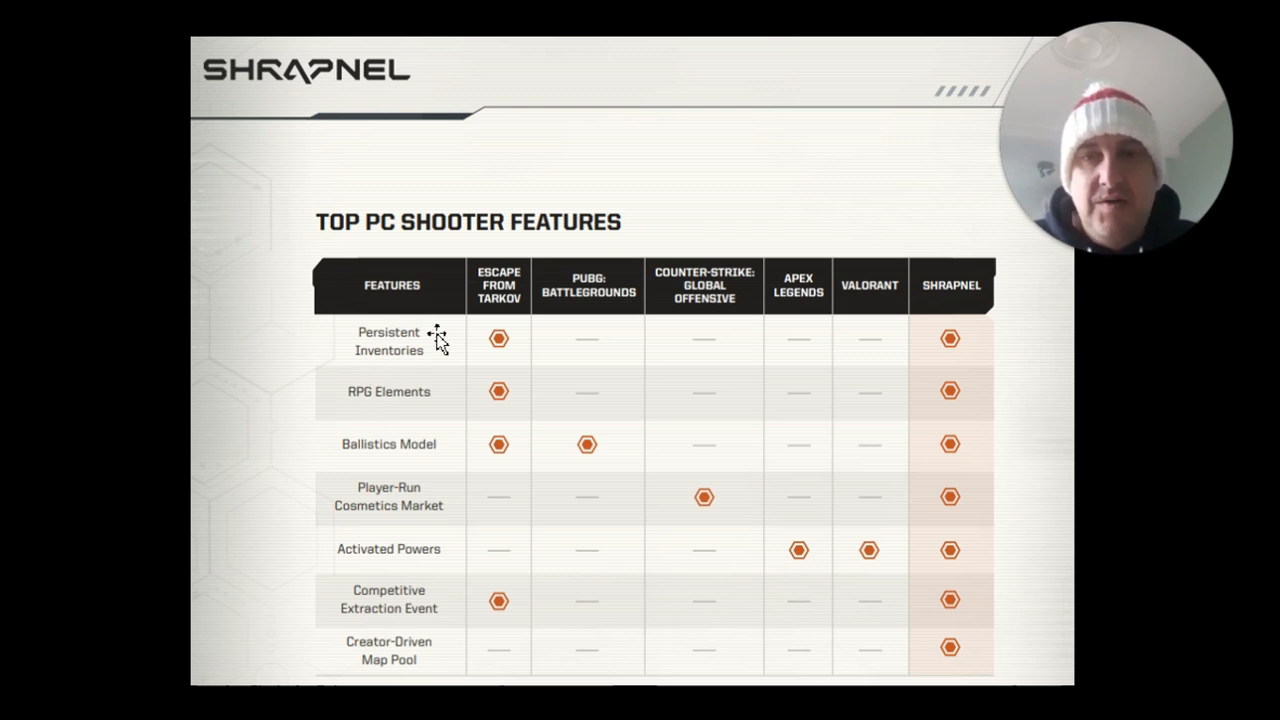
mouse_move(520, 343)
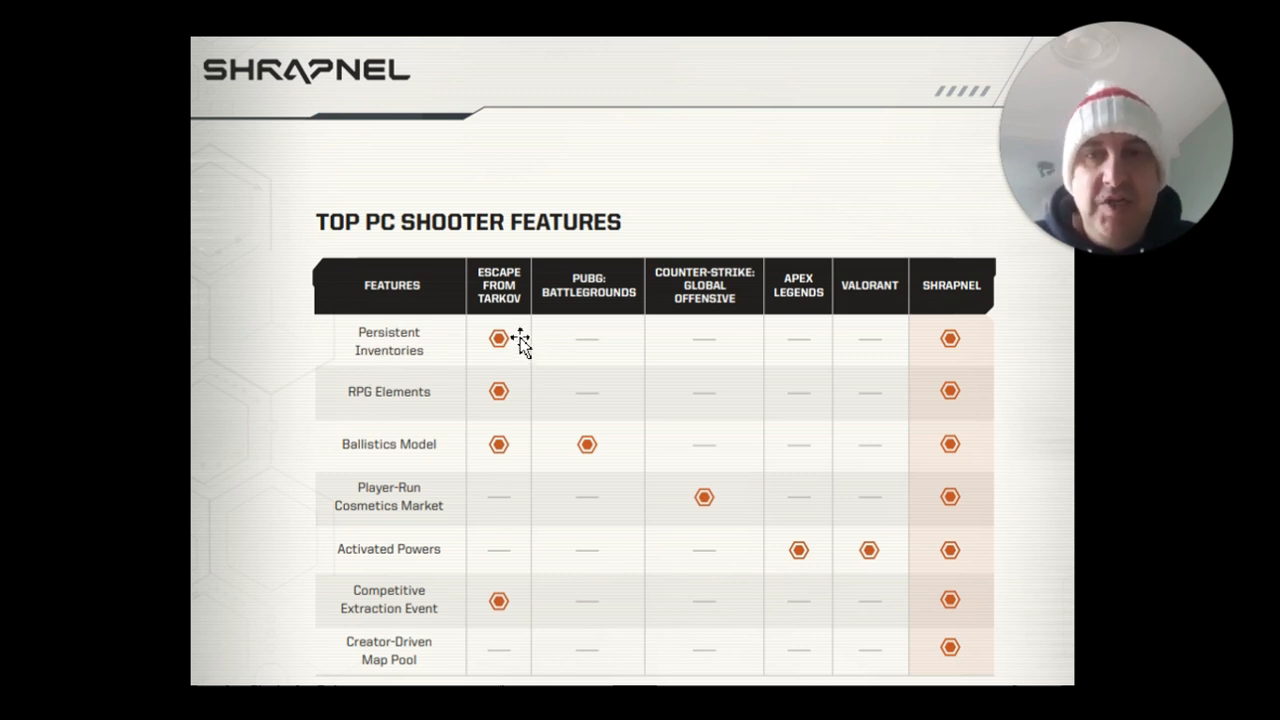
mouse_move(975, 338)
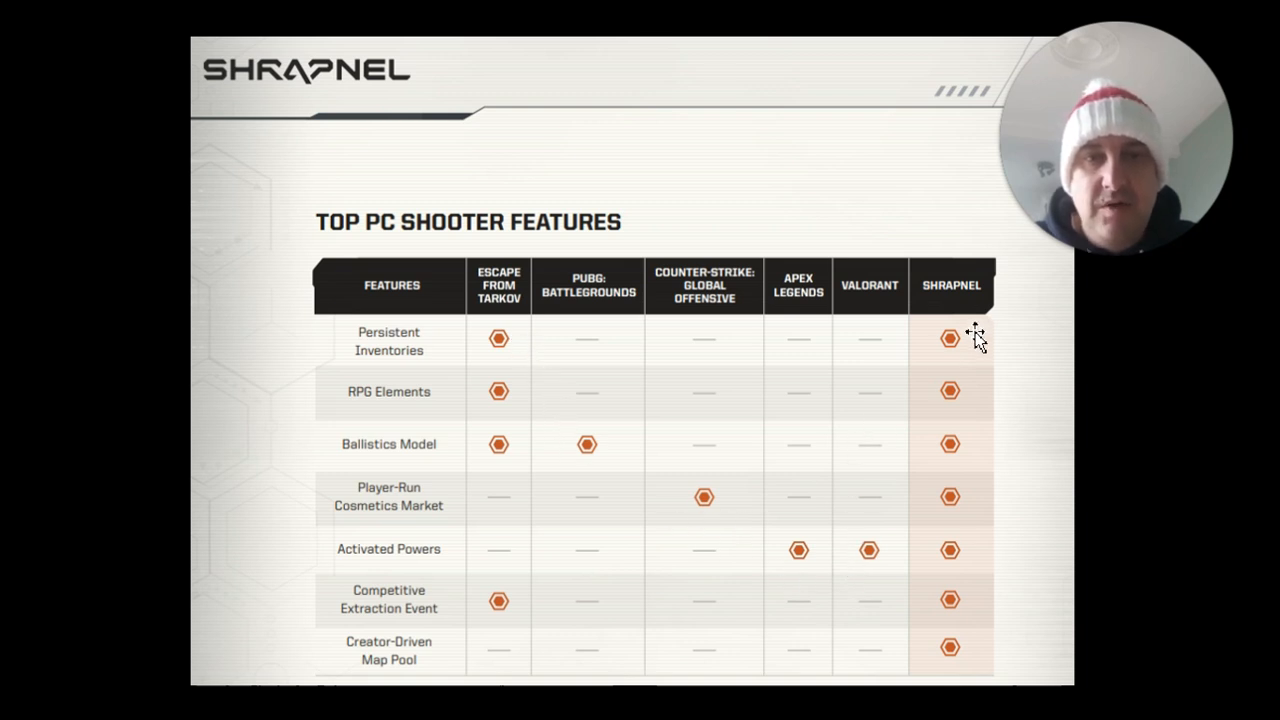
mouse_move(965, 678)
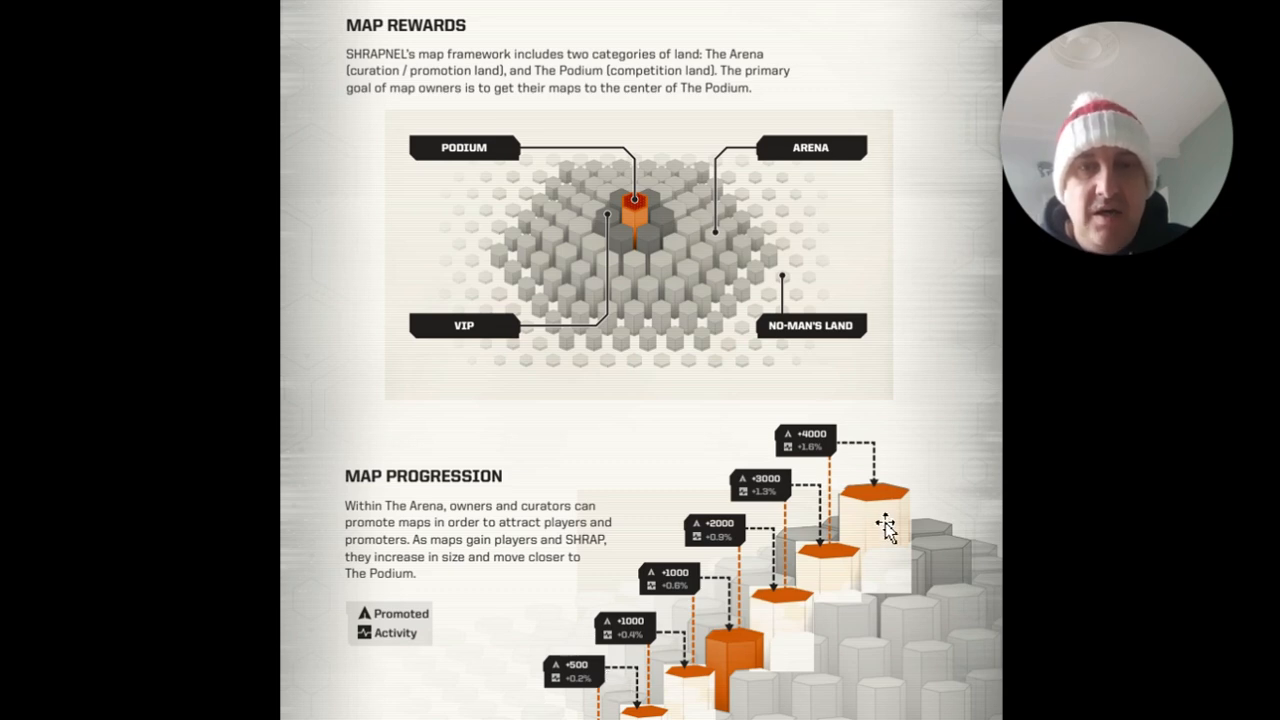
Scroll the white paper down to the Map Rewards and Map Progression sections.
scroll("down", 3)
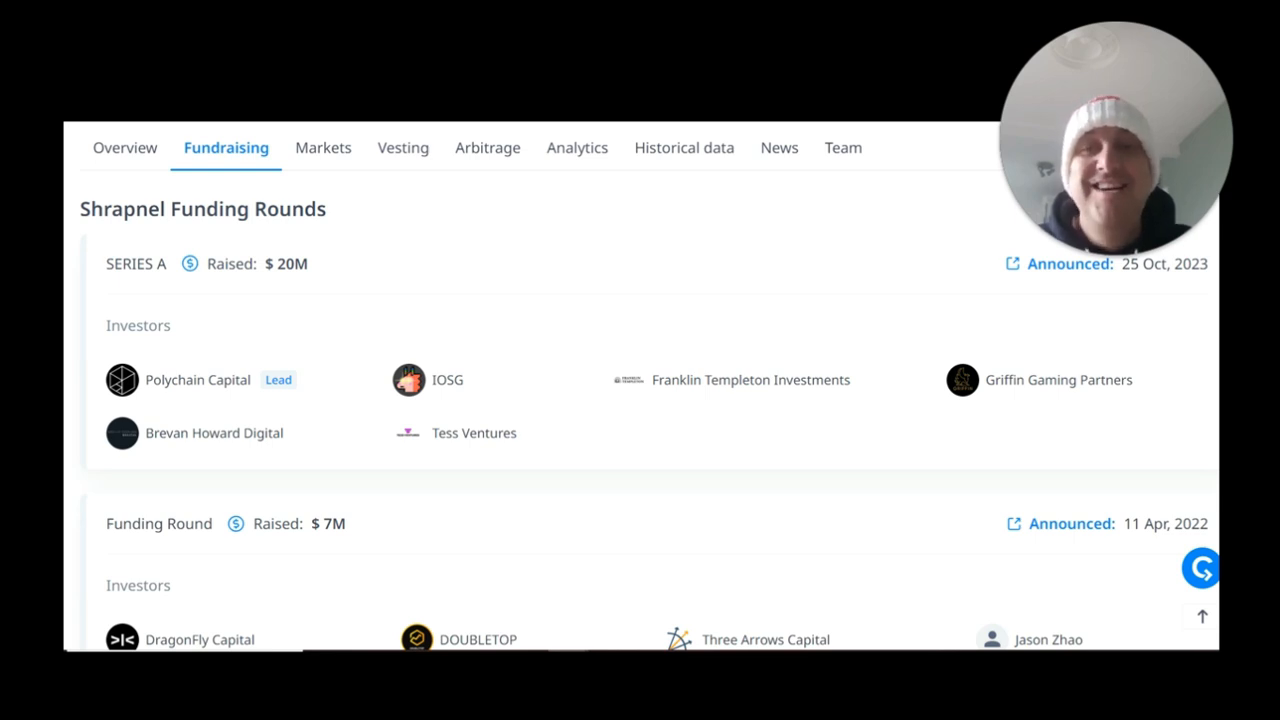
mouse_move(425, 290)
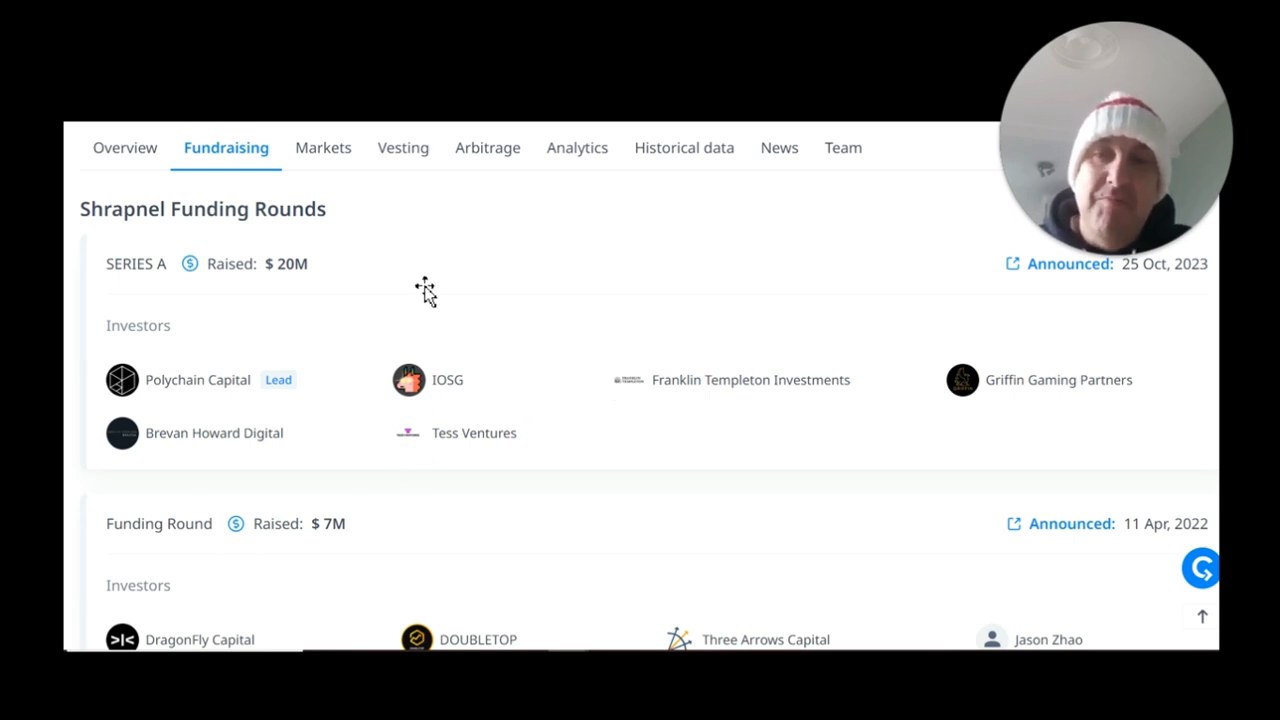
mouse_move(349, 290)
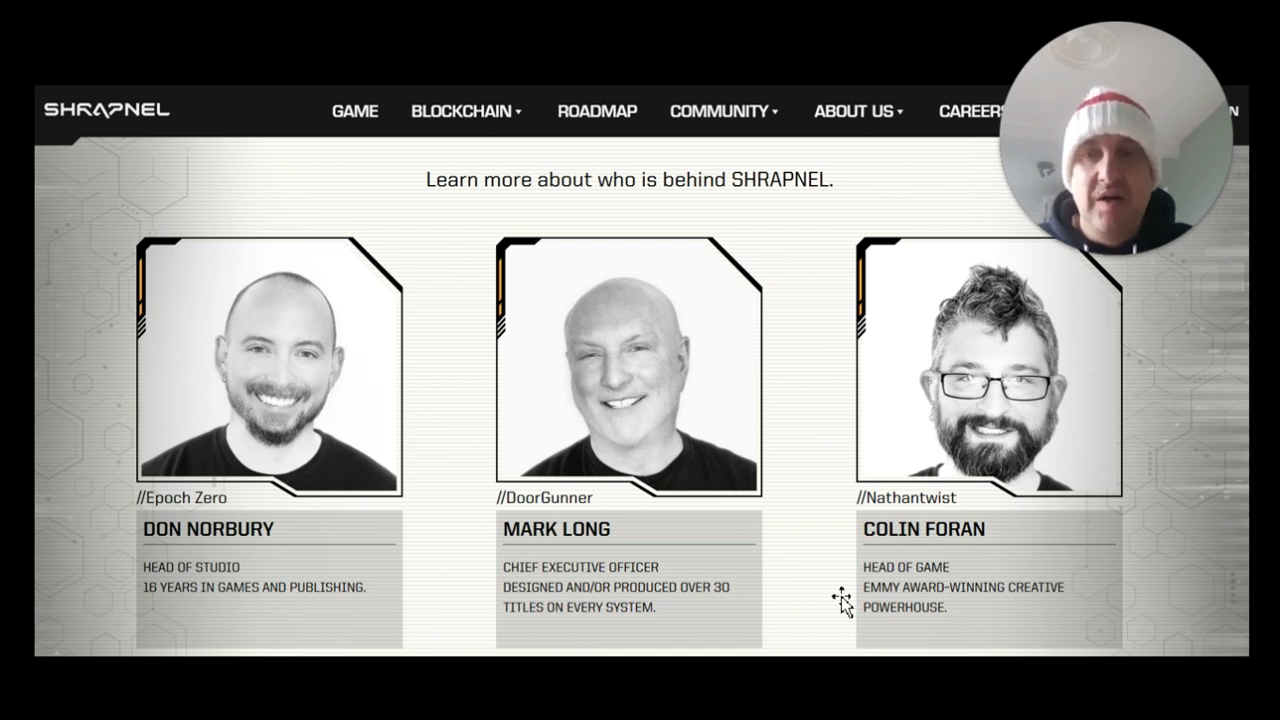
mouse_move(195, 610)
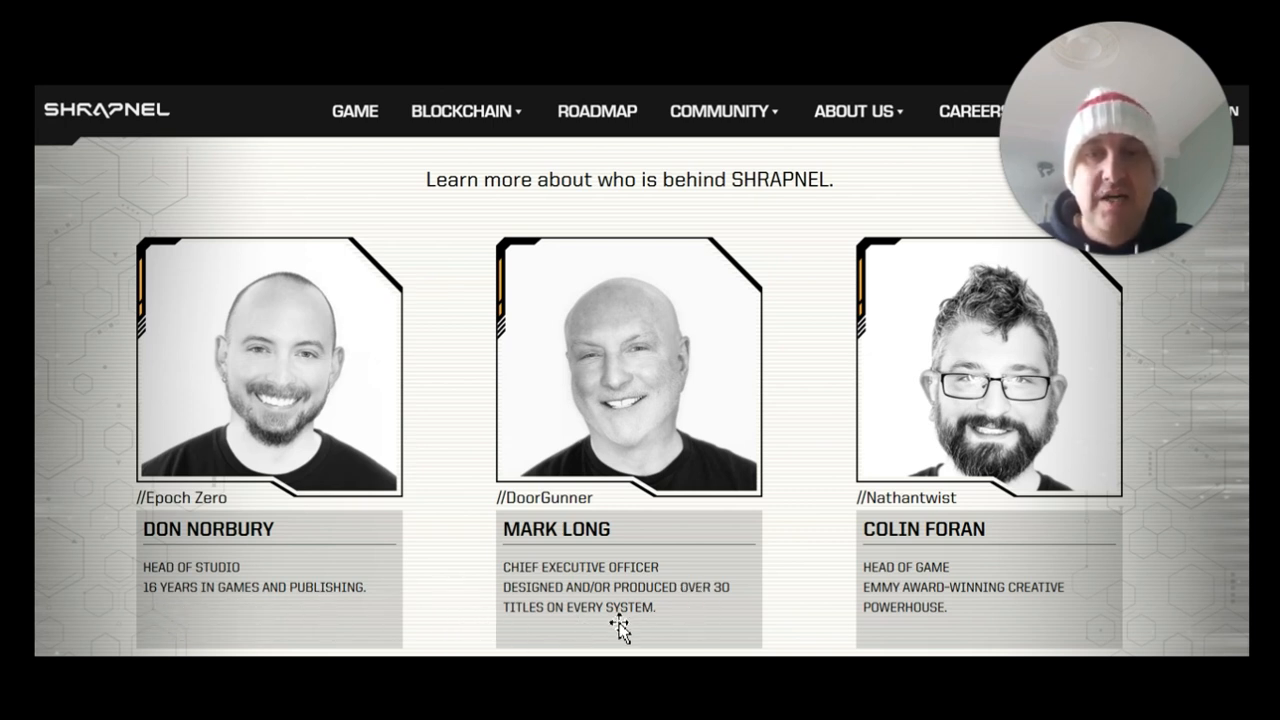
Scroll through the SHRAPNEL team profiles down to the XDEV, marketing and COO heads.
scroll("down", 3)
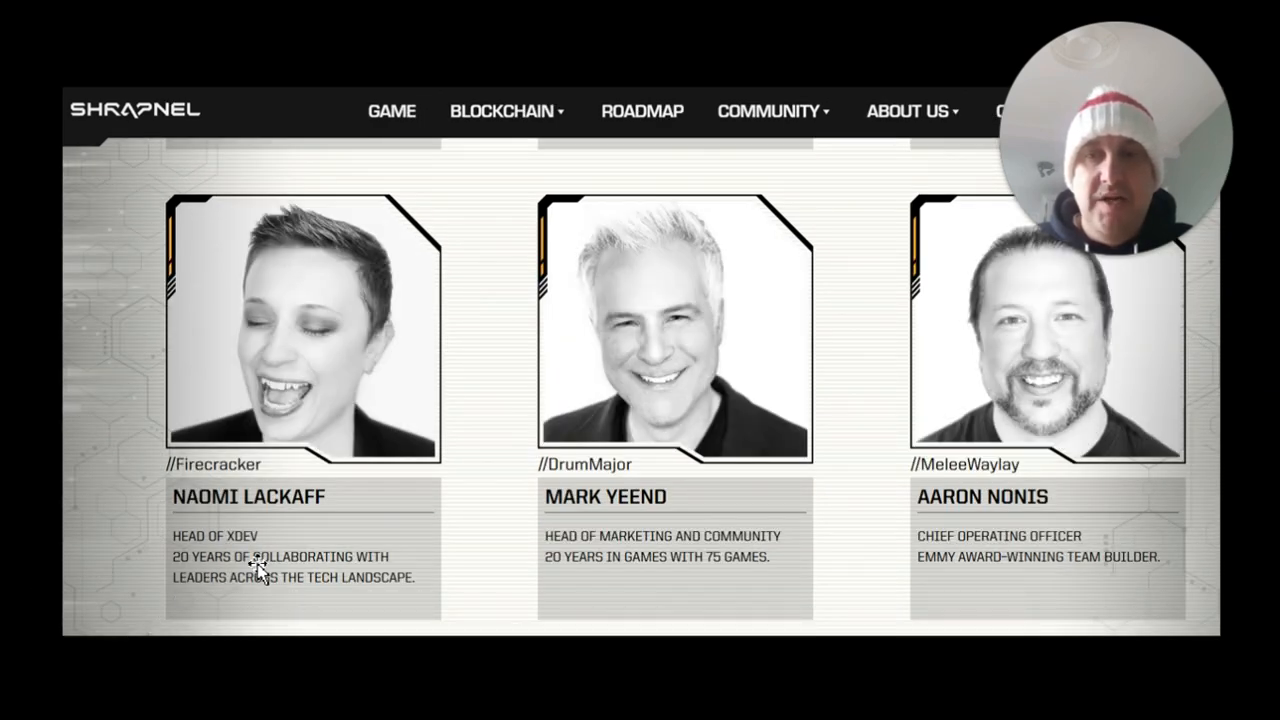
mouse_move(408, 597)
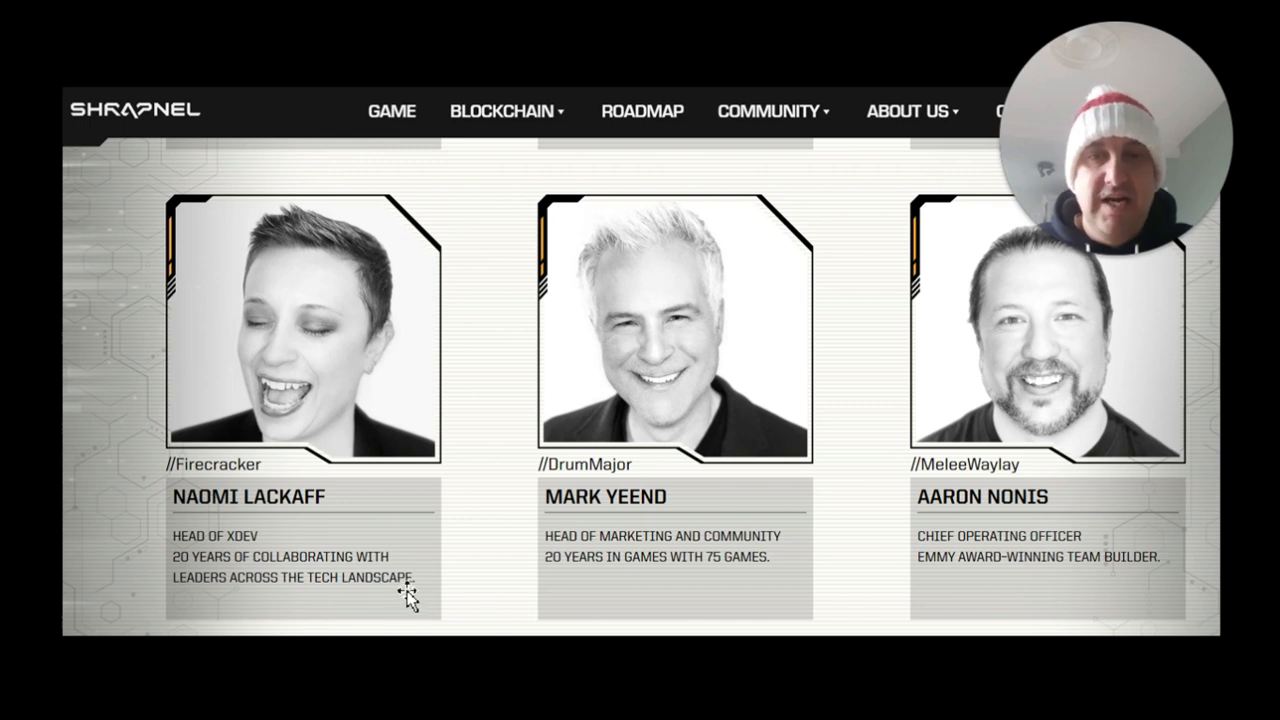
mouse_move(705, 578)
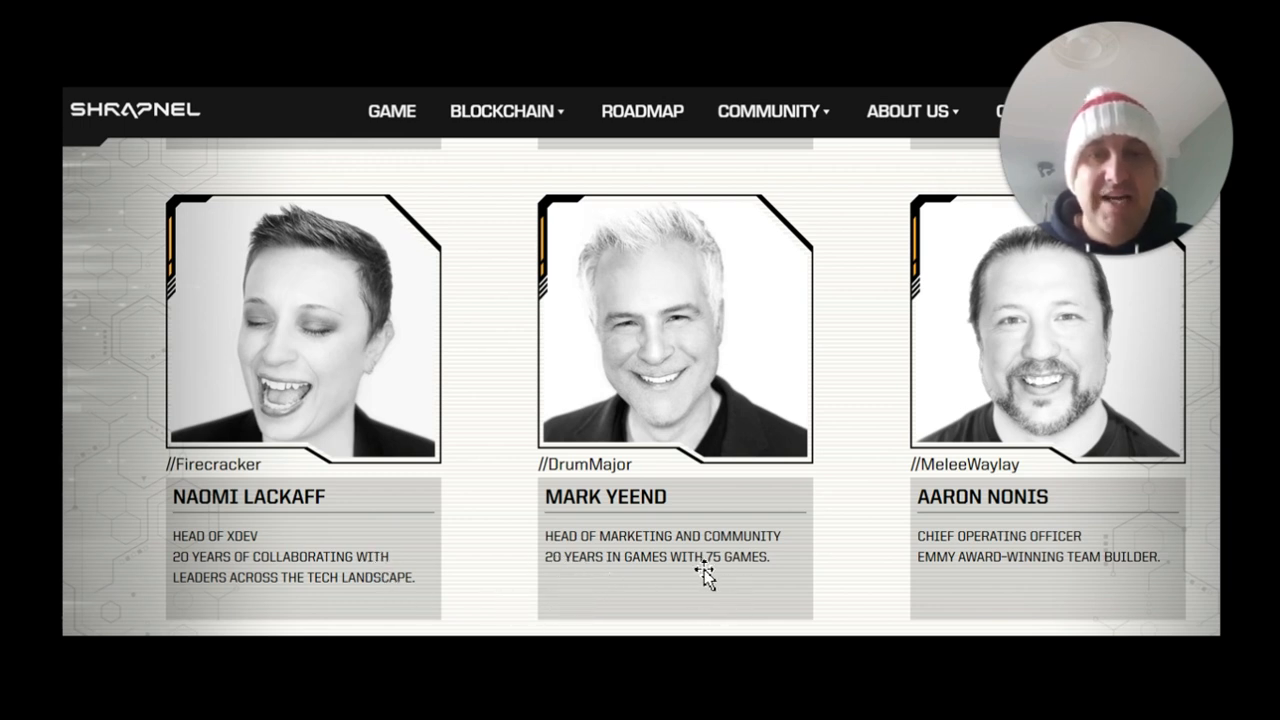
mouse_move(978, 585)
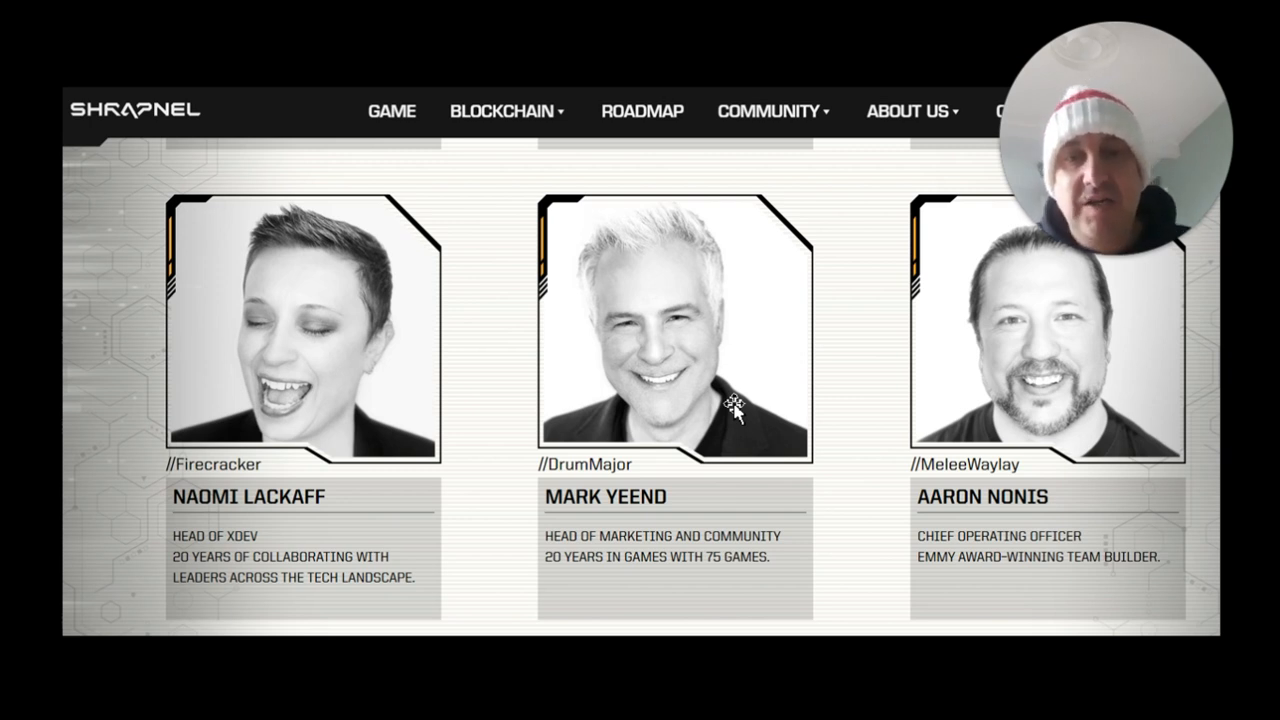
left_click(181, 17)
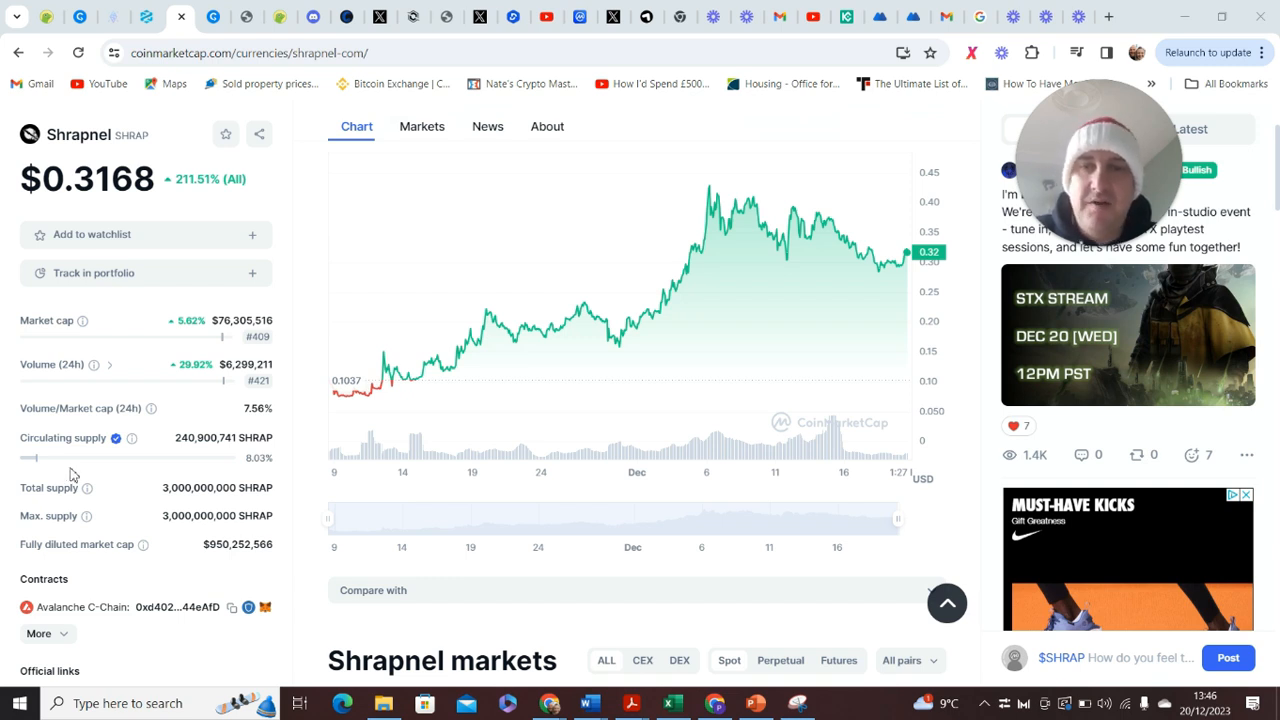
mouse_move(351, 421)
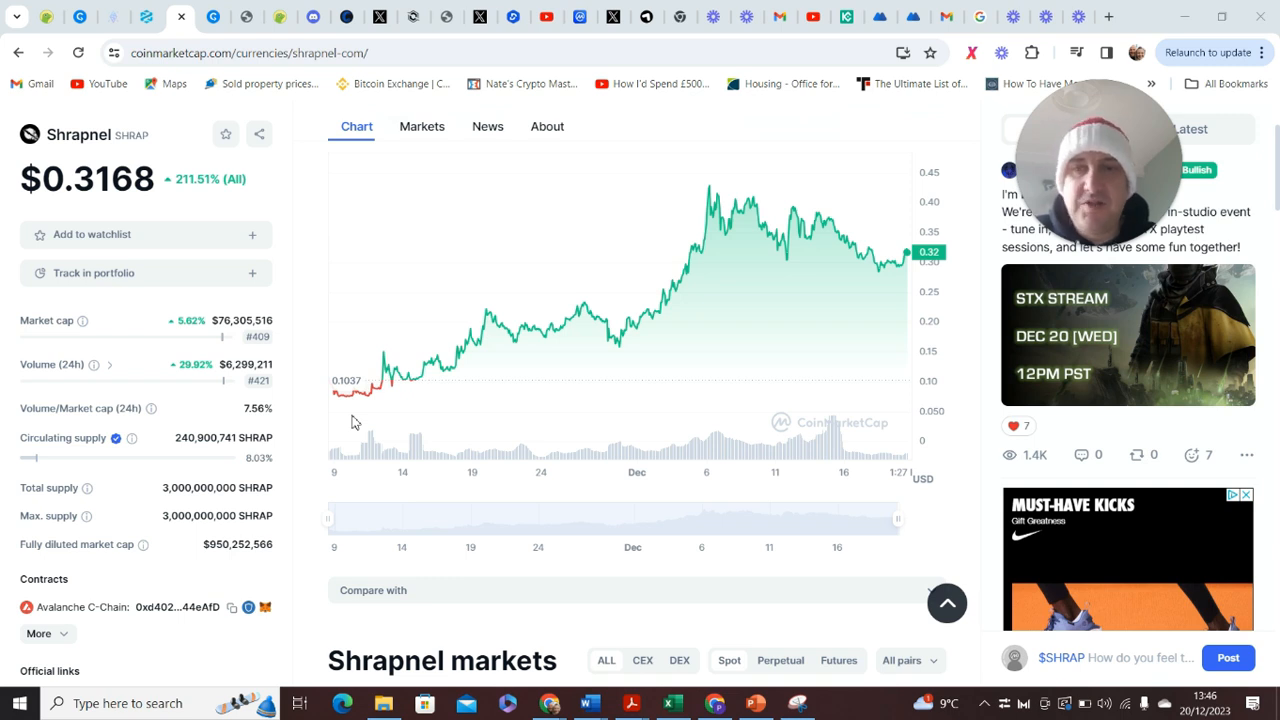
mouse_move(370, 174)
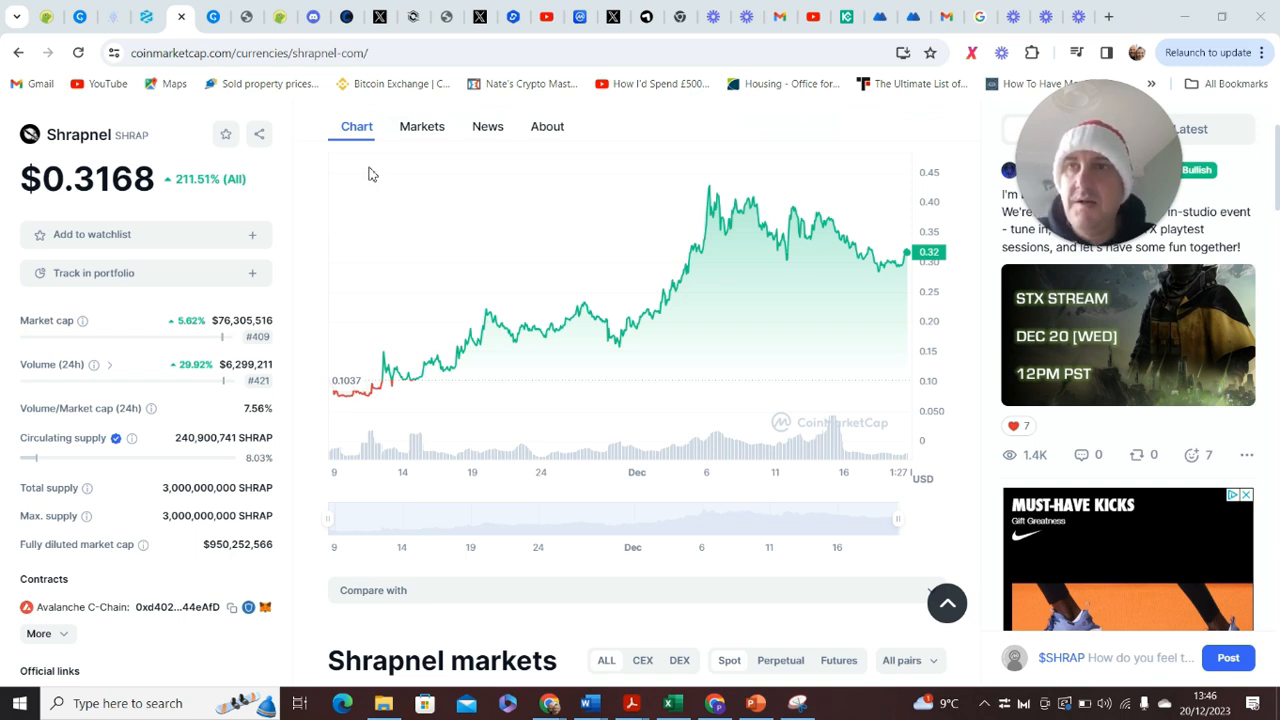
Leave CoinMarketCap's SHRAP supply figures for the Shrapnel white paper's tokenomics page.
left_click(214, 17)
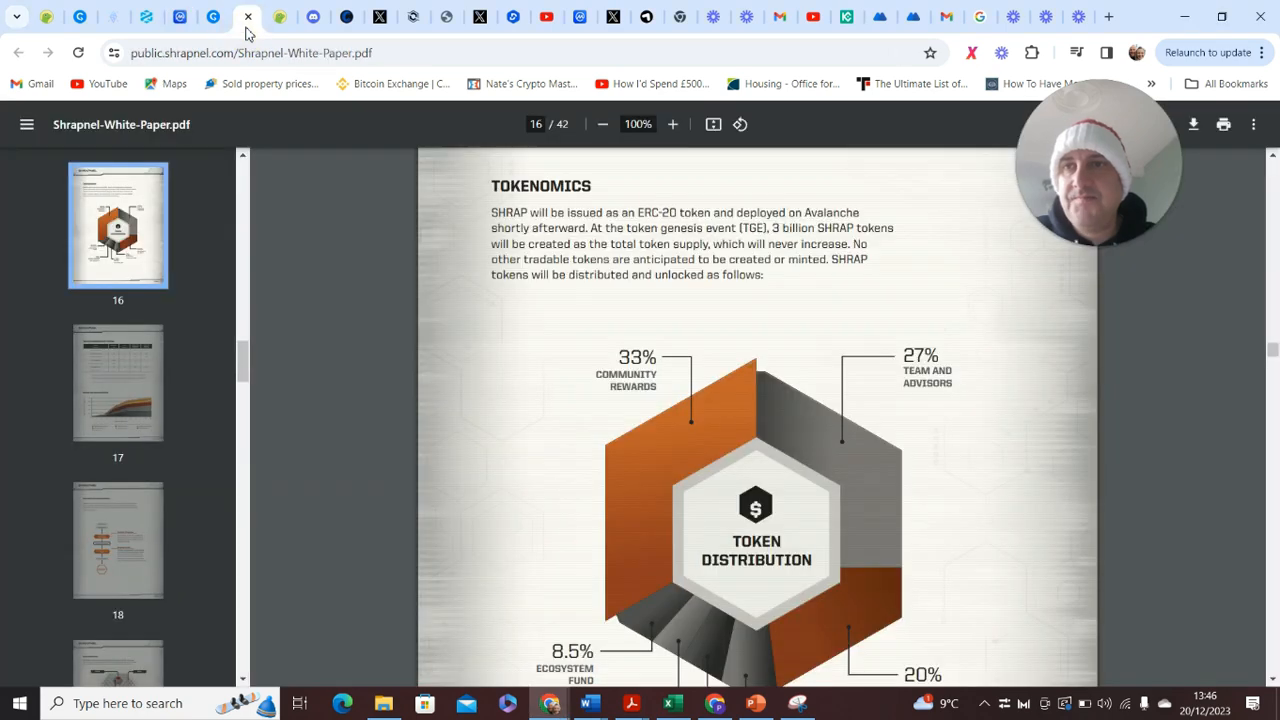
mouse_move(998, 424)
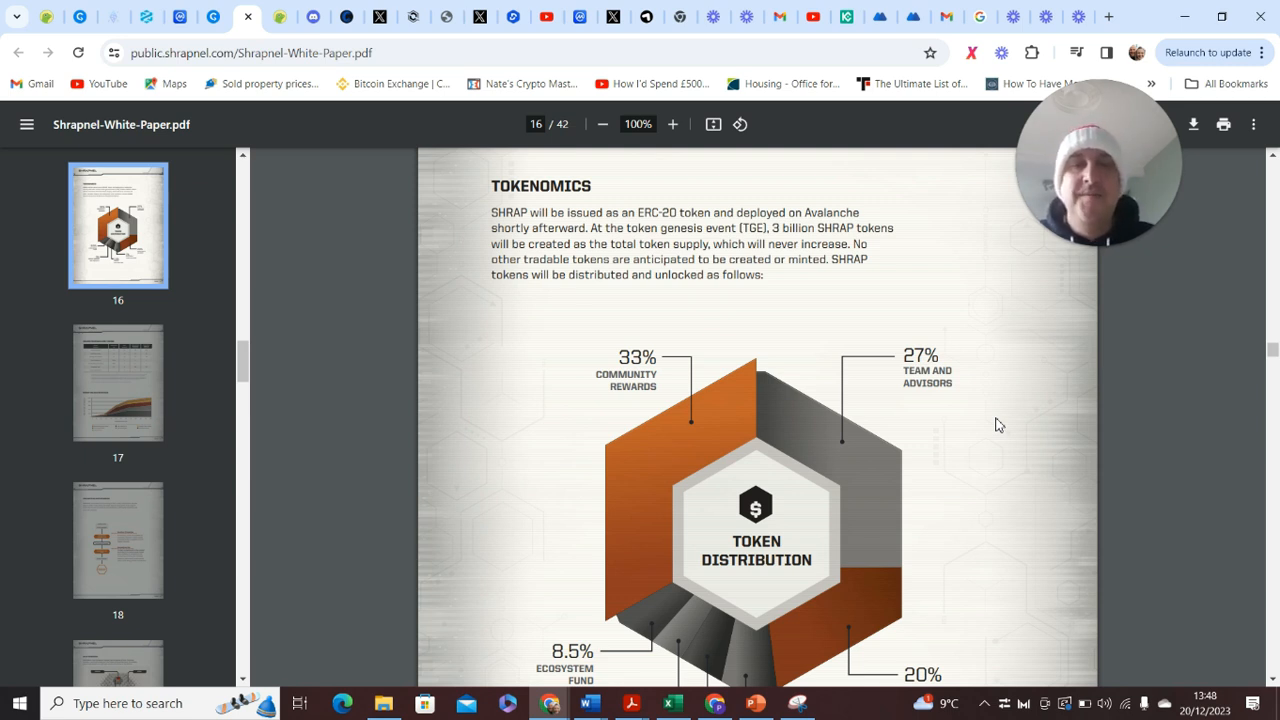
scroll("down", 3)
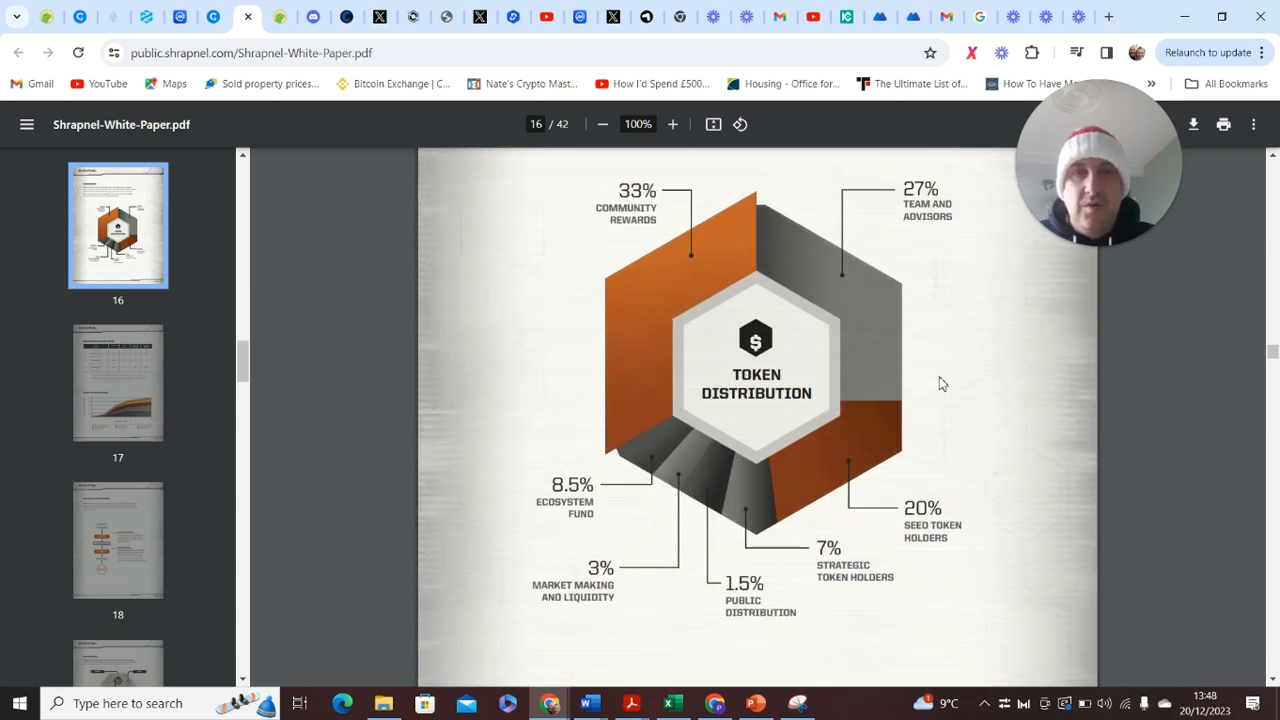
mouse_move(925, 248)
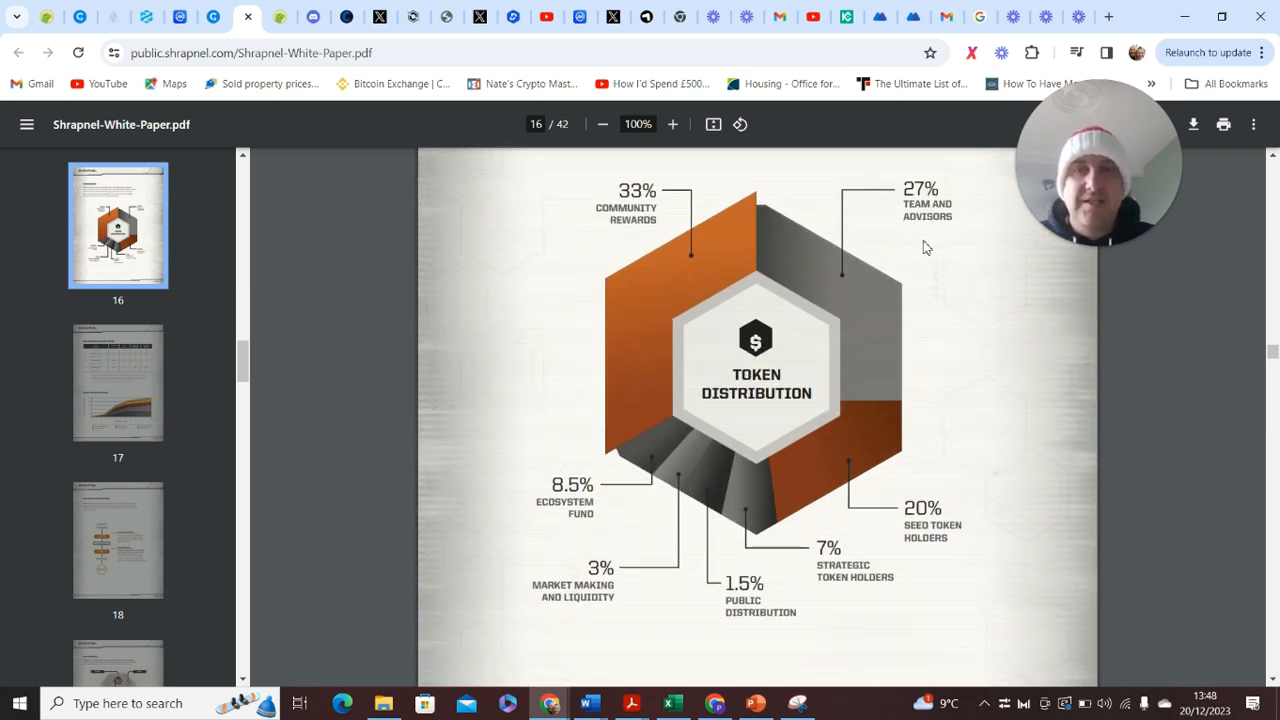
mouse_move(678, 272)
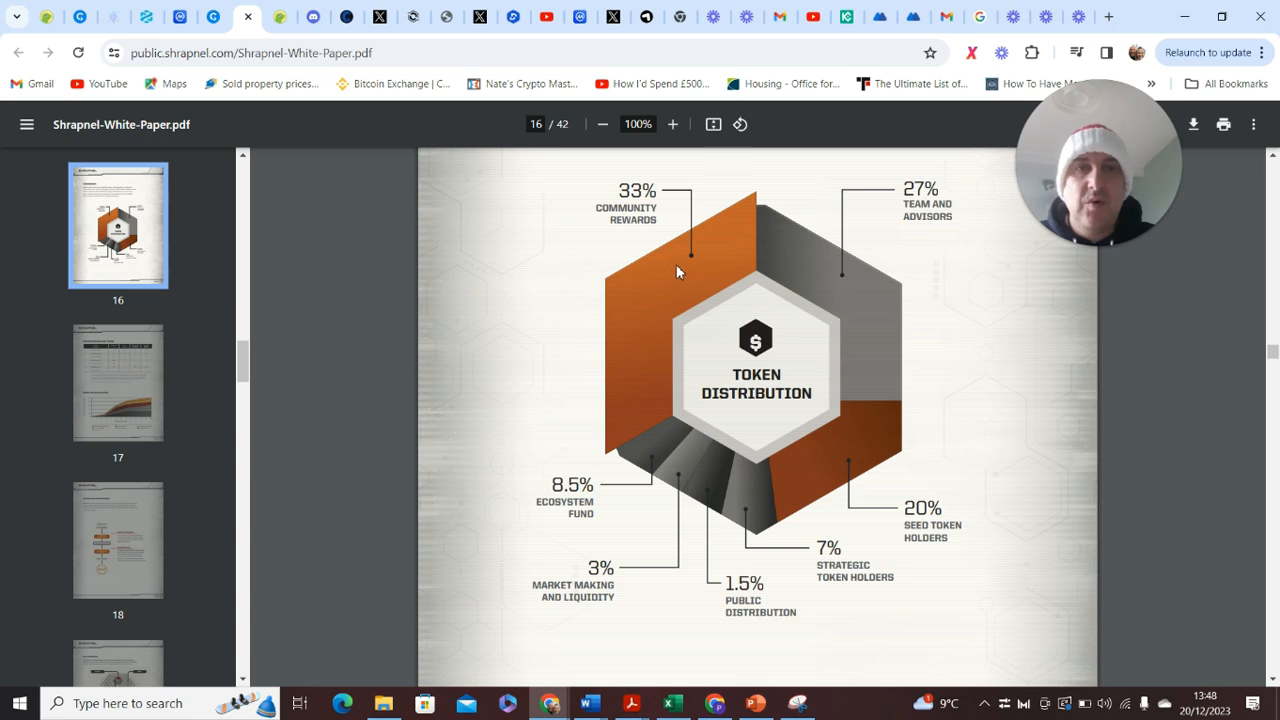
mouse_move(881, 388)
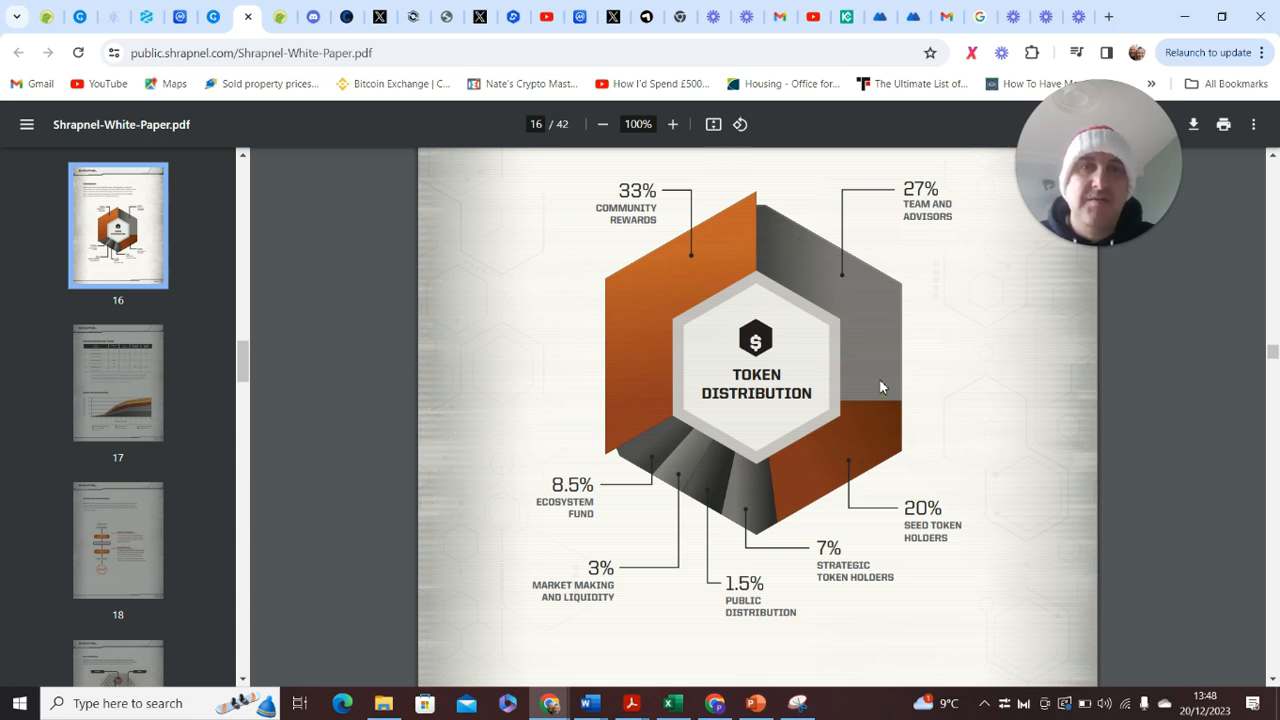
mouse_move(858, 293)
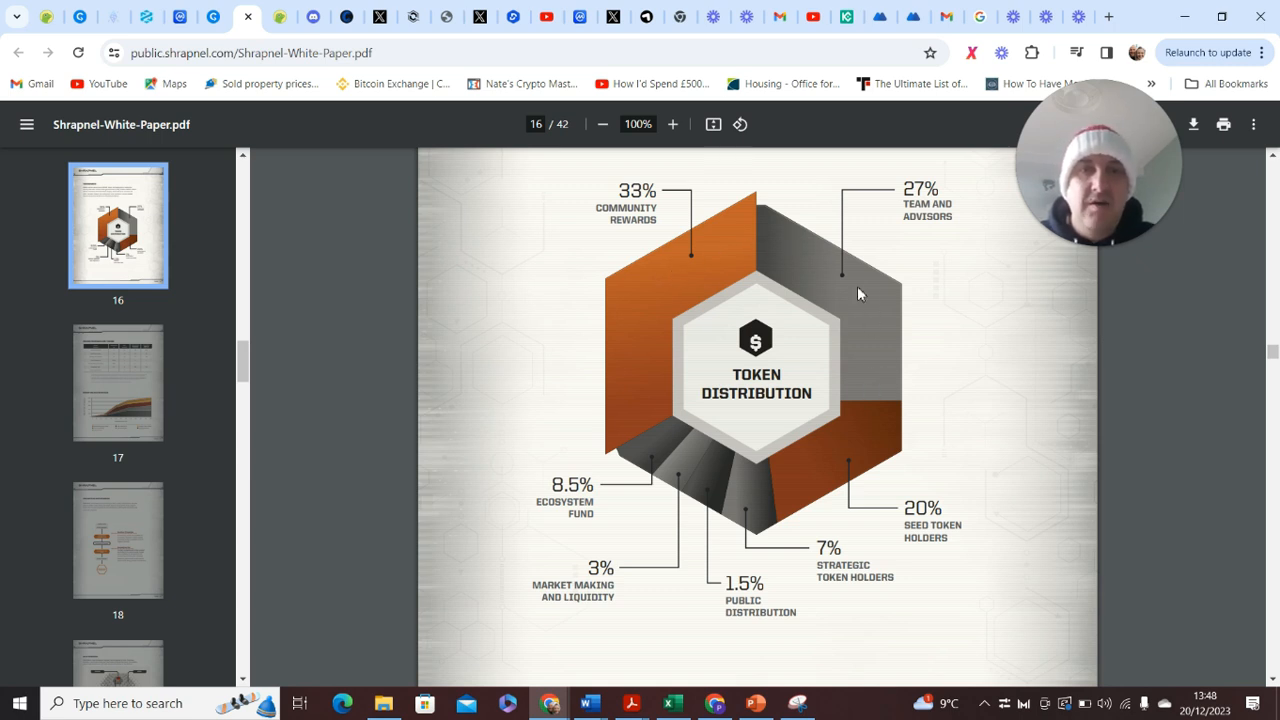
mouse_move(883, 375)
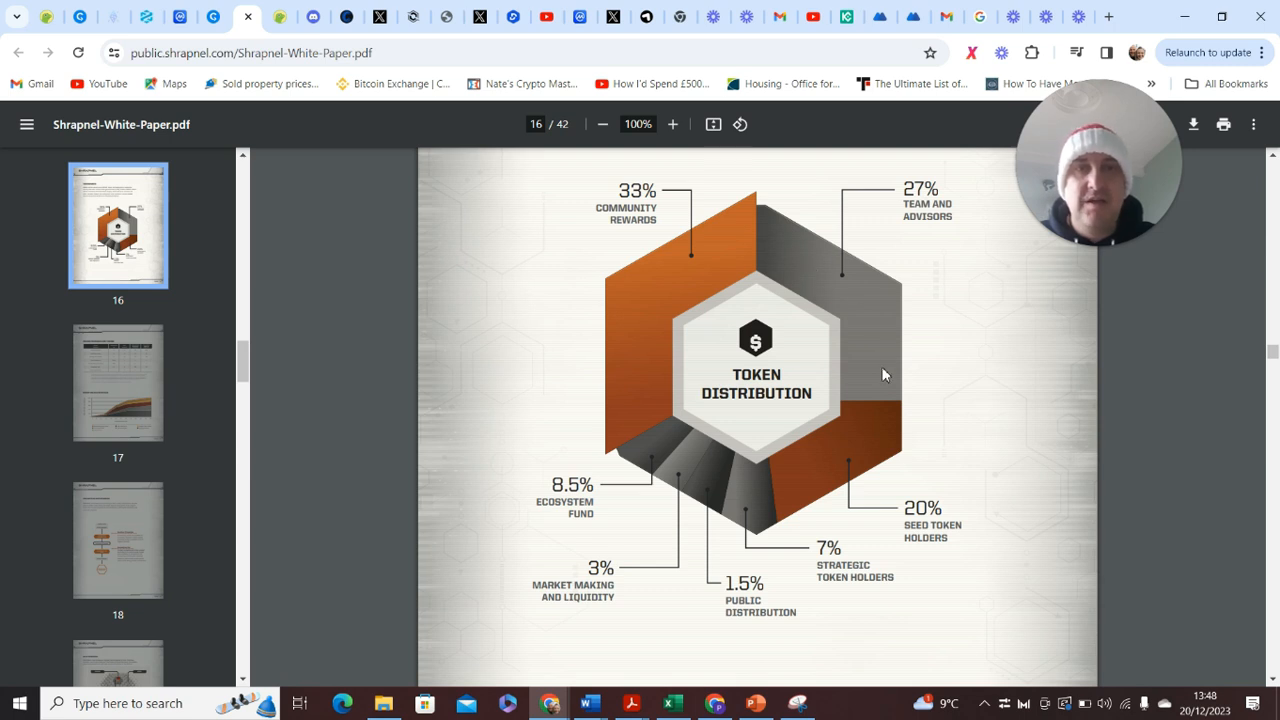
mouse_move(878, 332)
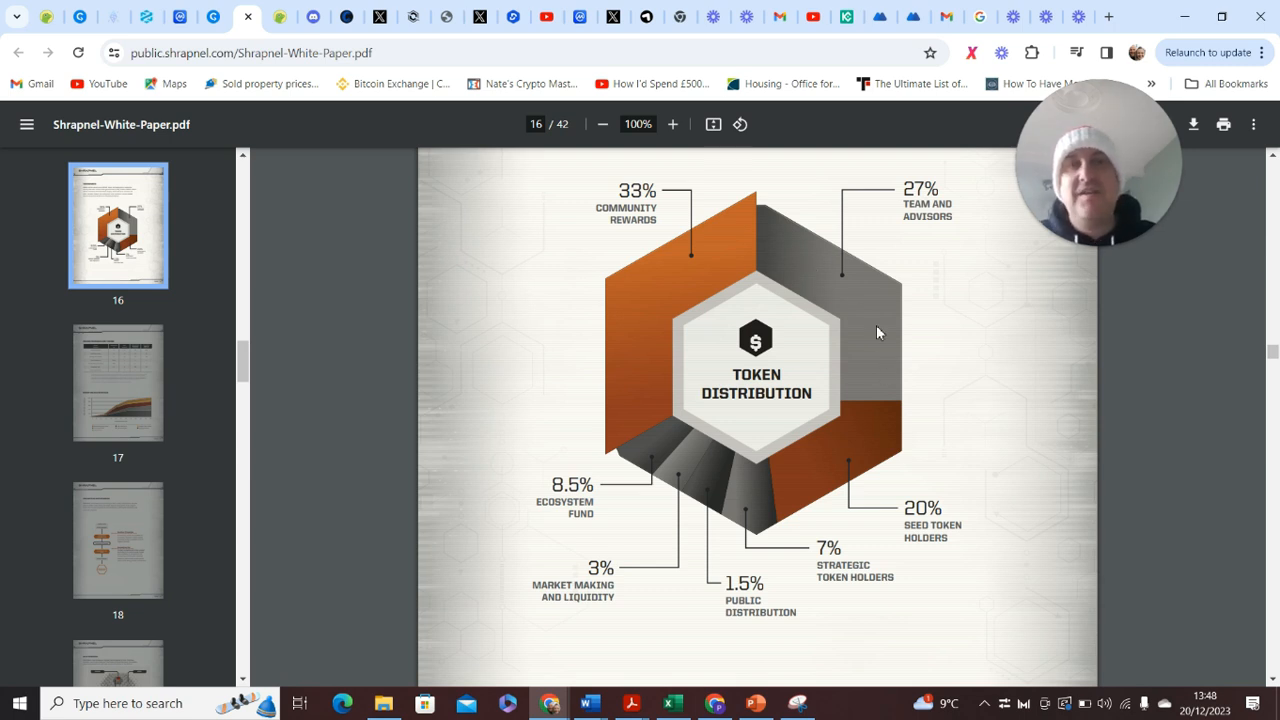
mouse_move(872, 304)
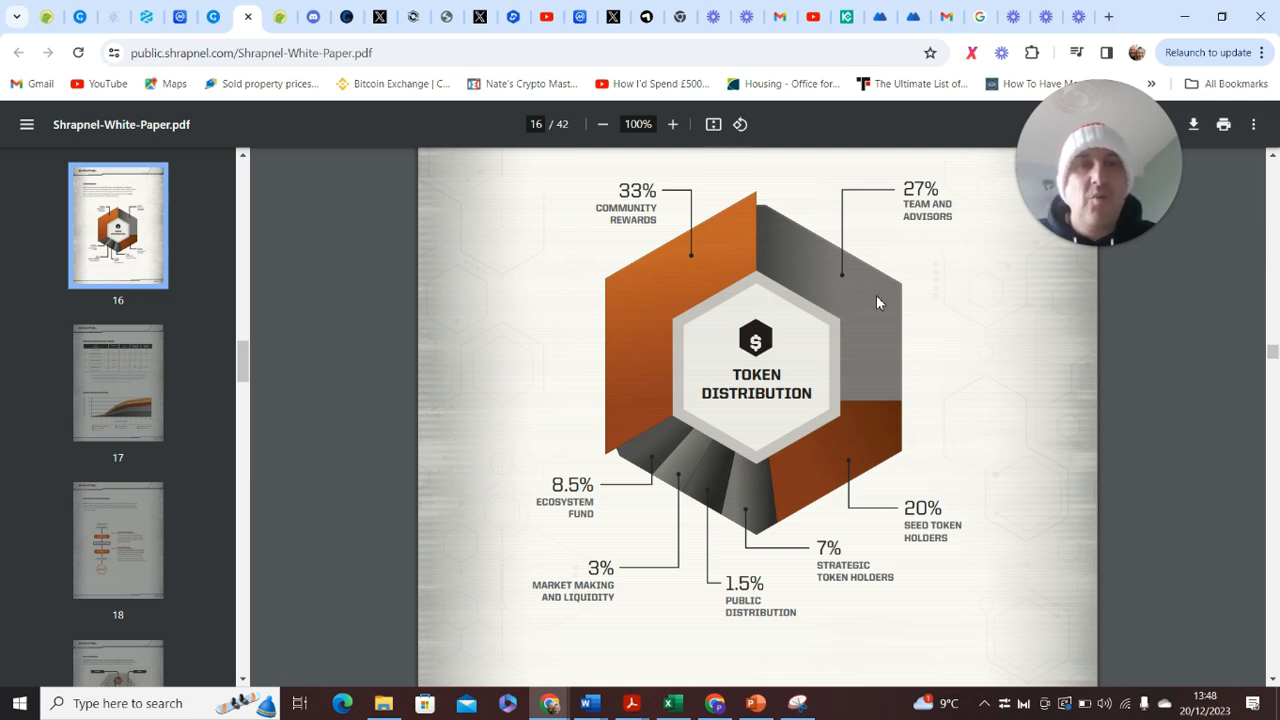
mouse_move(672, 472)
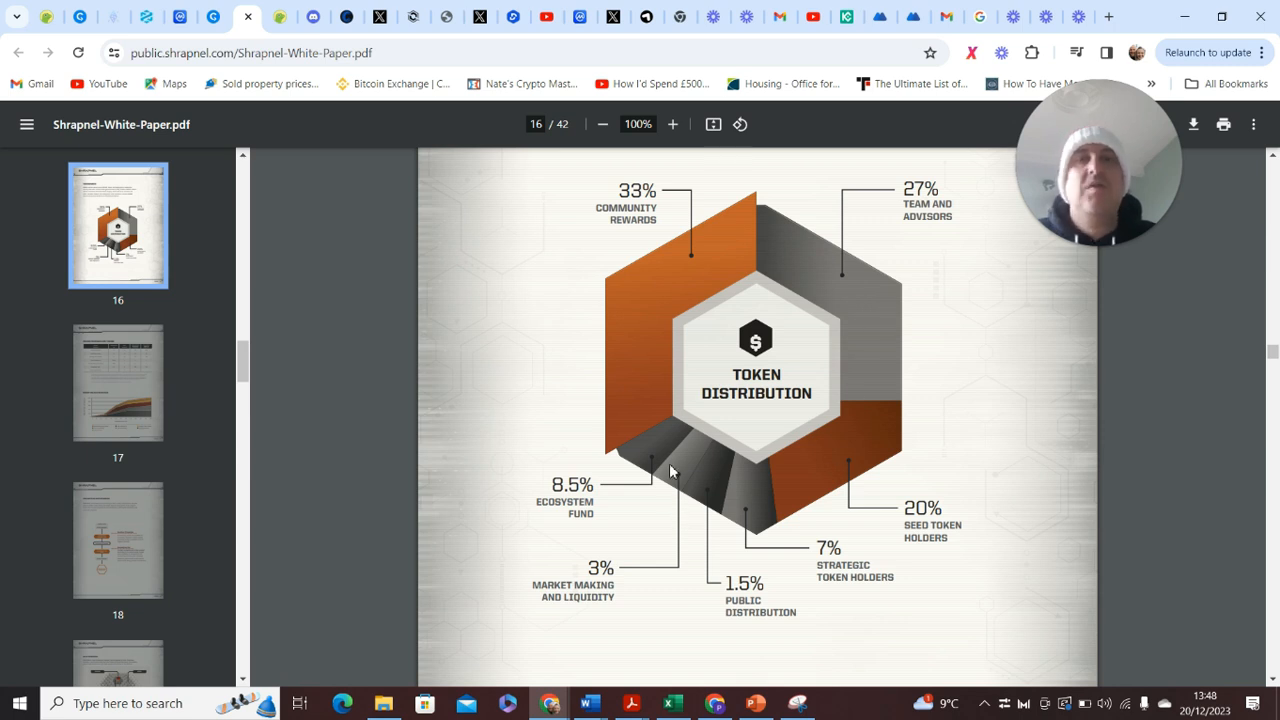
mouse_move(726, 511)
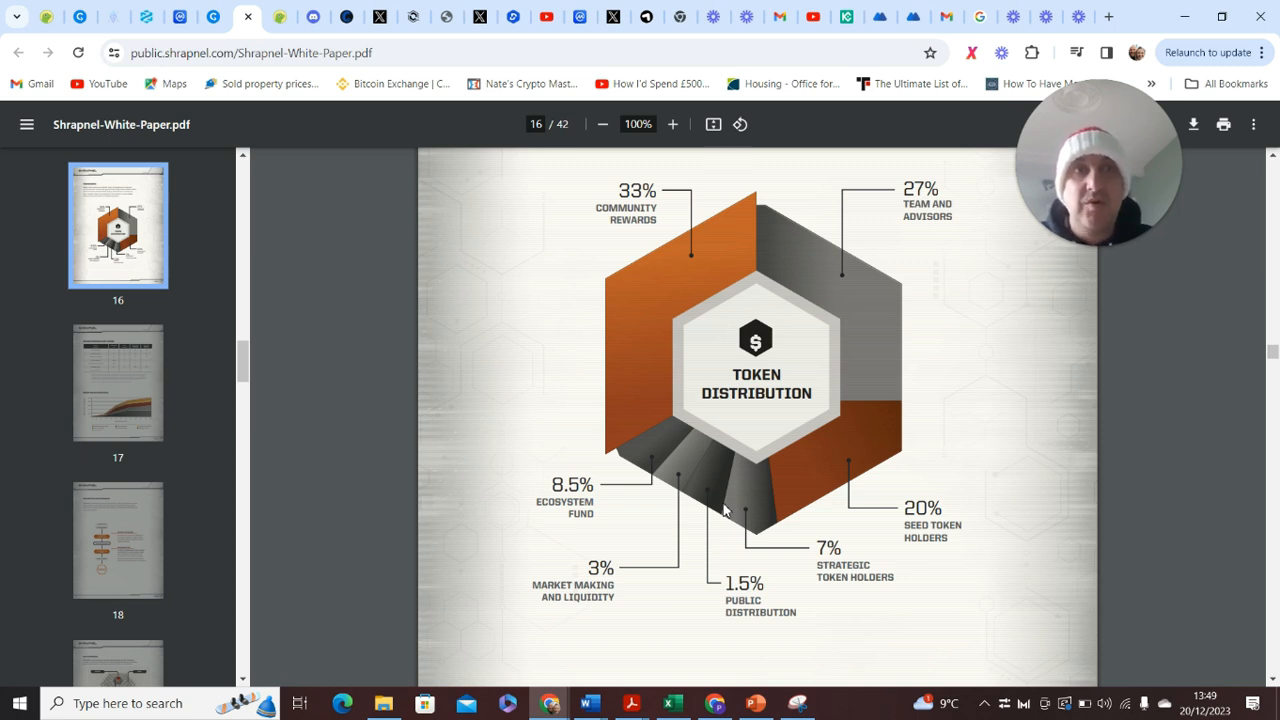
mouse_move(833, 461)
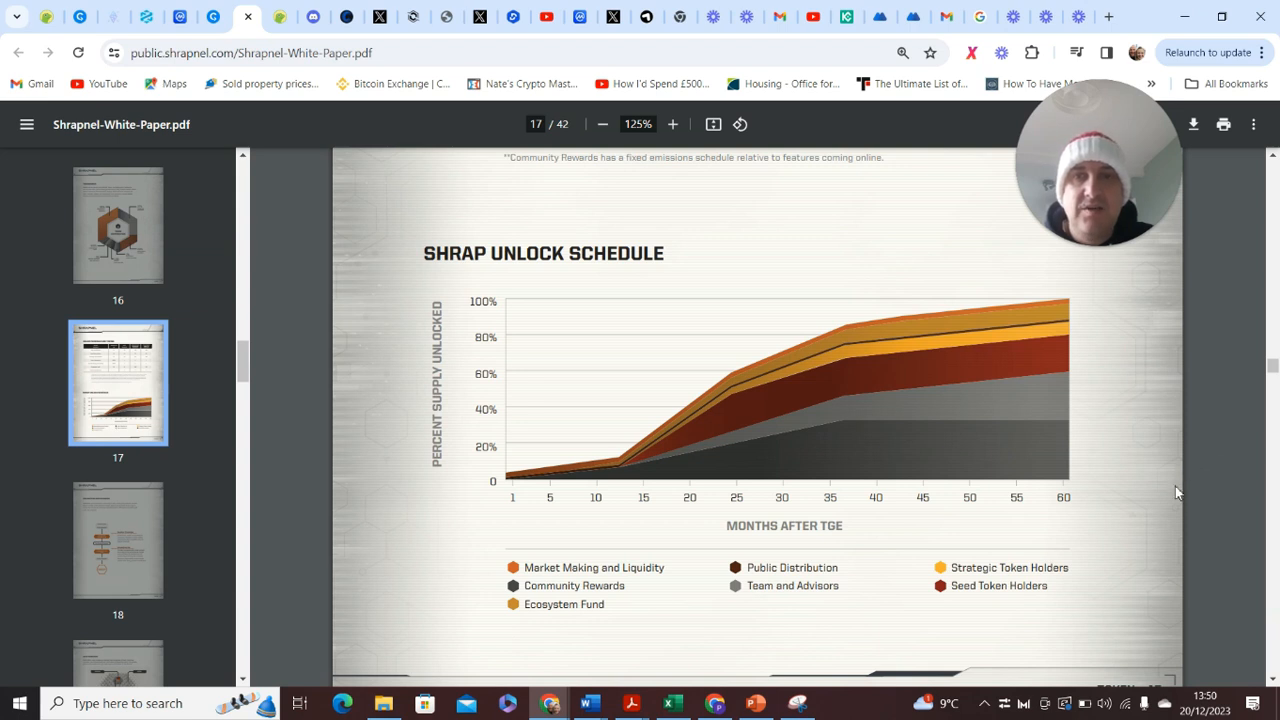
mouse_move(1150, 528)
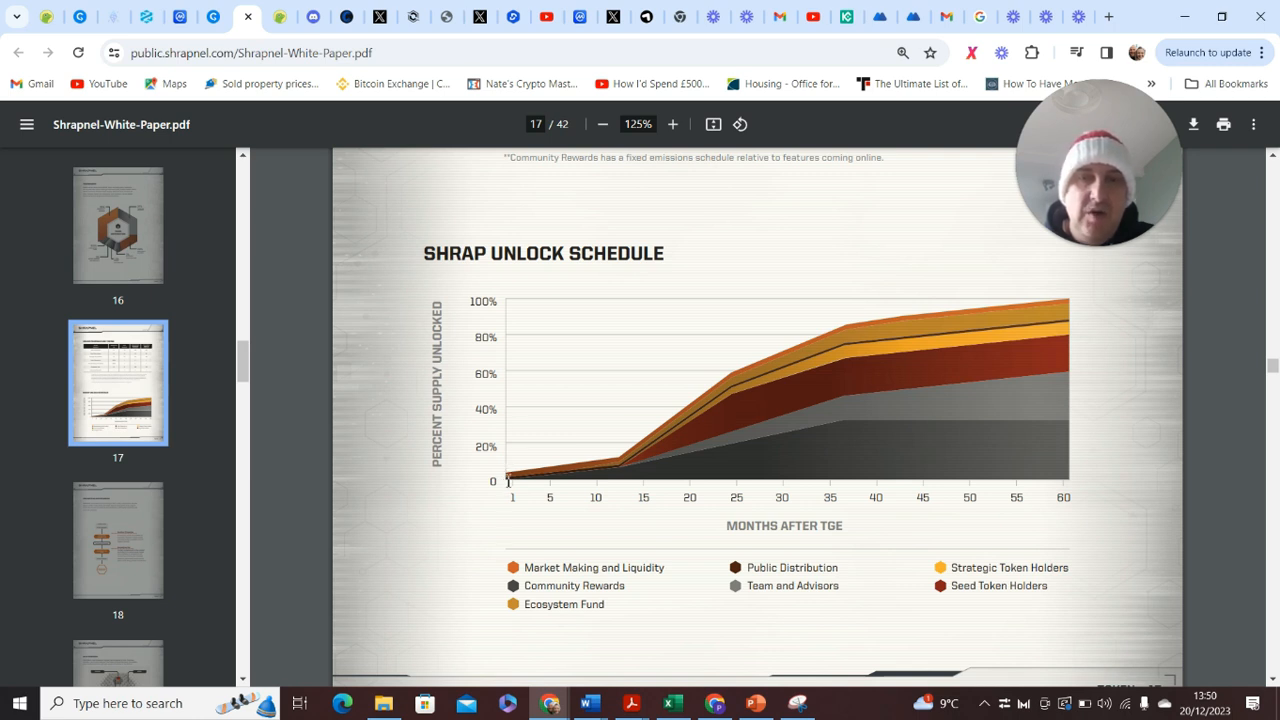
mouse_move(612, 474)
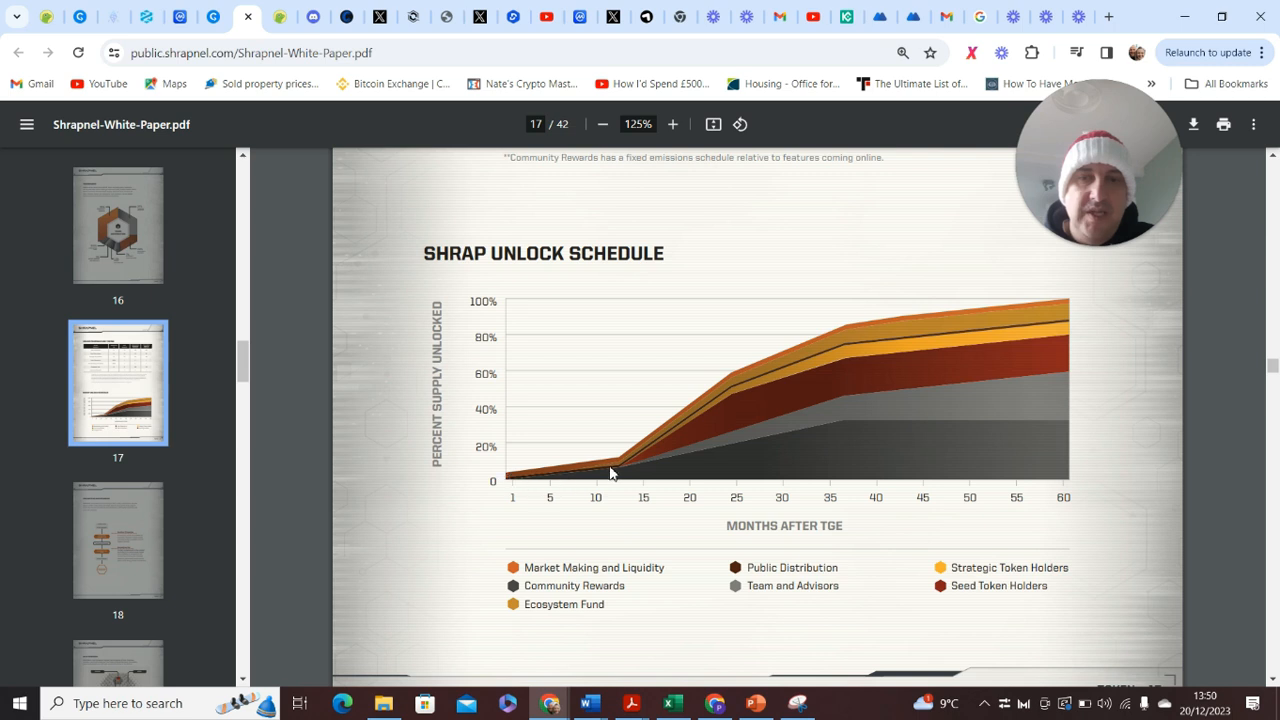
mouse_move(622, 467)
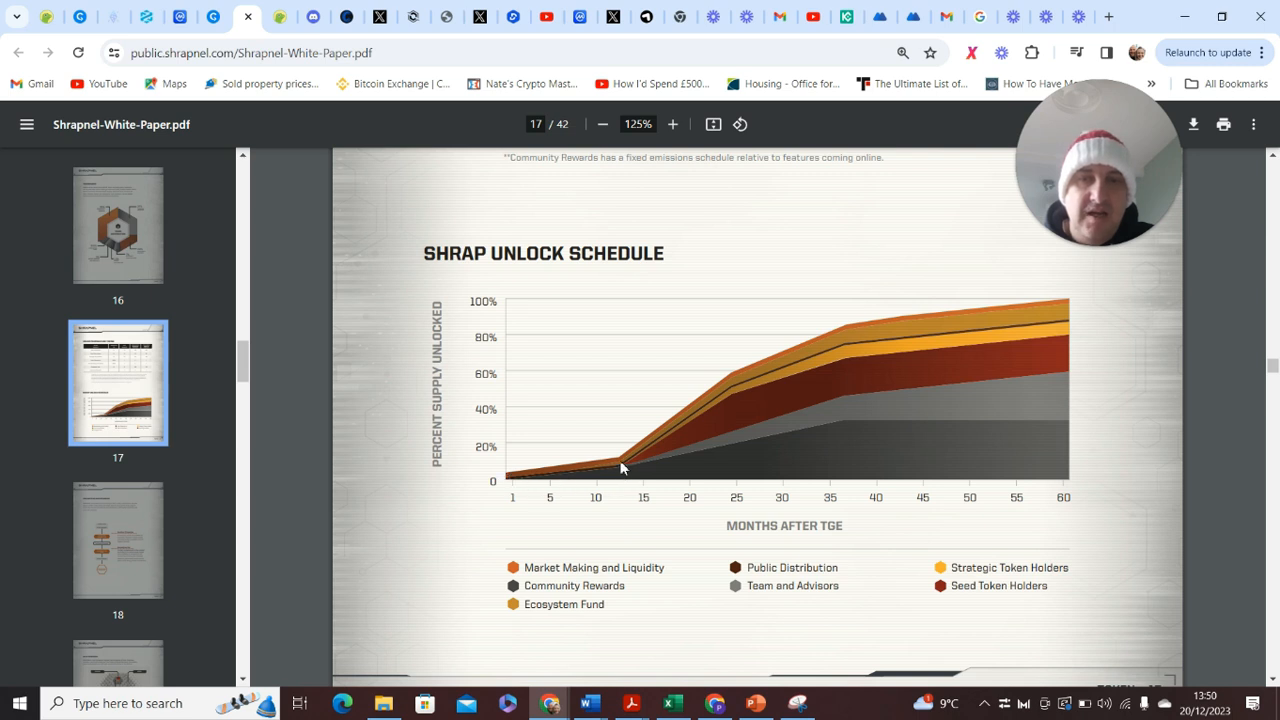
mouse_move(679, 438)
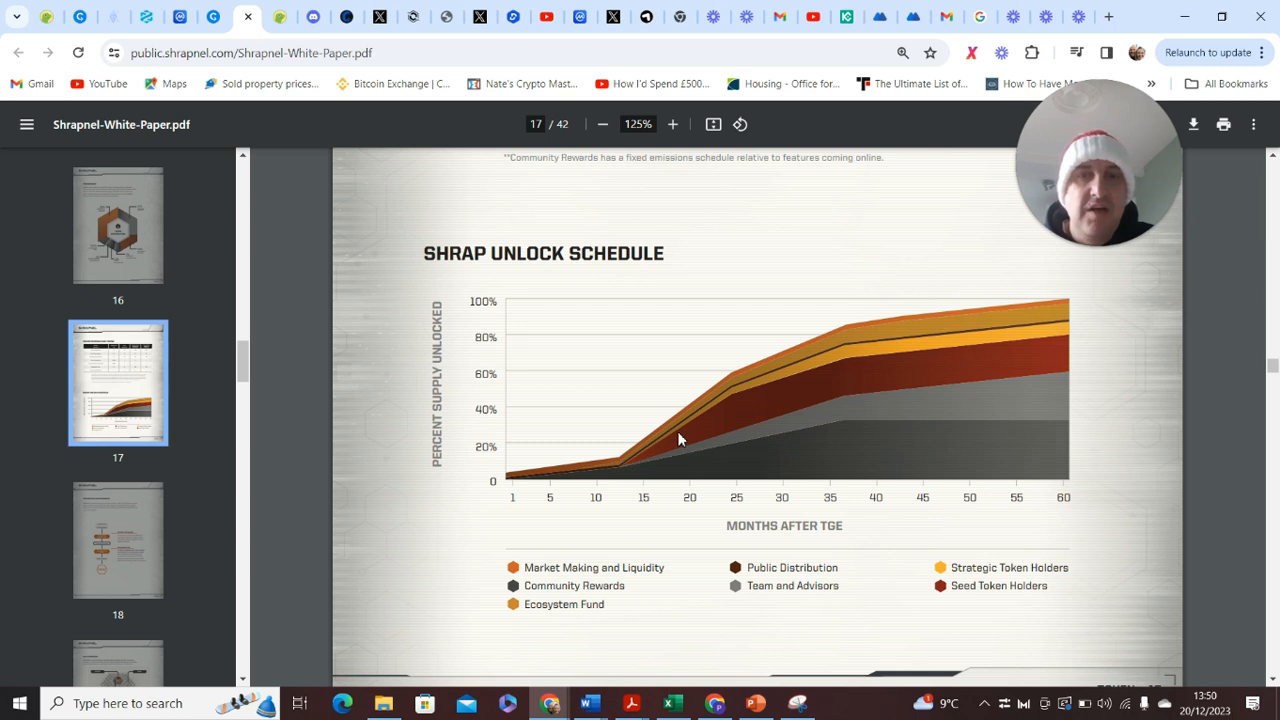
mouse_move(496, 479)
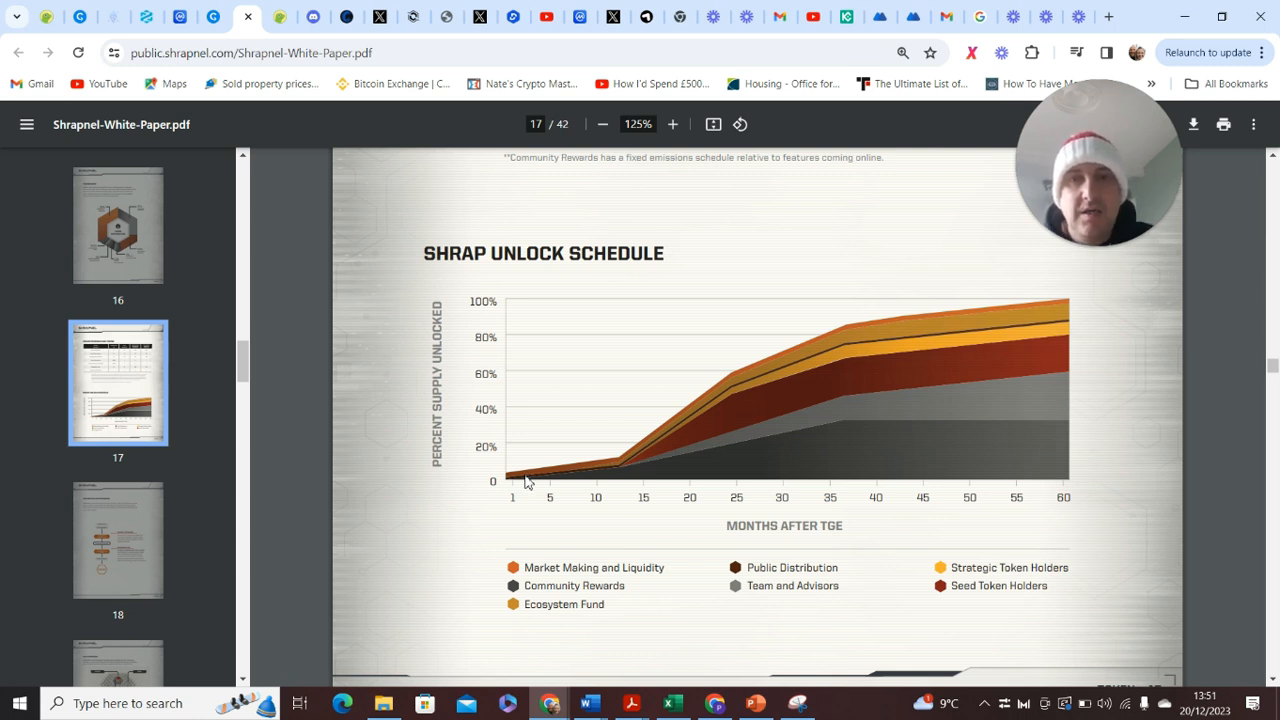
mouse_move(688, 311)
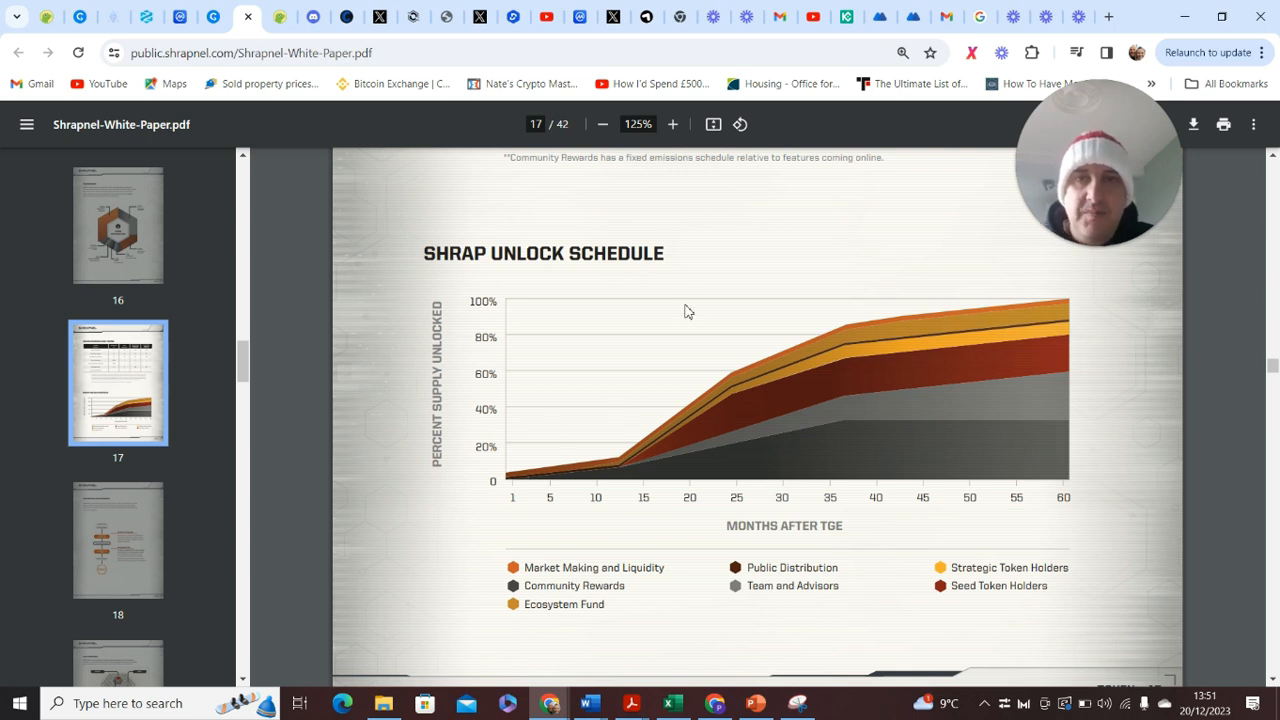
mouse_move(690, 308)
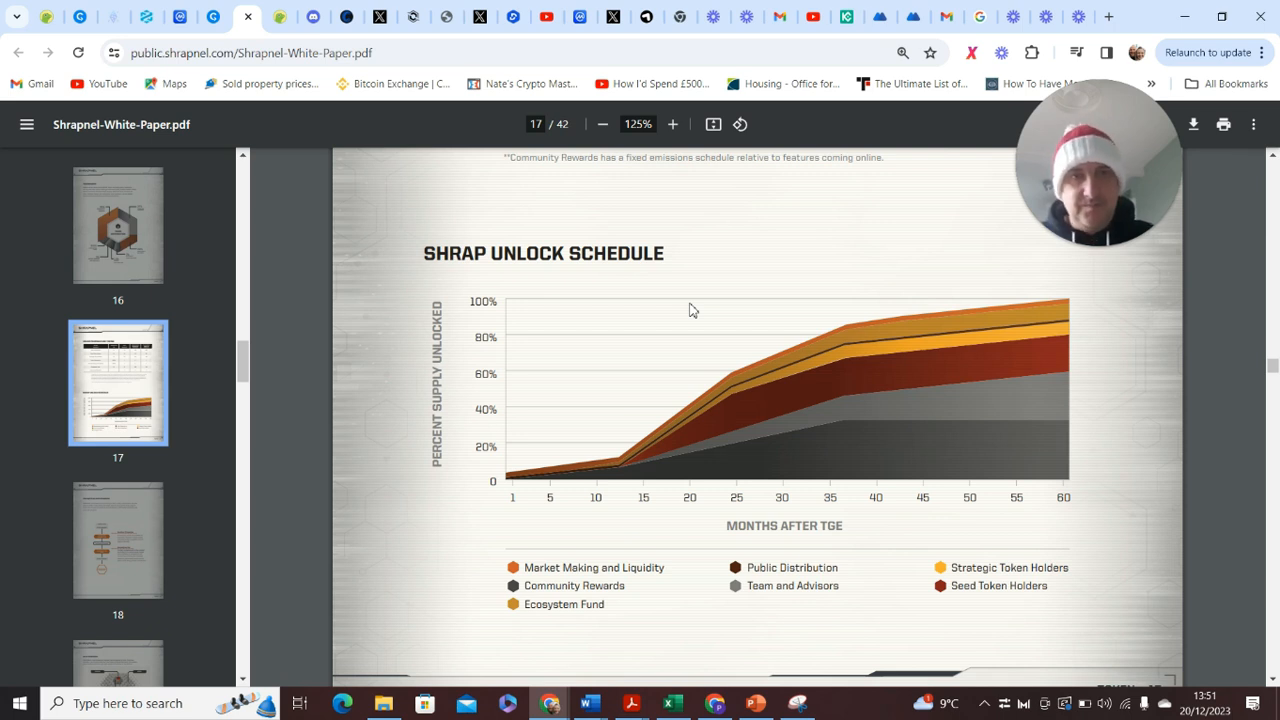
mouse_move(677, 366)
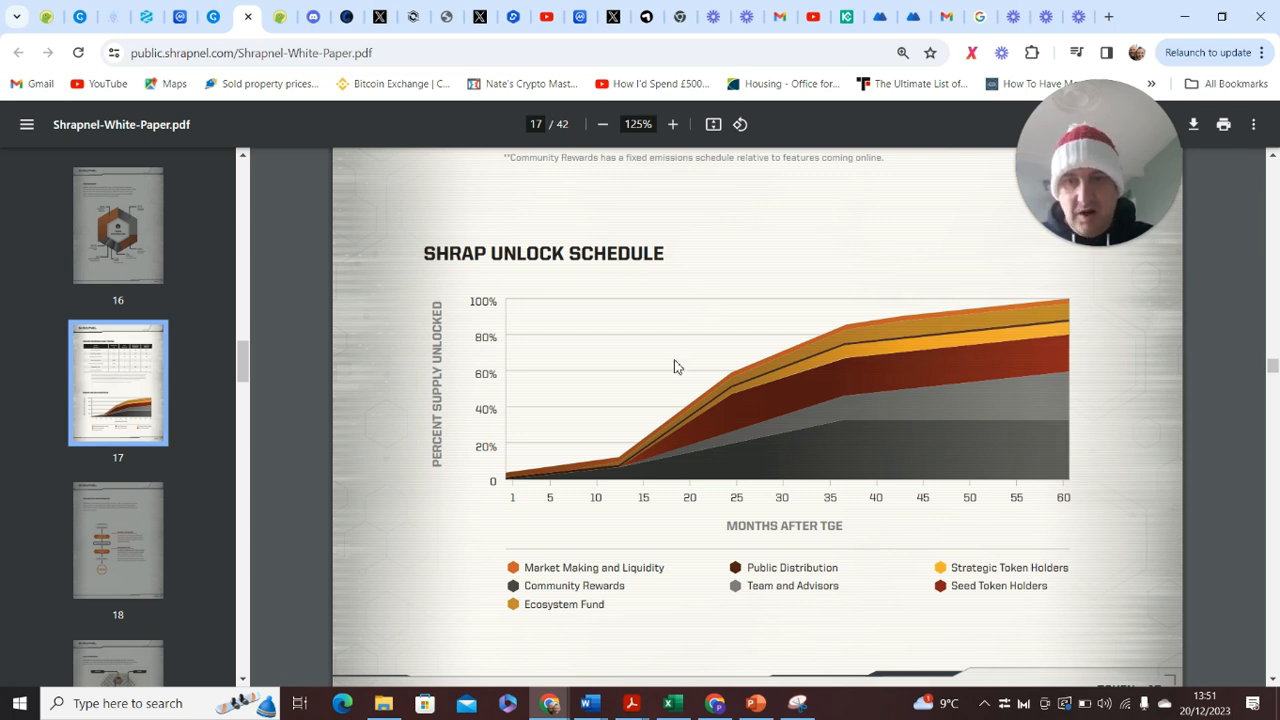
mouse_move(547, 482)
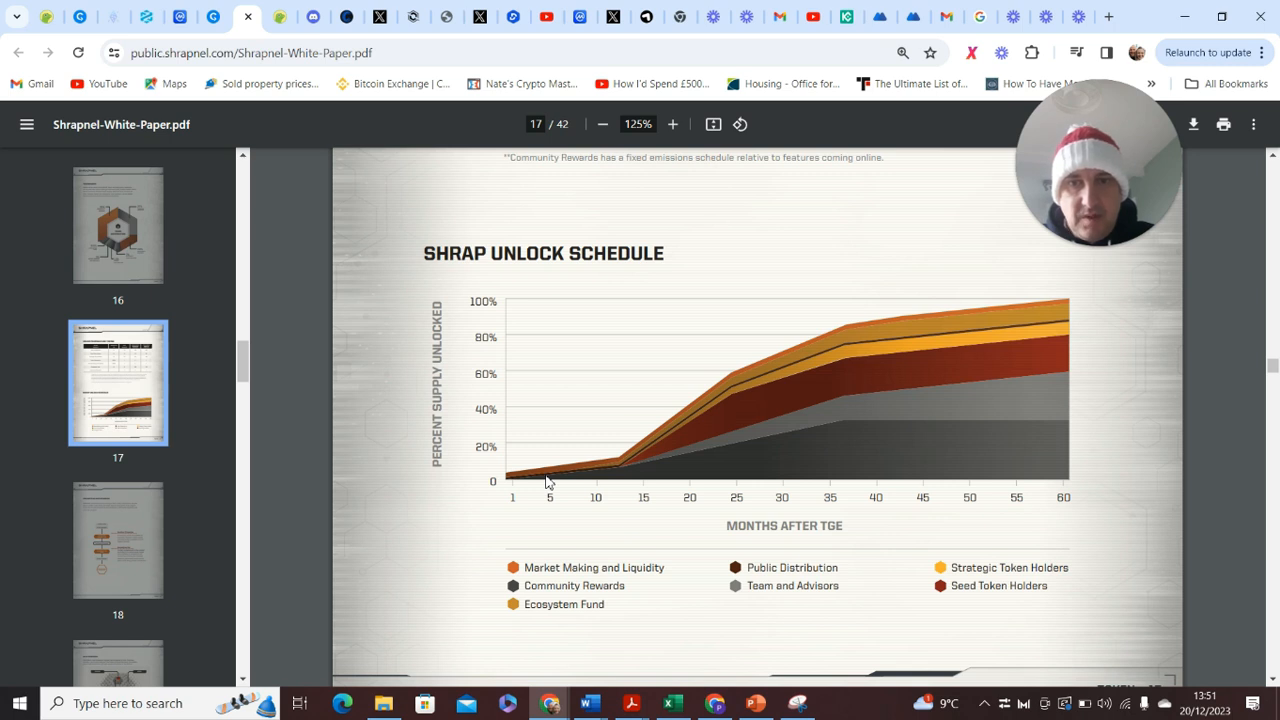
mouse_move(610, 476)
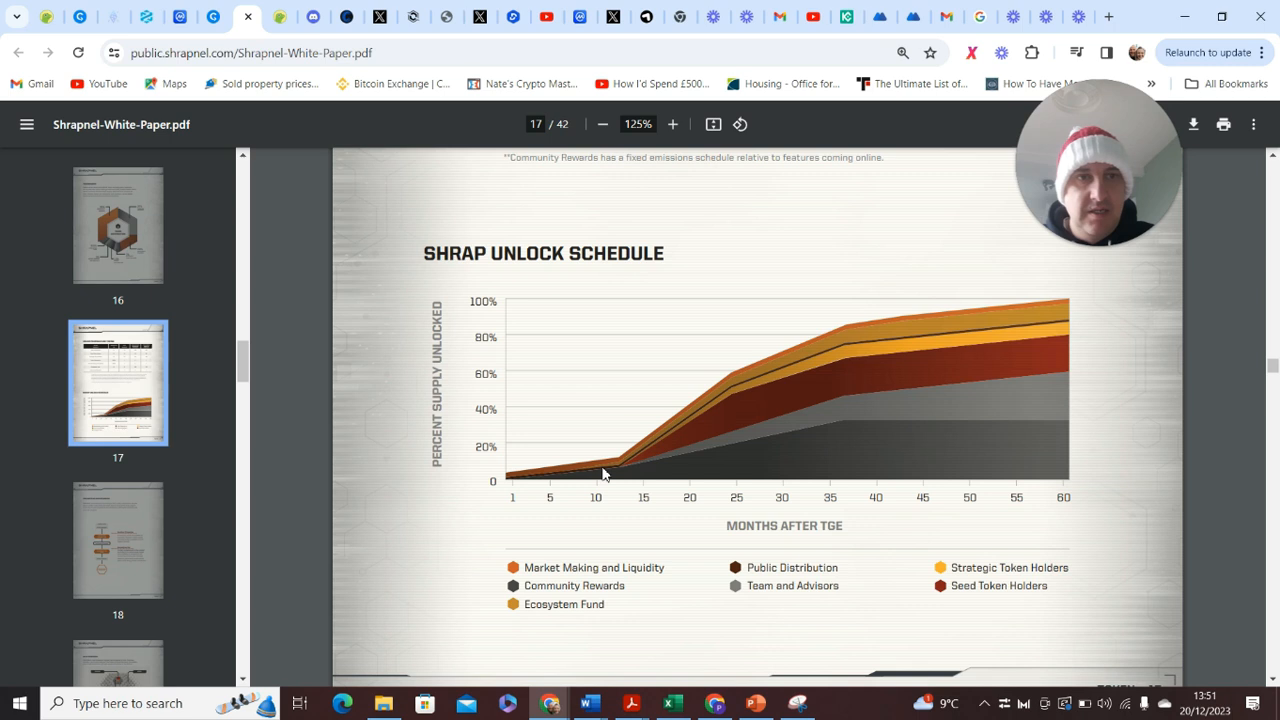
mouse_move(540, 485)
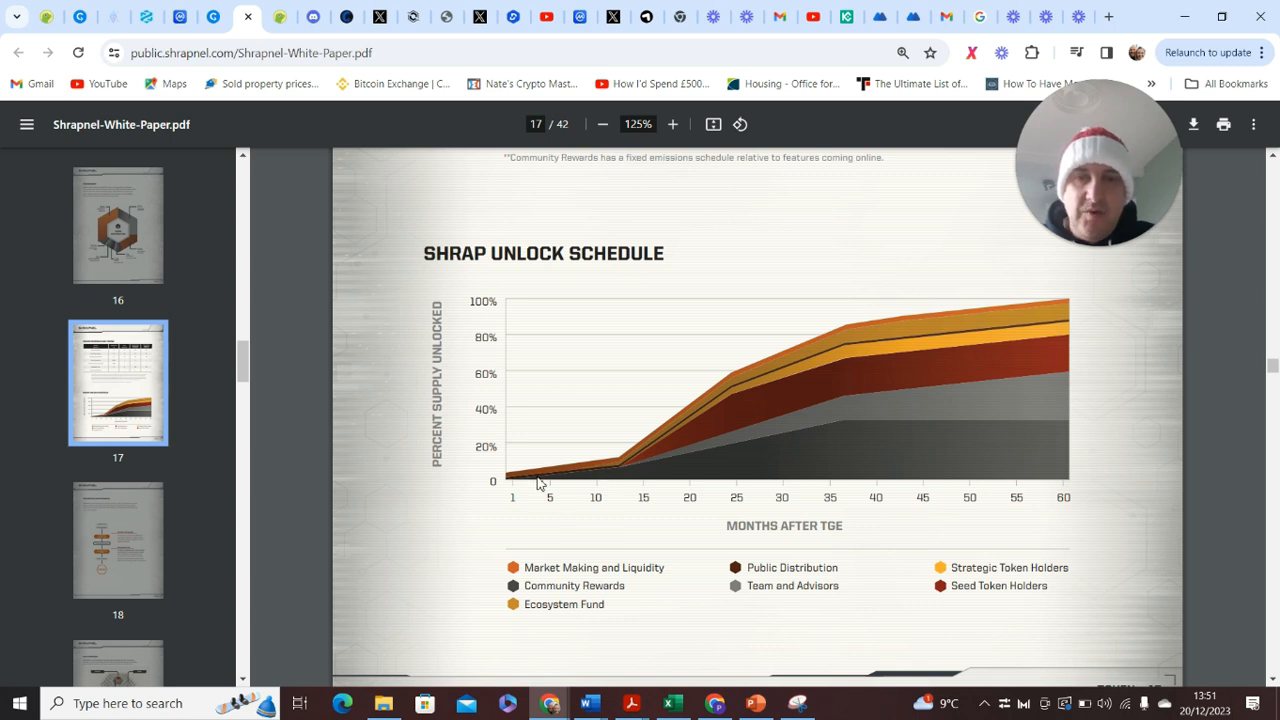
mouse_move(575, 477)
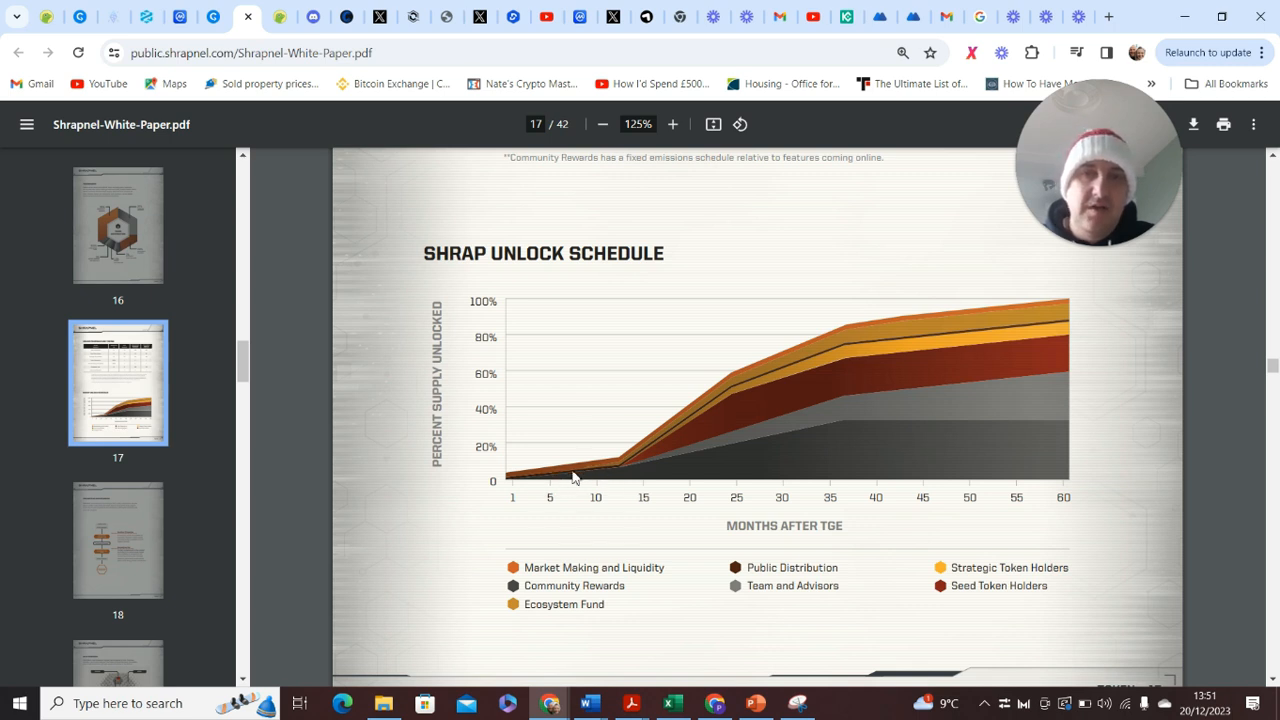
mouse_move(620, 472)
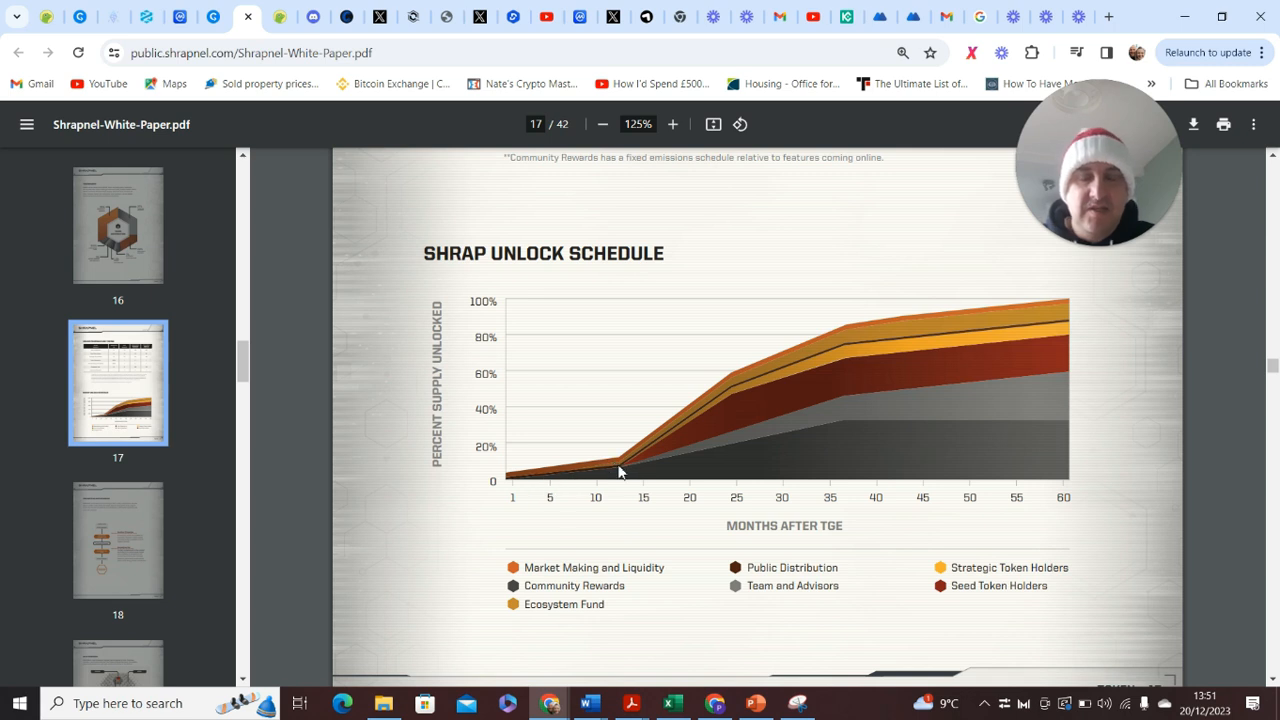
mouse_move(595, 458)
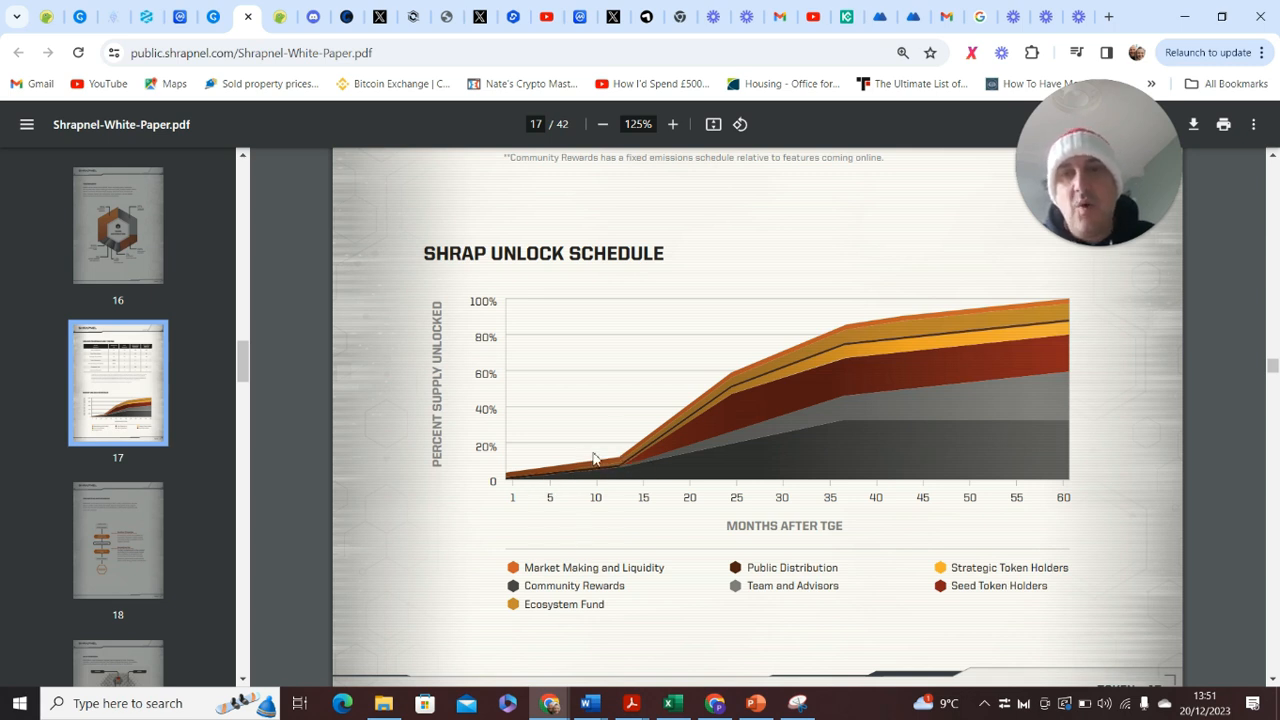
mouse_move(595, 463)
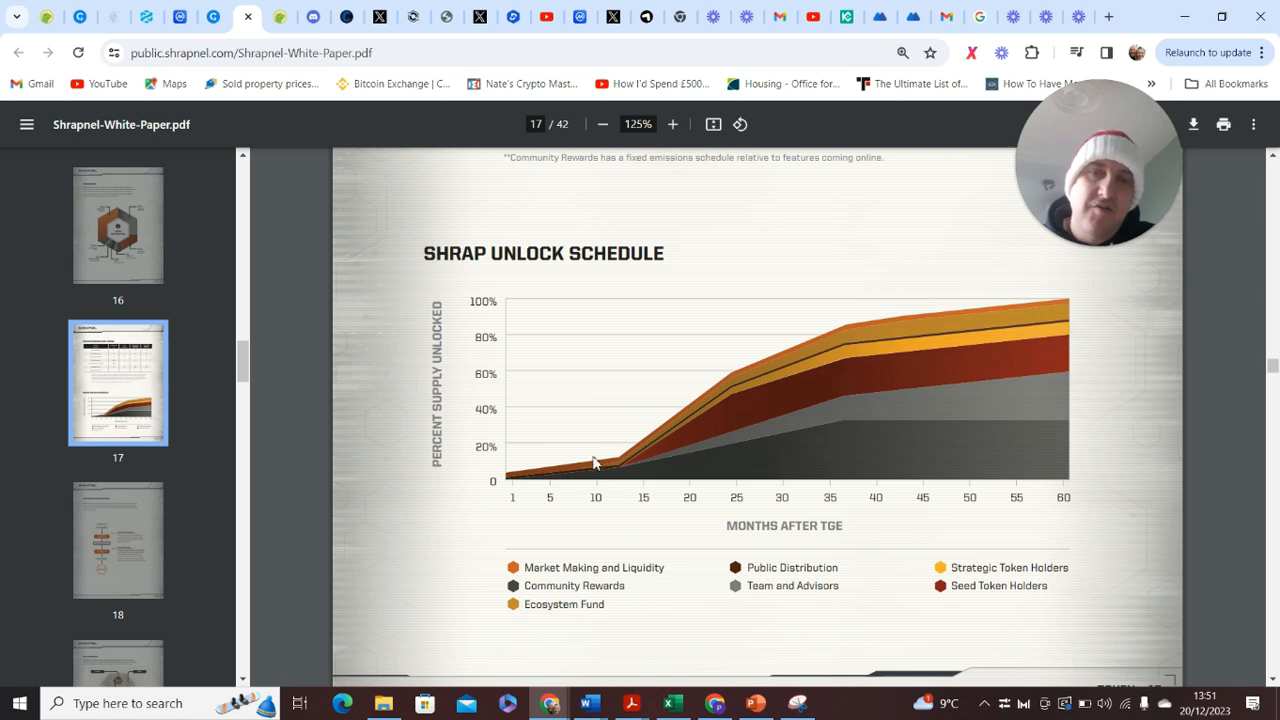
mouse_move(616, 461)
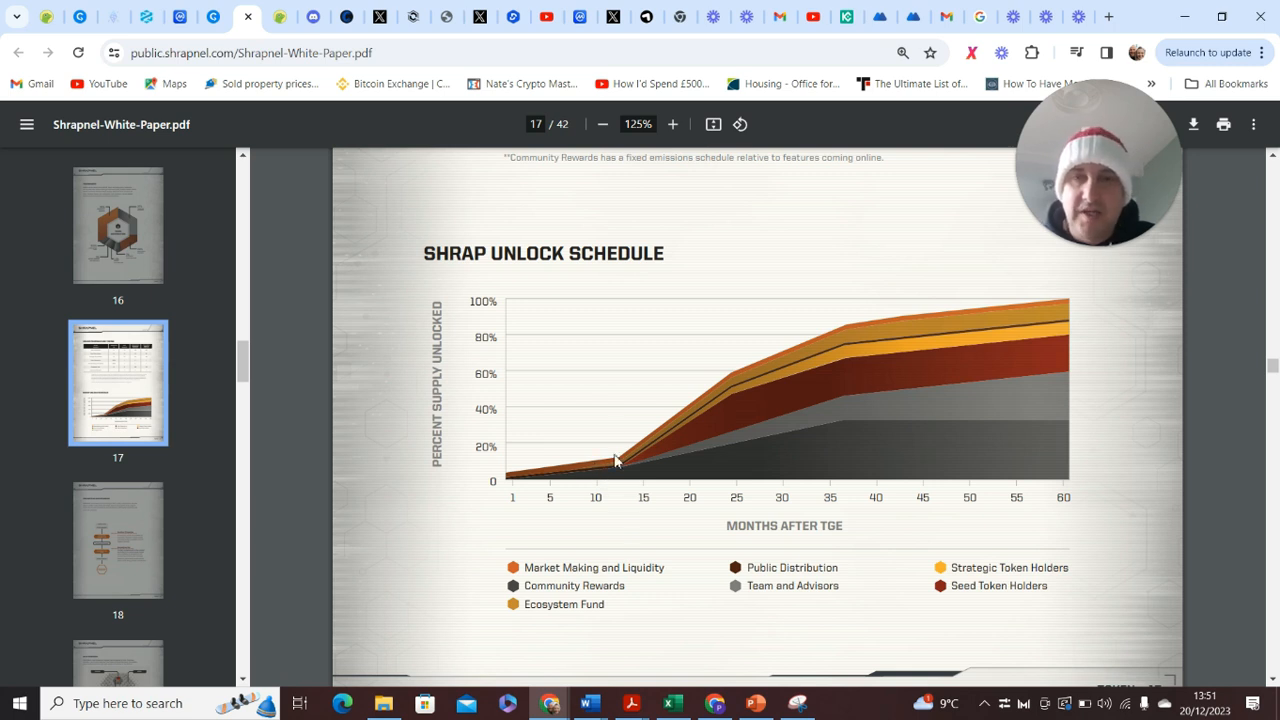
mouse_move(603, 466)
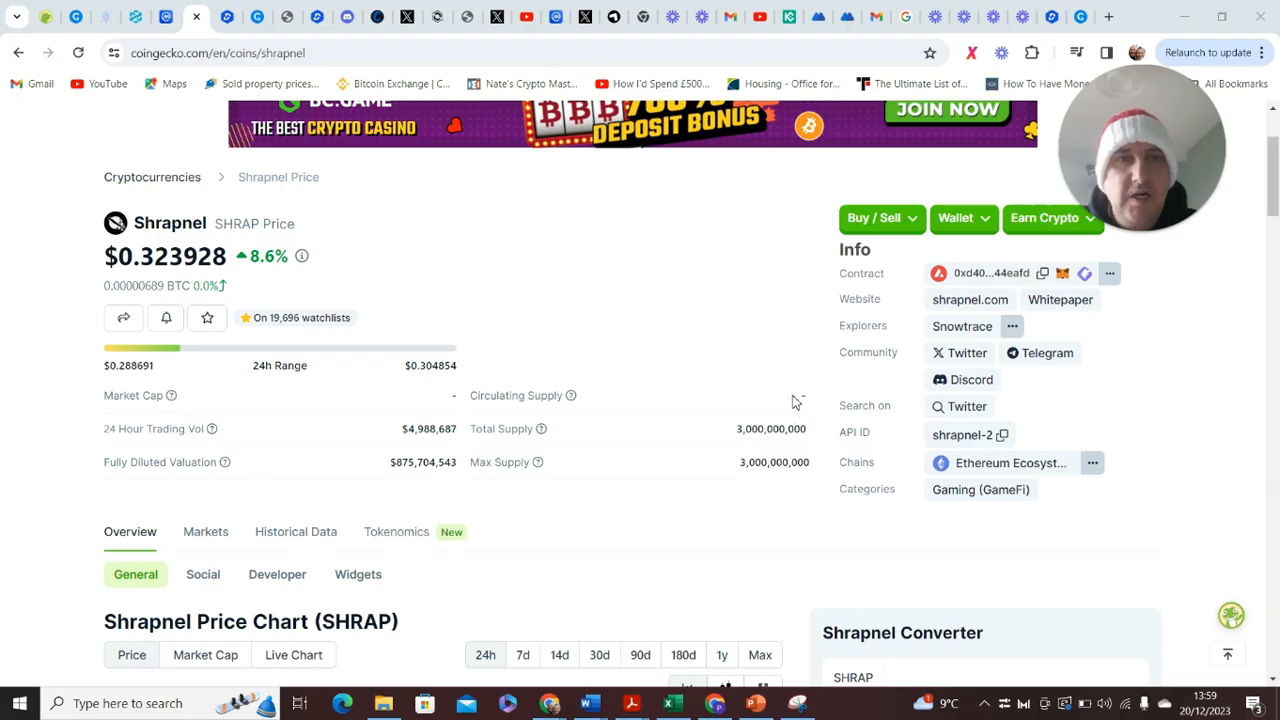
mouse_move(1043, 273)
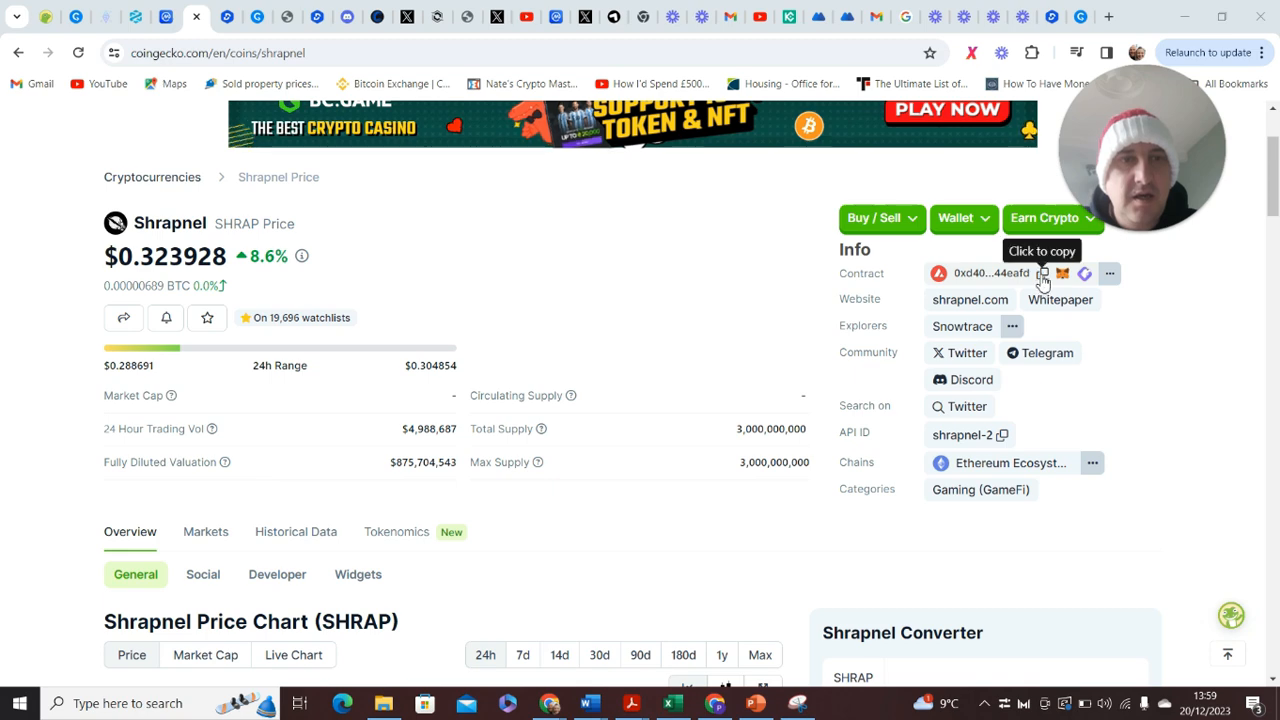
Copy Shrapnel's contract address from the CoinGecko price page.
left_click(1042, 273)
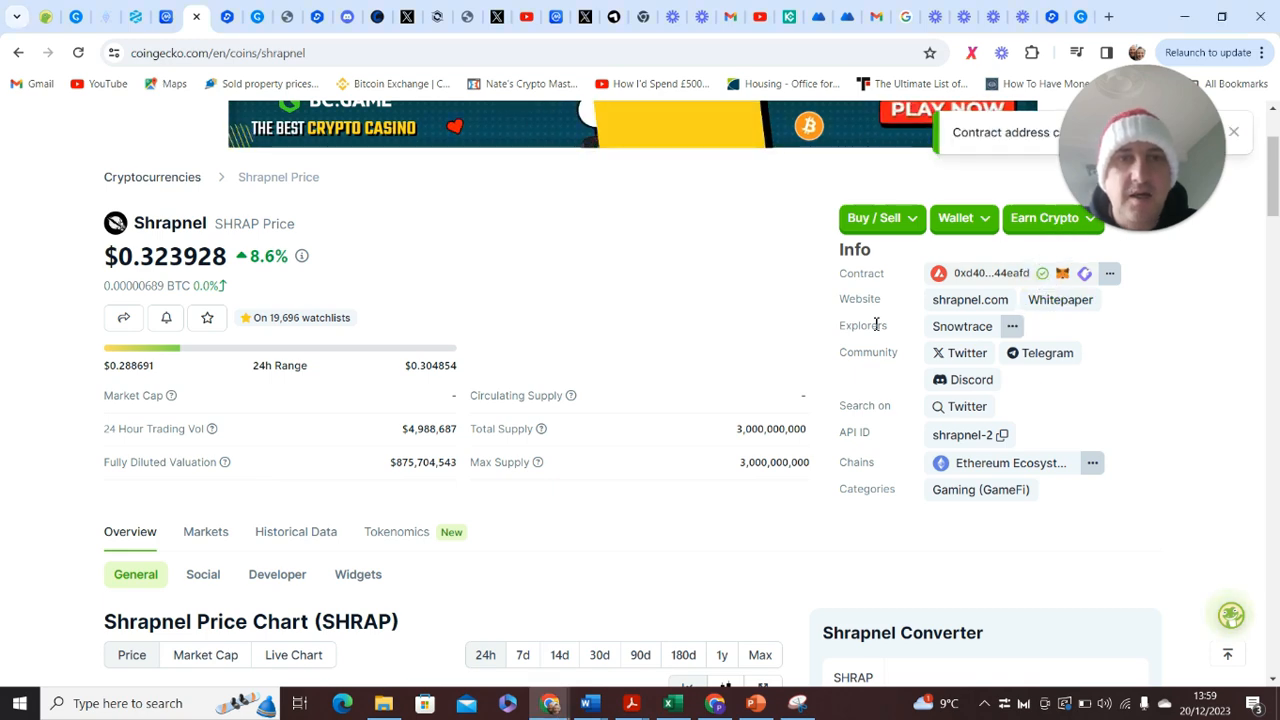
mouse_move(227, 17)
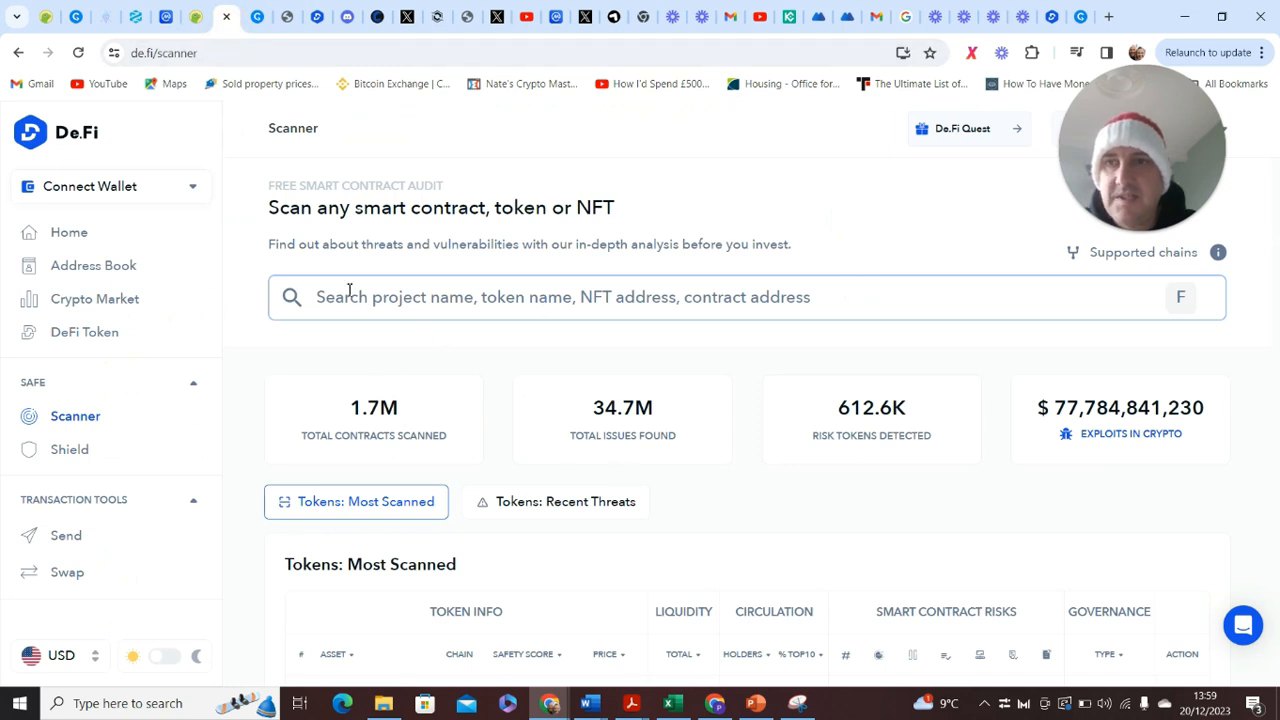
Search De.Fi Scanner for contract 0xd402298a793948698b9a63311404fbbee944eafd and open the SHRAPToken scan.
left_click(560, 297)
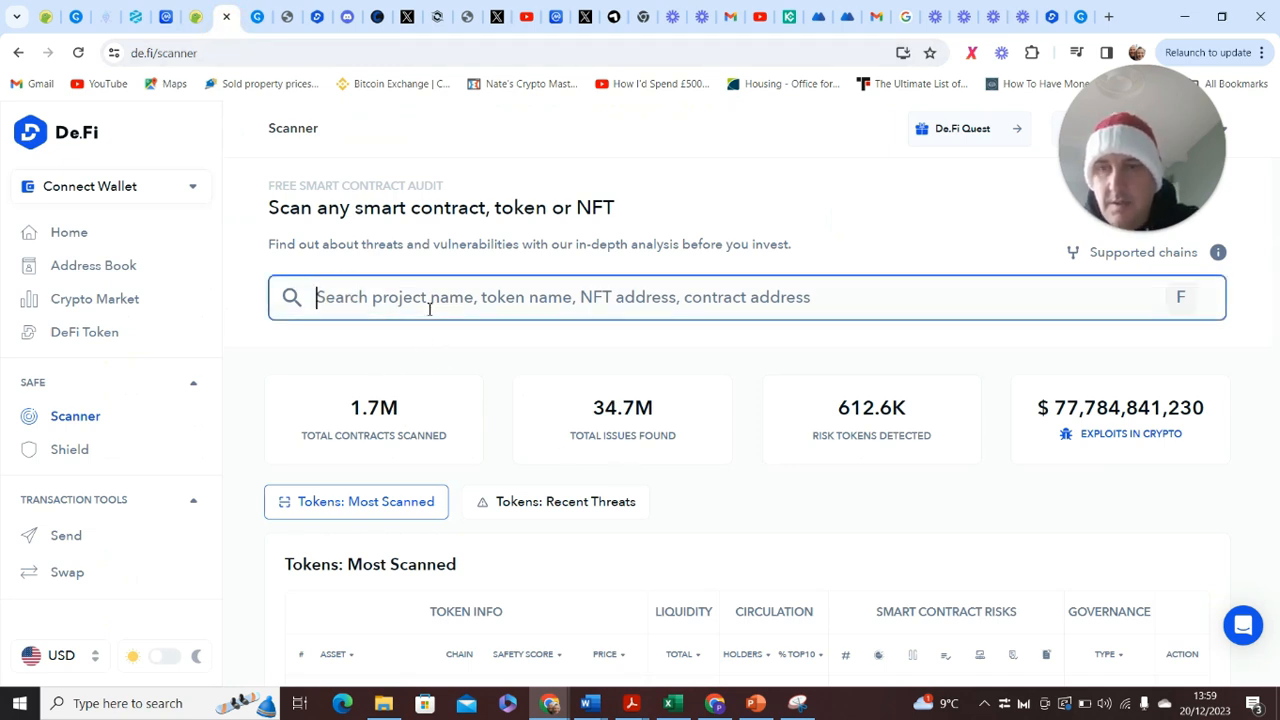
type("0xd402298a793948698b9a63311404fbbee944eafd")
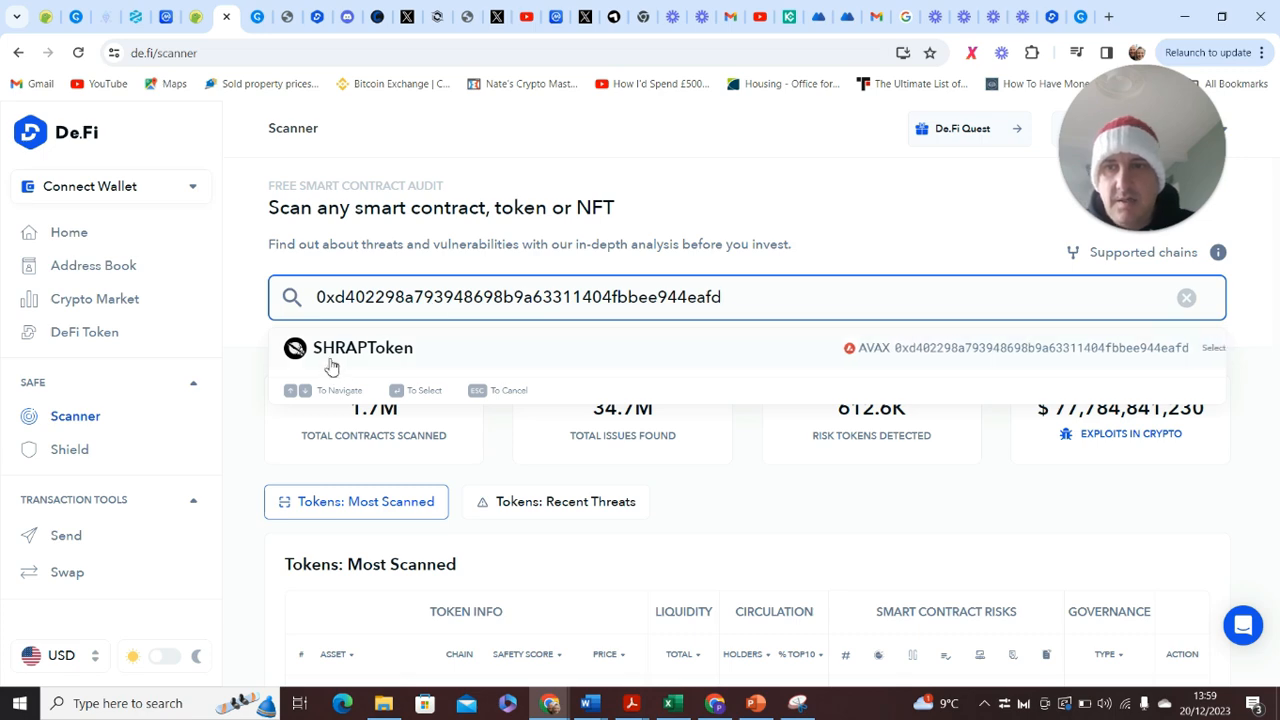
left_click(362, 348)
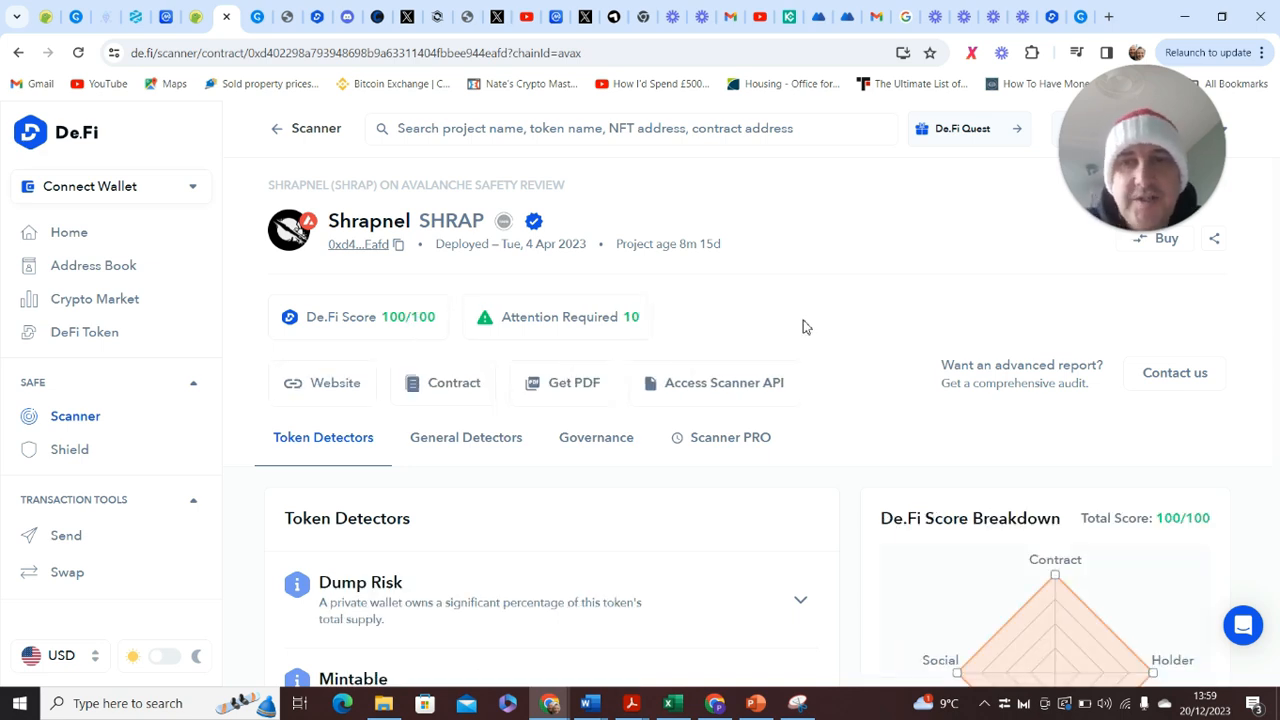
mouse_move(465, 350)
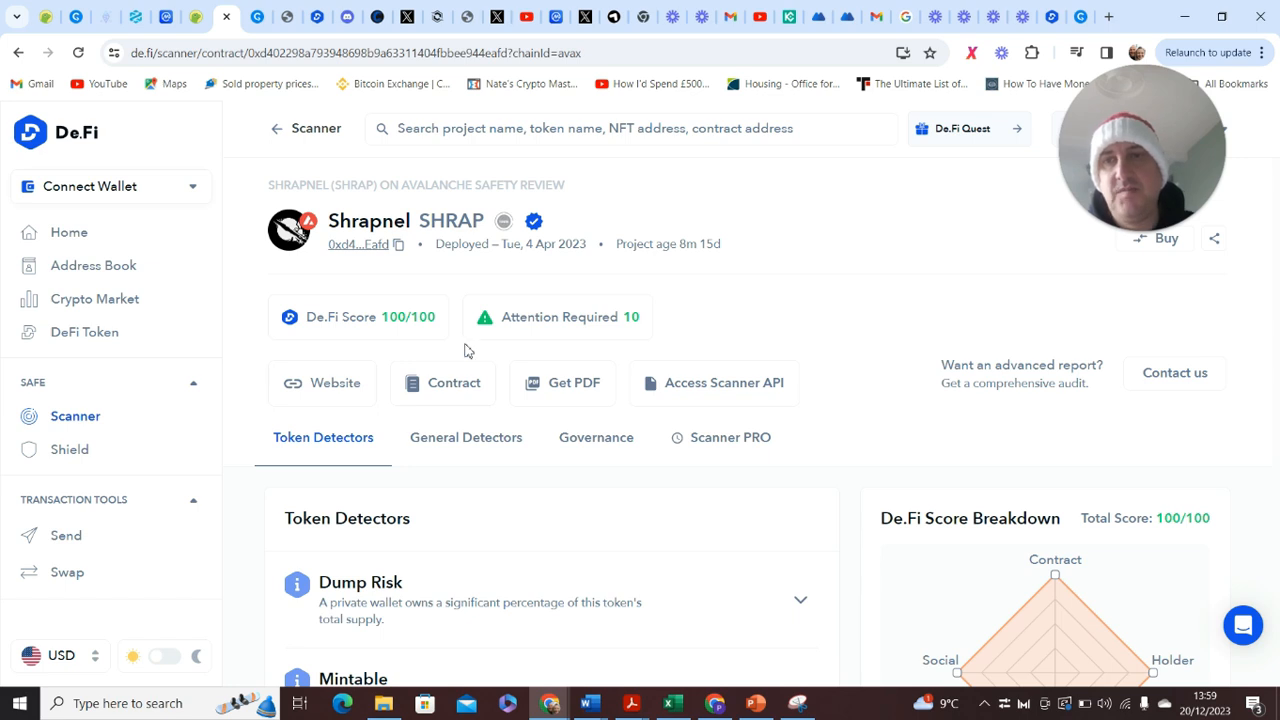
mouse_move(292, 325)
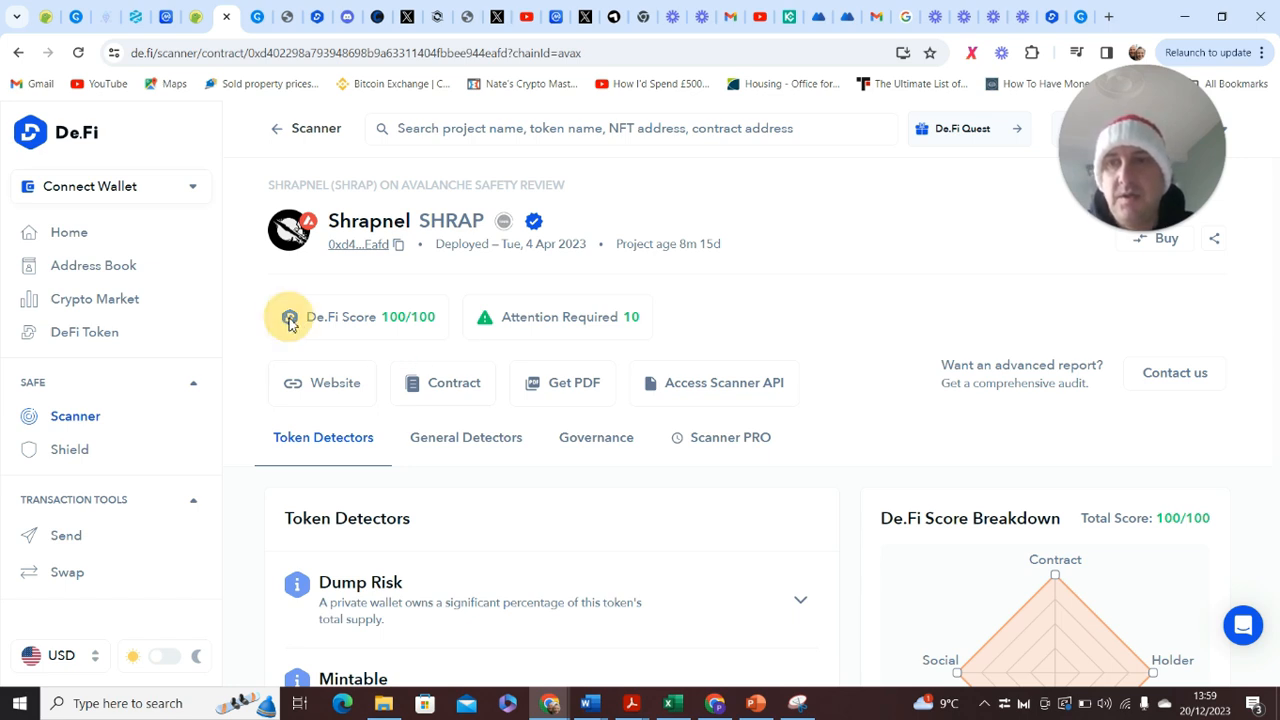
left_click(290, 317)
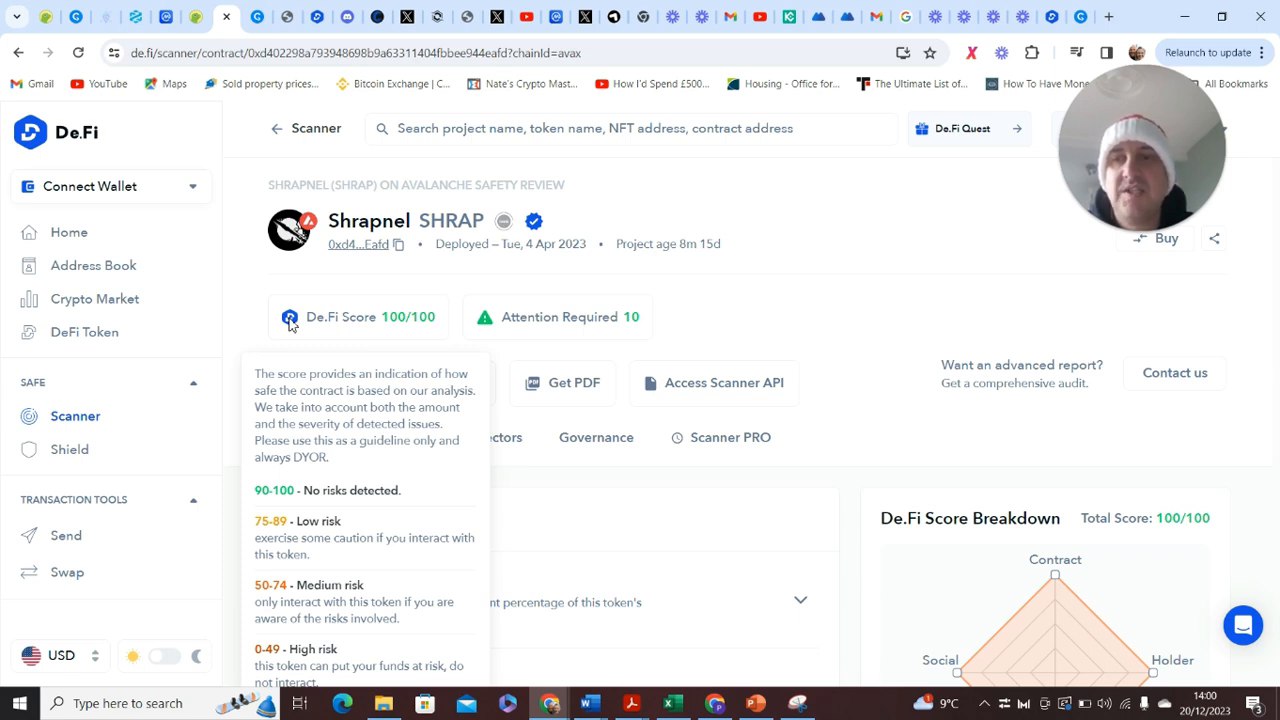
mouse_move(367, 313)
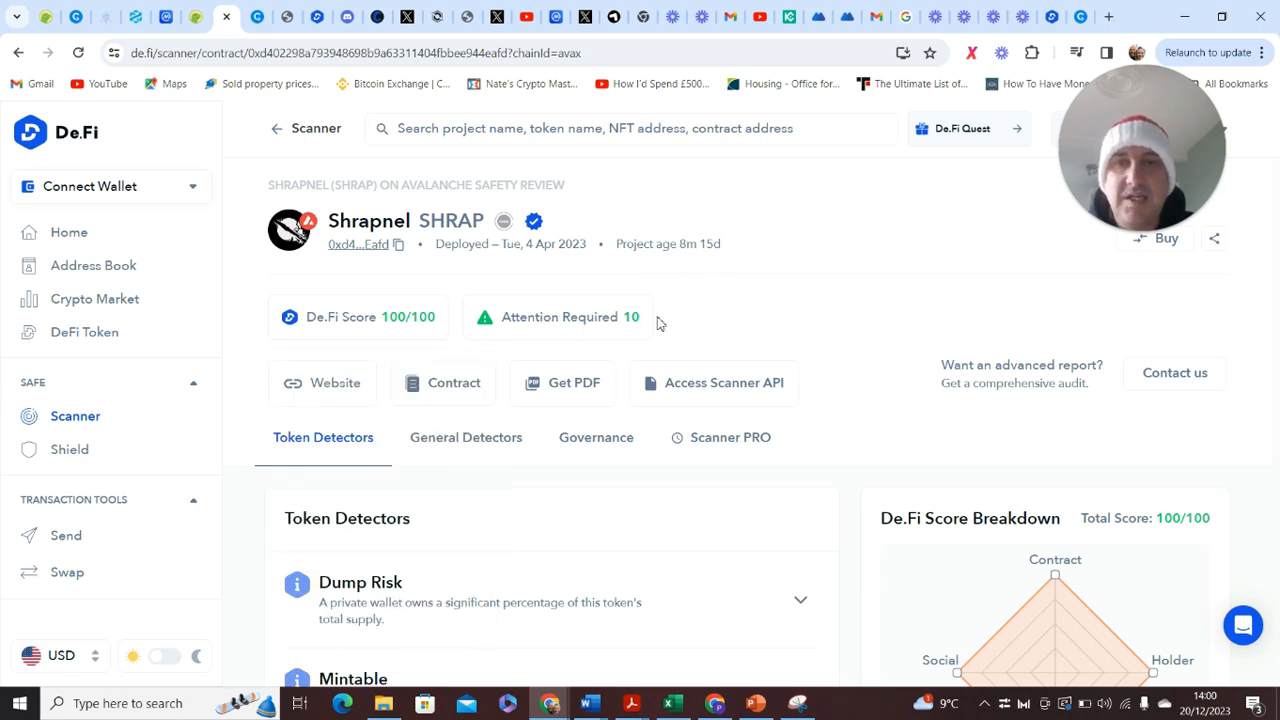
mouse_move(782, 334)
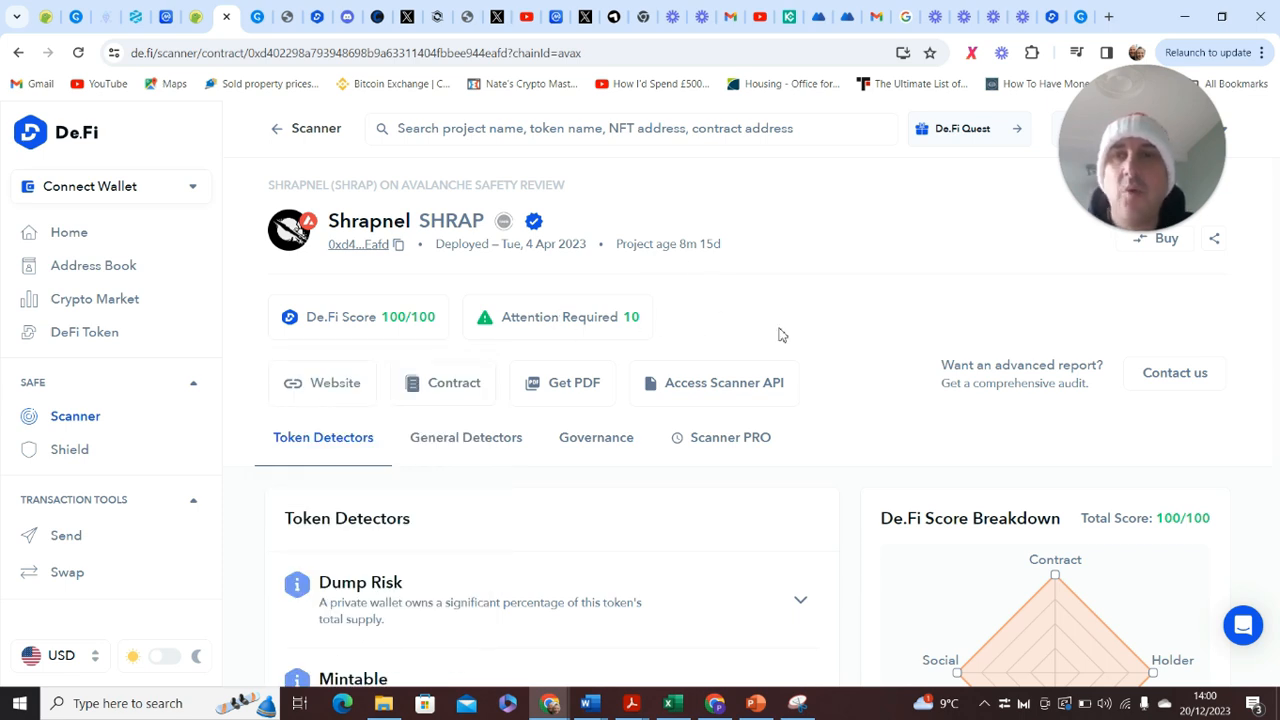
mouse_move(573, 335)
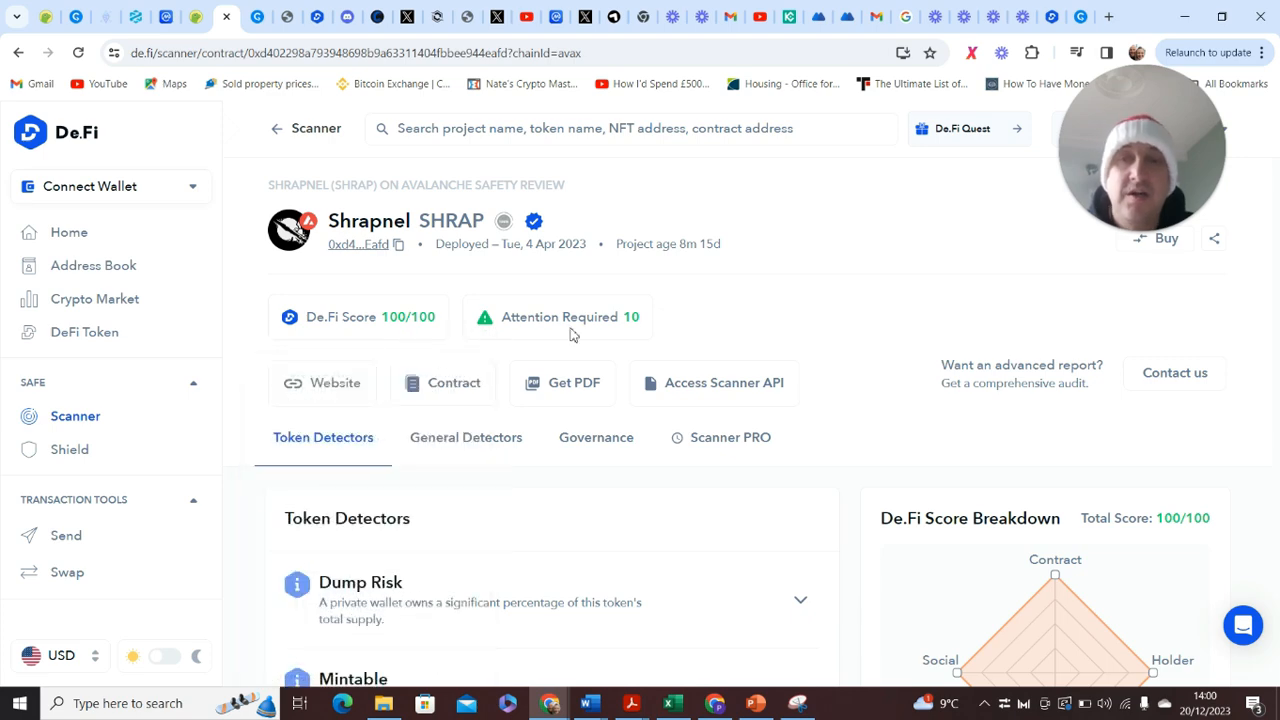
mouse_move(849, 330)
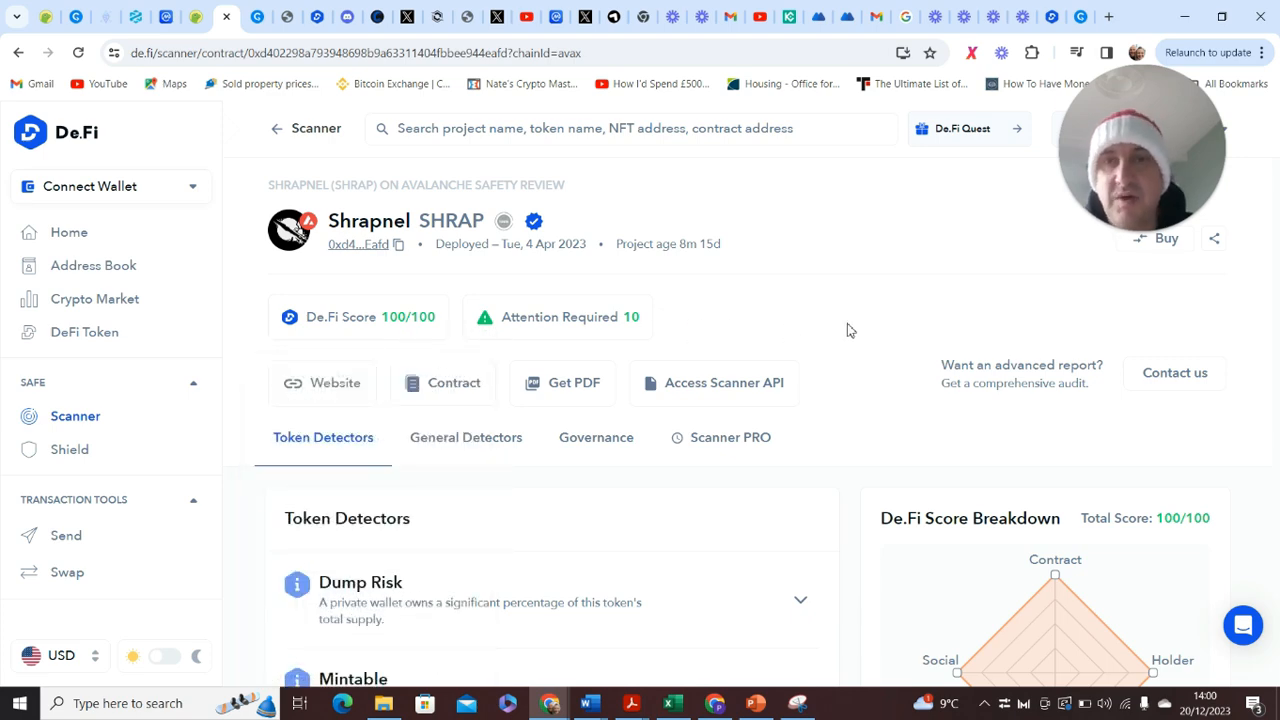
scroll("down", 3)
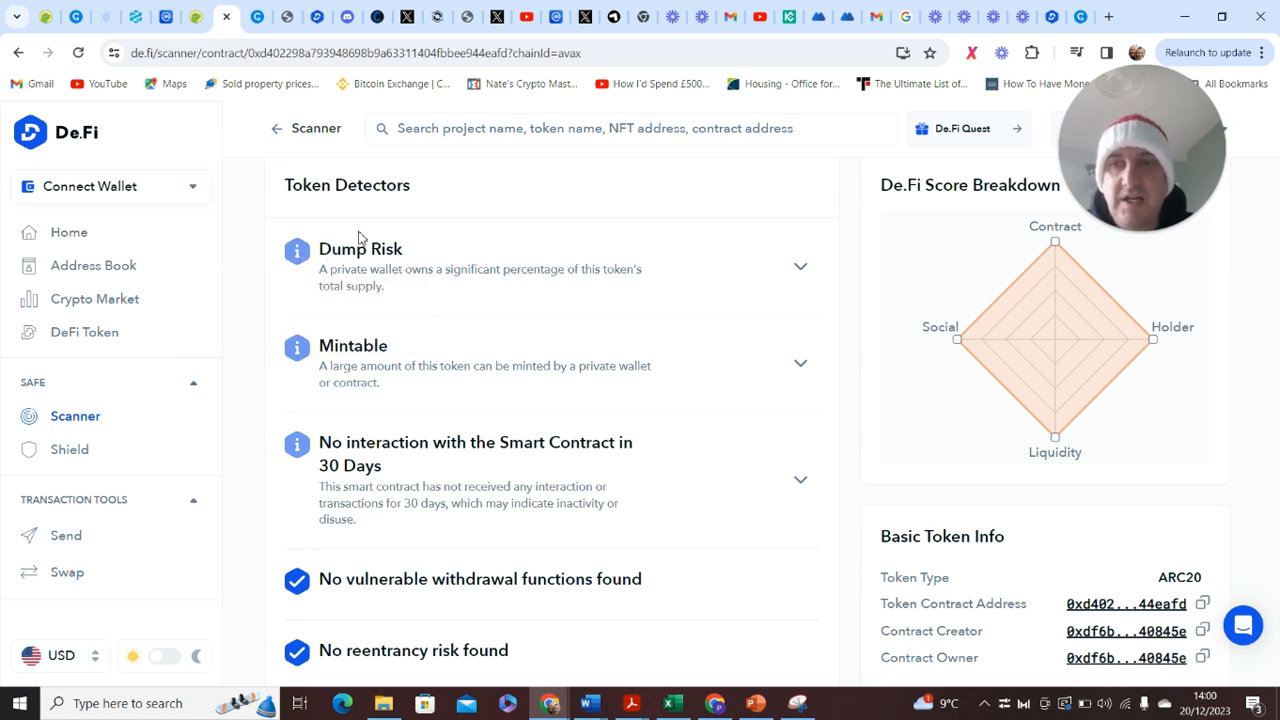
mouse_move(410, 278)
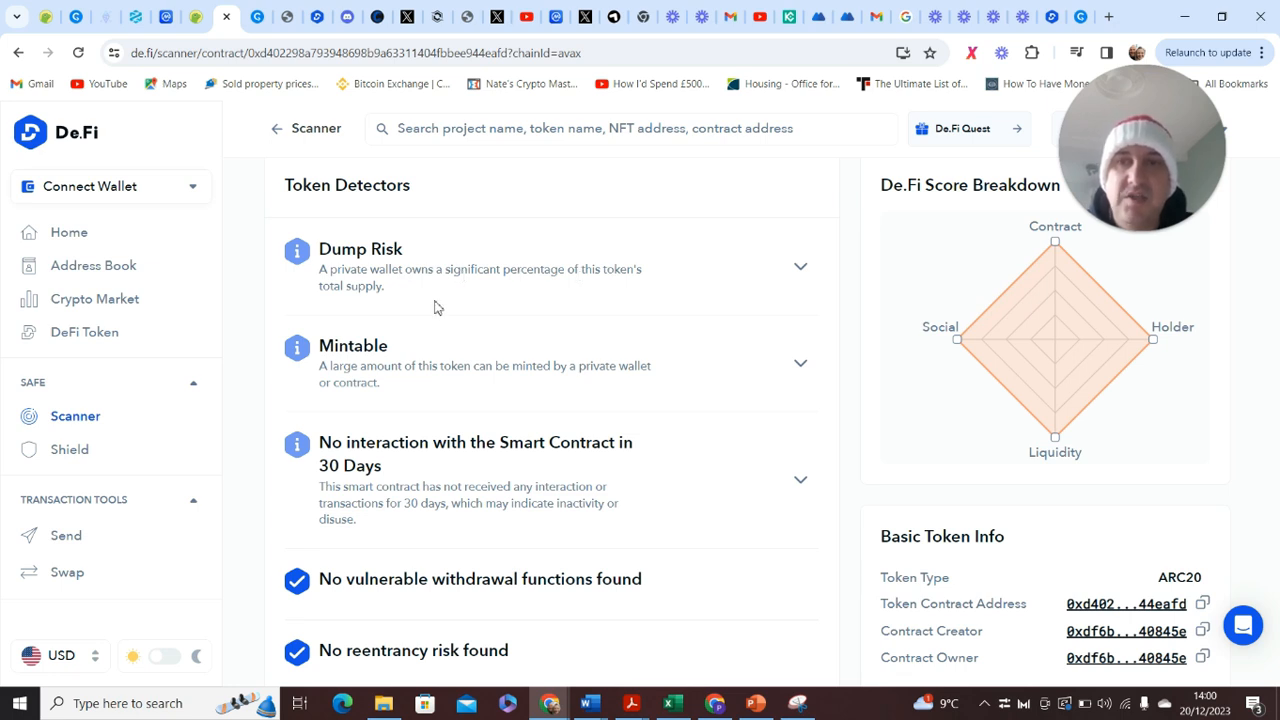
mouse_move(410, 304)
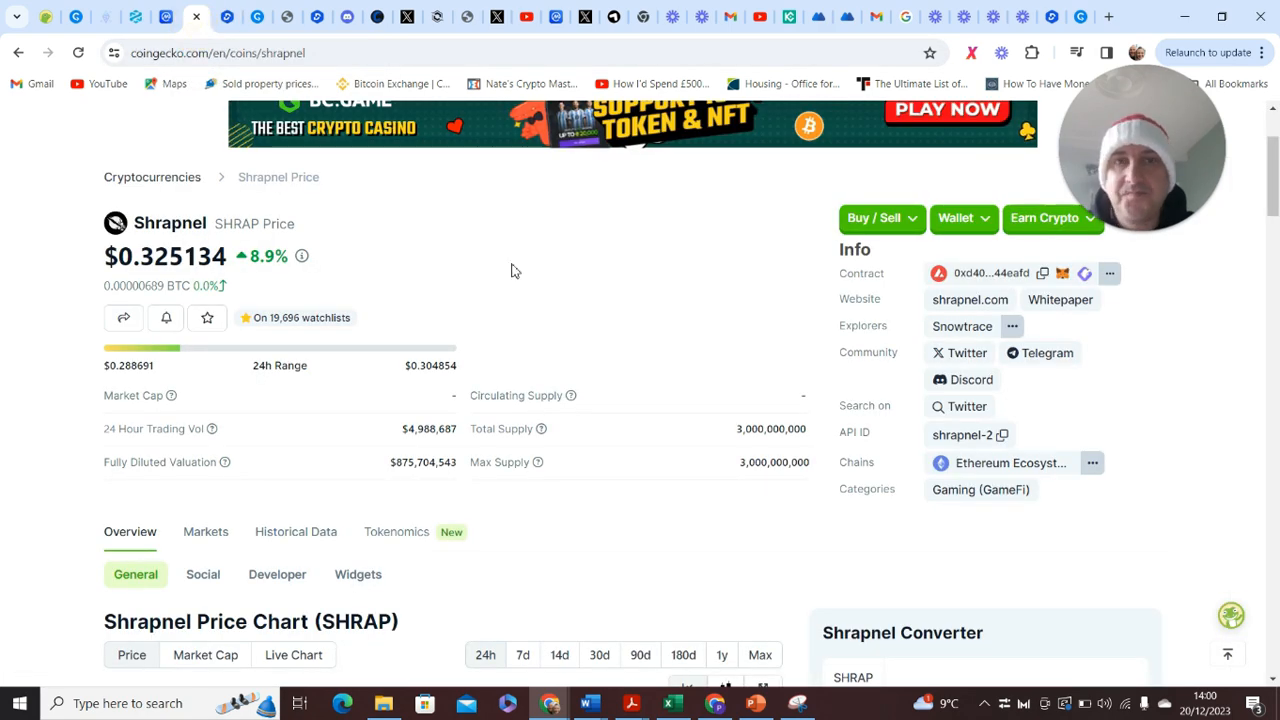
mouse_move(961, 326)
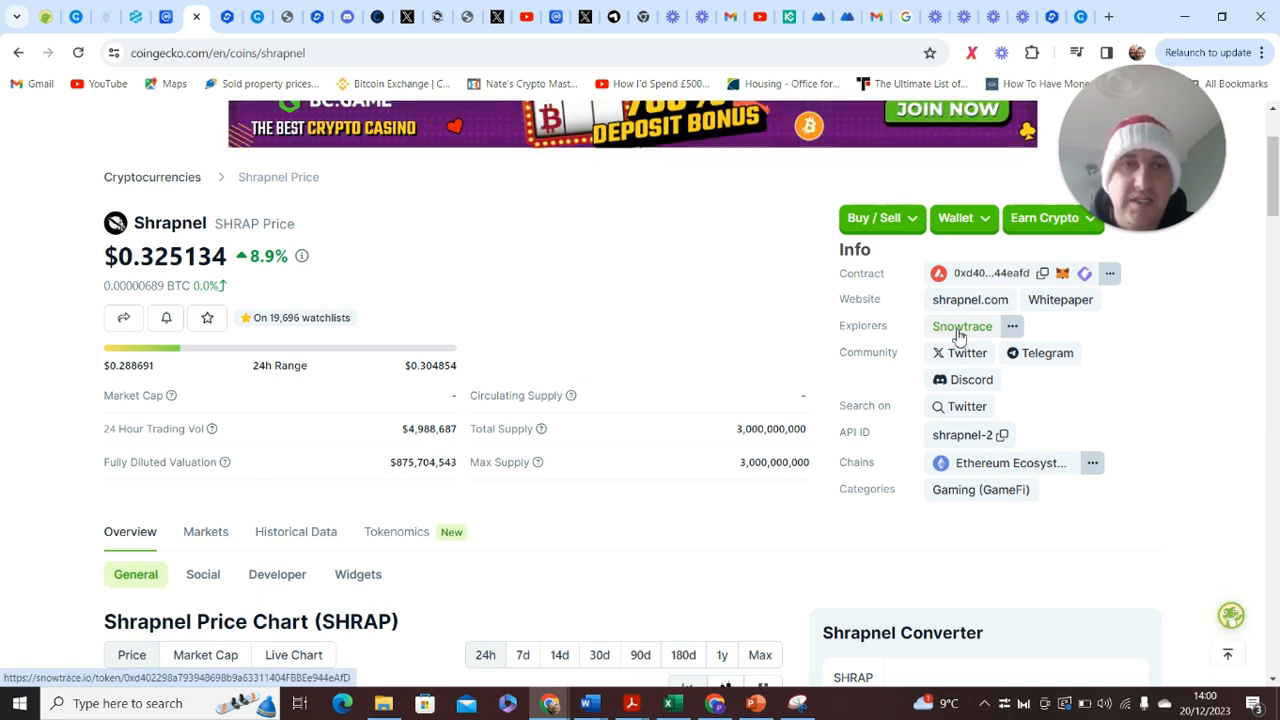
mouse_move(818, 410)
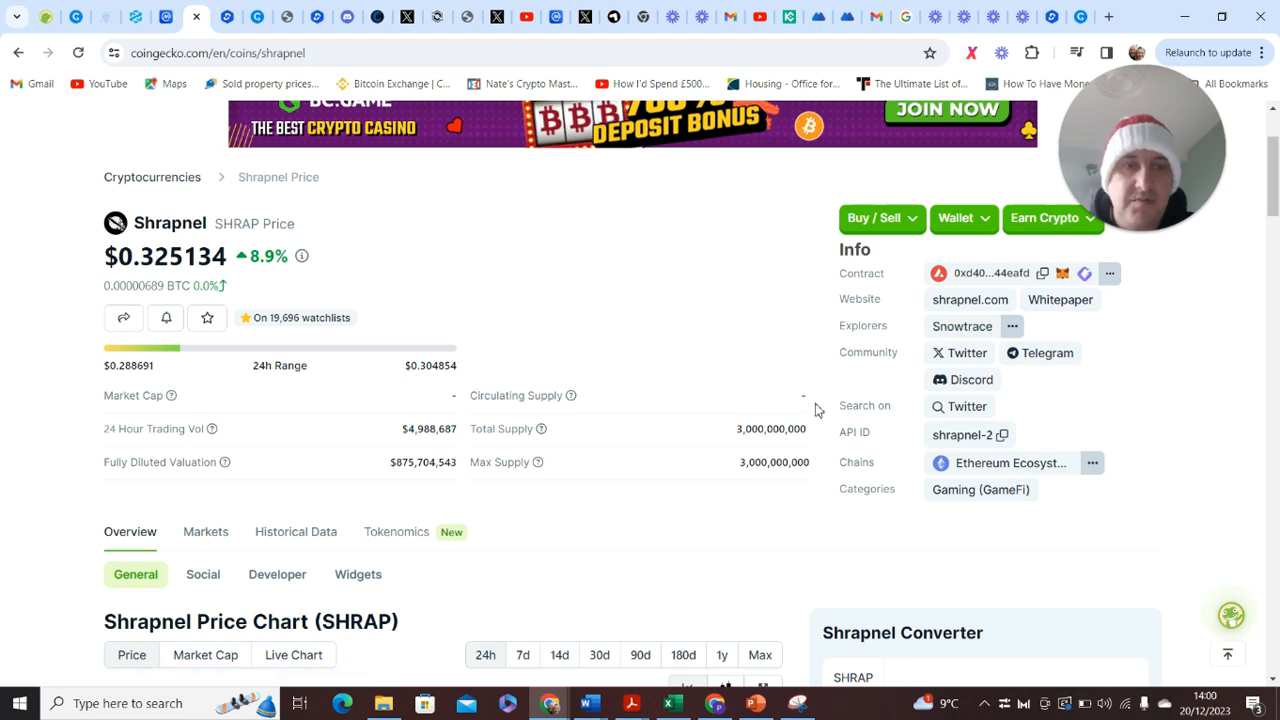
mouse_move(932, 317)
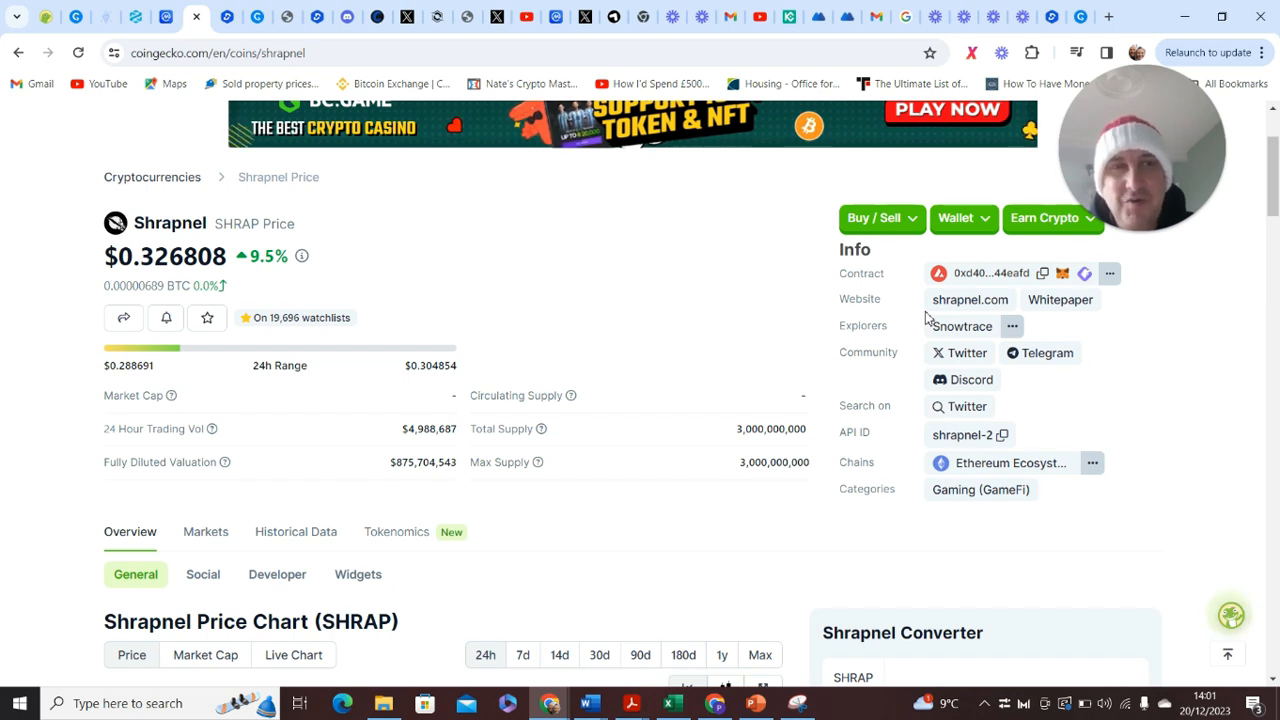
mouse_move(343, 366)
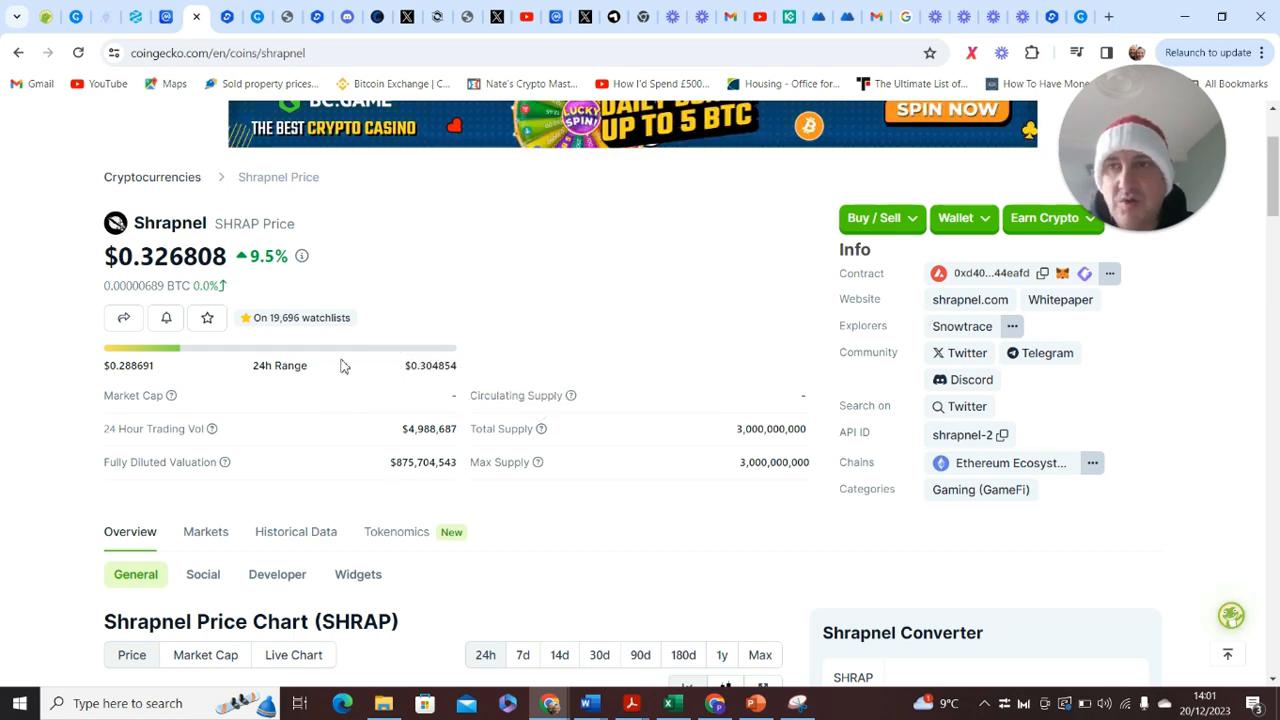
mouse_move(512, 310)
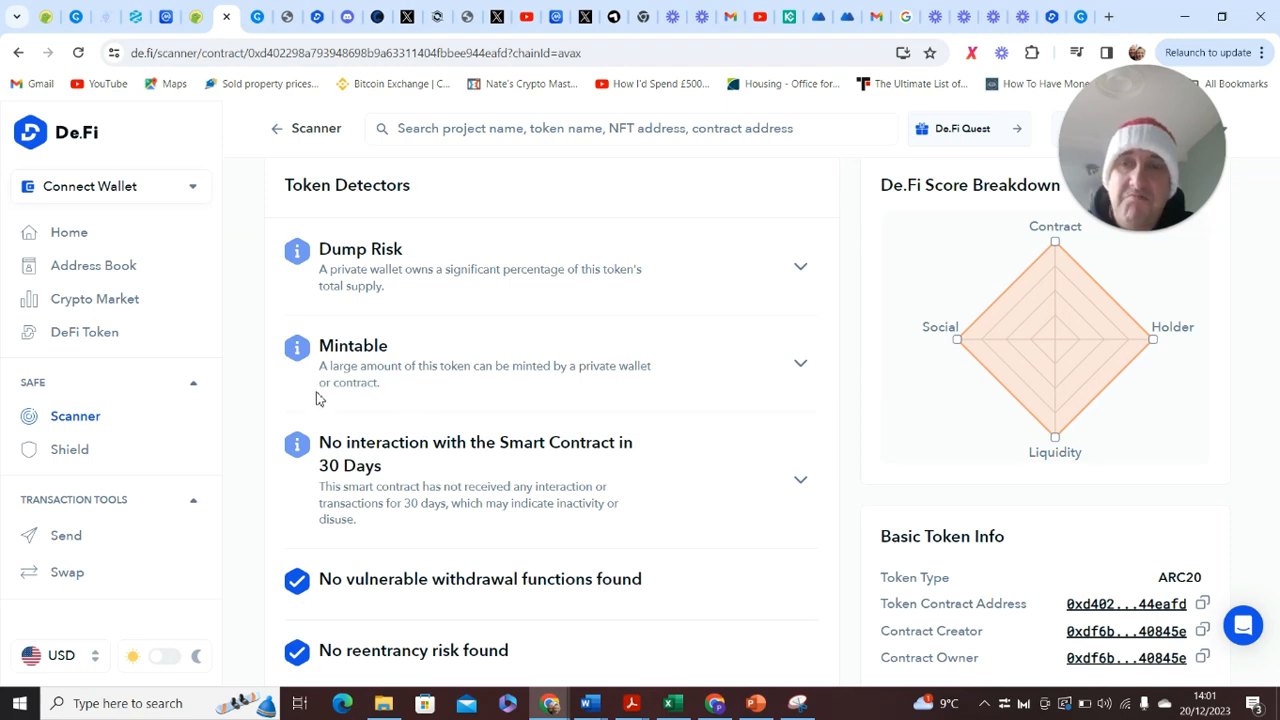
mouse_move(646, 396)
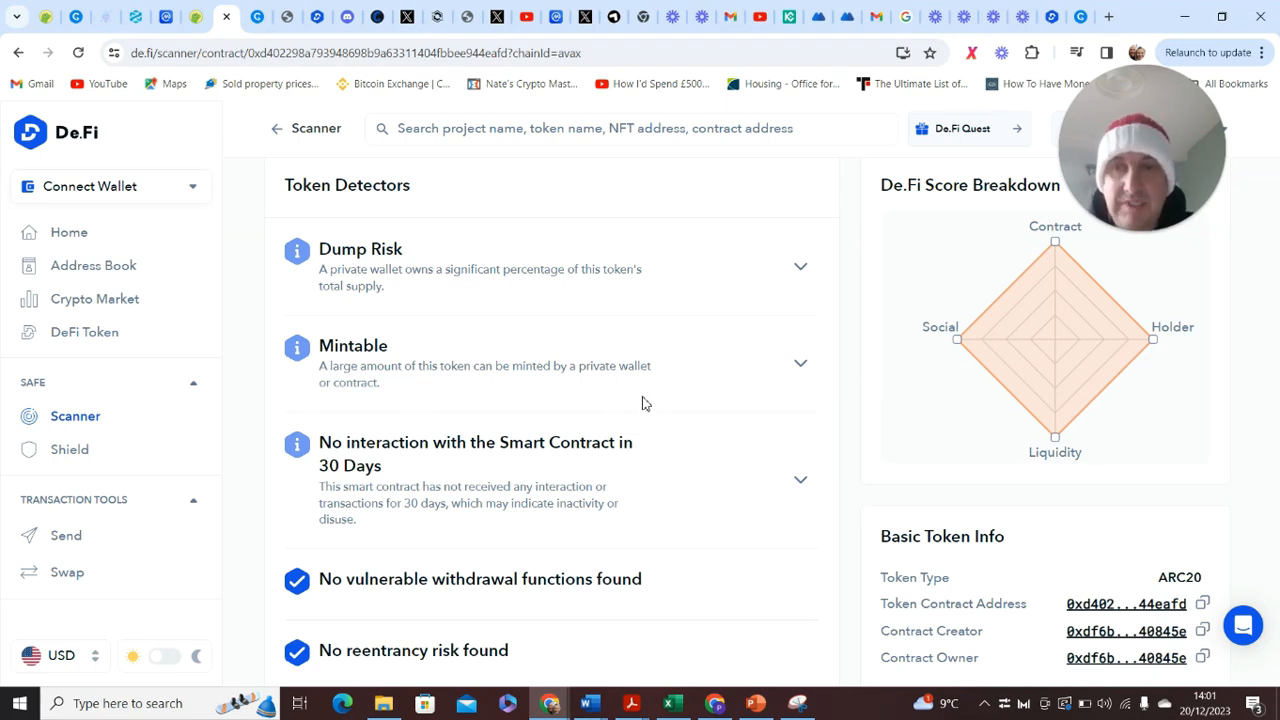
mouse_move(638, 399)
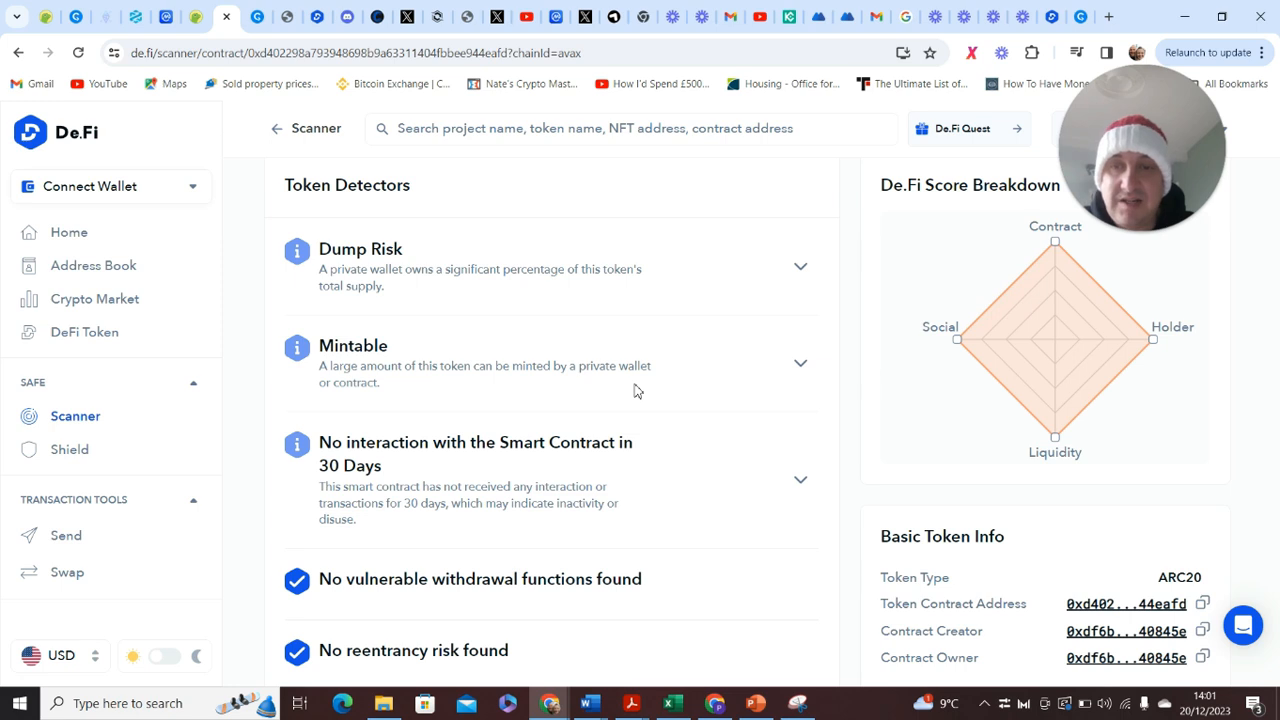
mouse_move(490, 475)
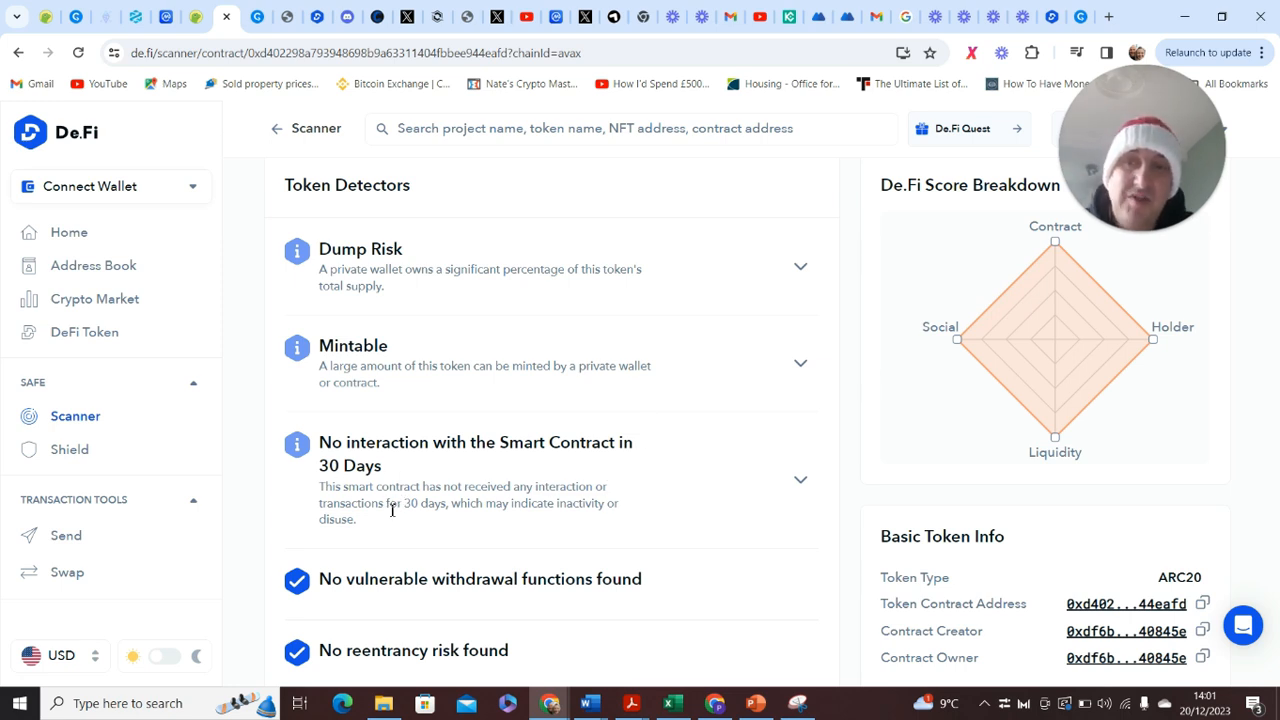
Scroll up to the detector tabs and show Shrapnel's General Detectors findings.
scroll("up", 3)
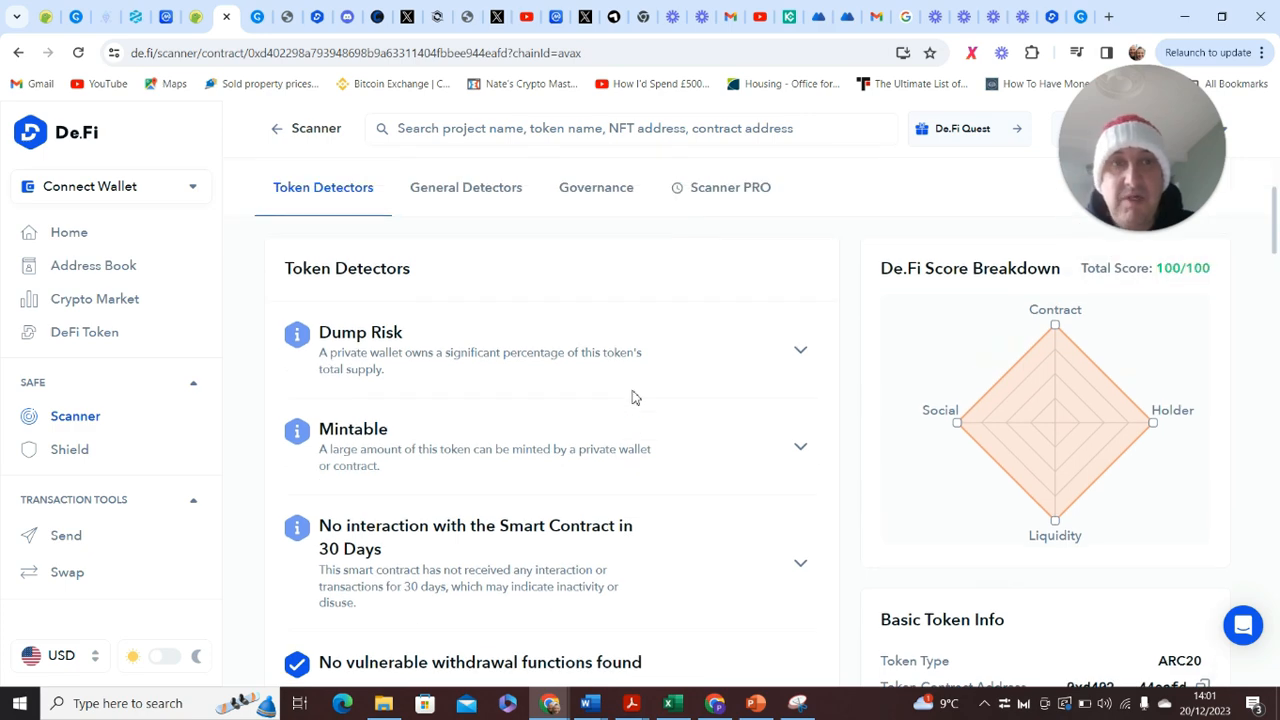
scroll("up", 3)
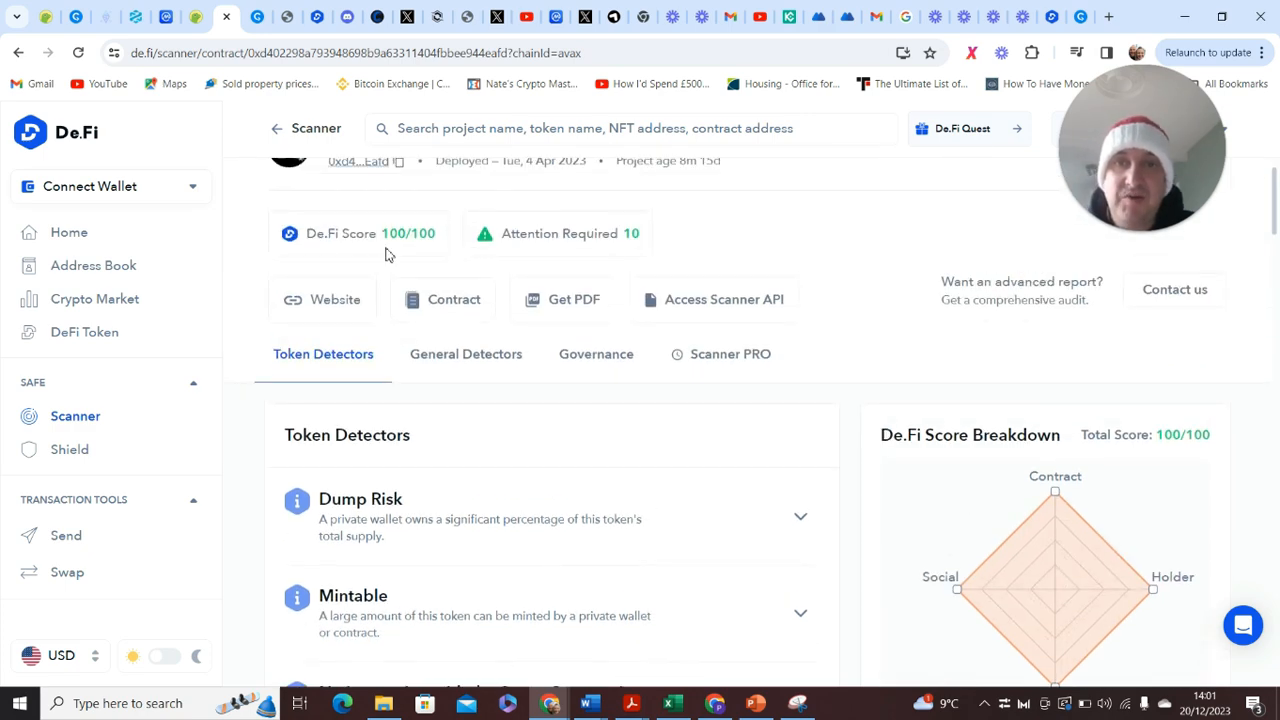
left_click(465, 354)
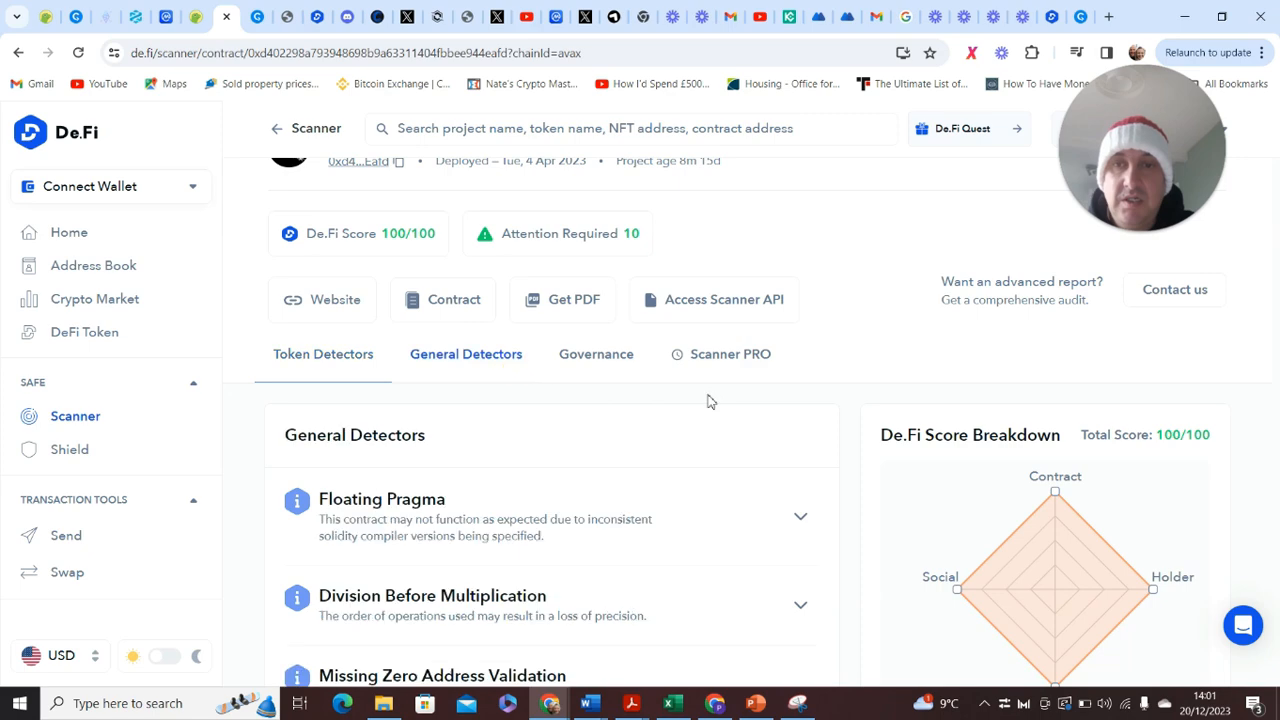
Scroll the SHRAP scan past informational findings to Token Liquidity Analysis and Top 10 Holders.
scroll("down", 3)
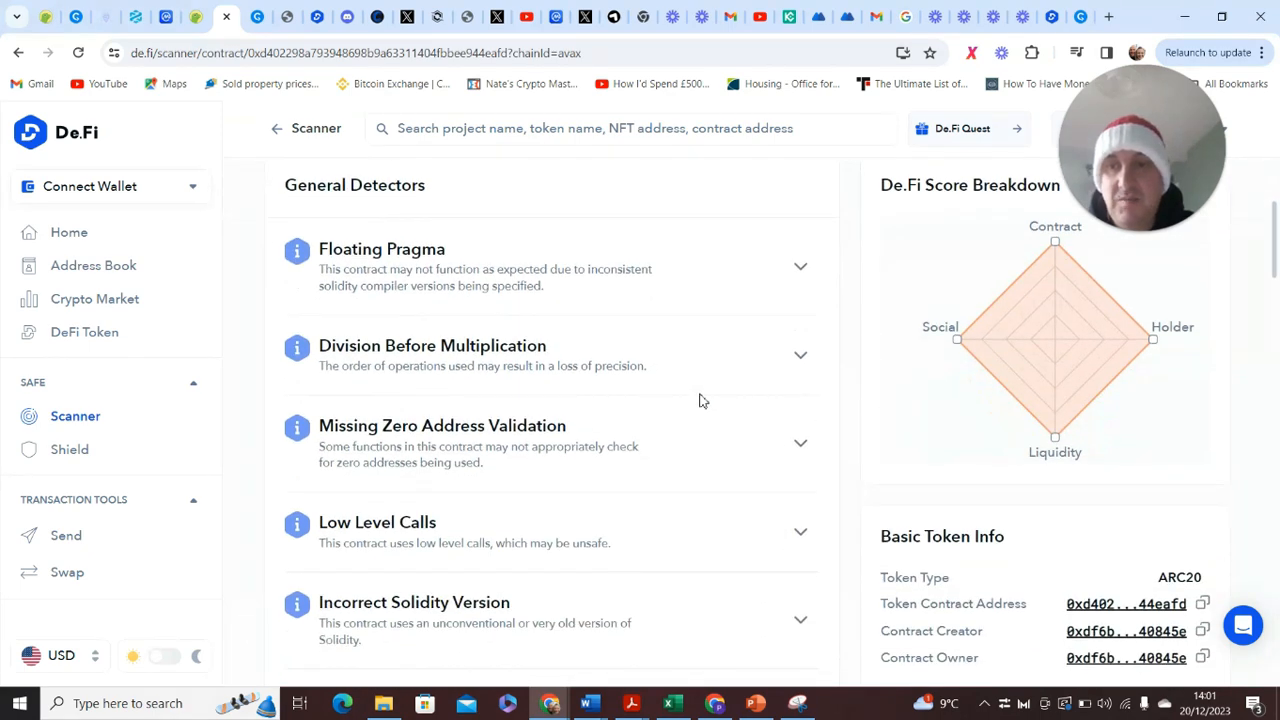
mouse_move(705, 390)
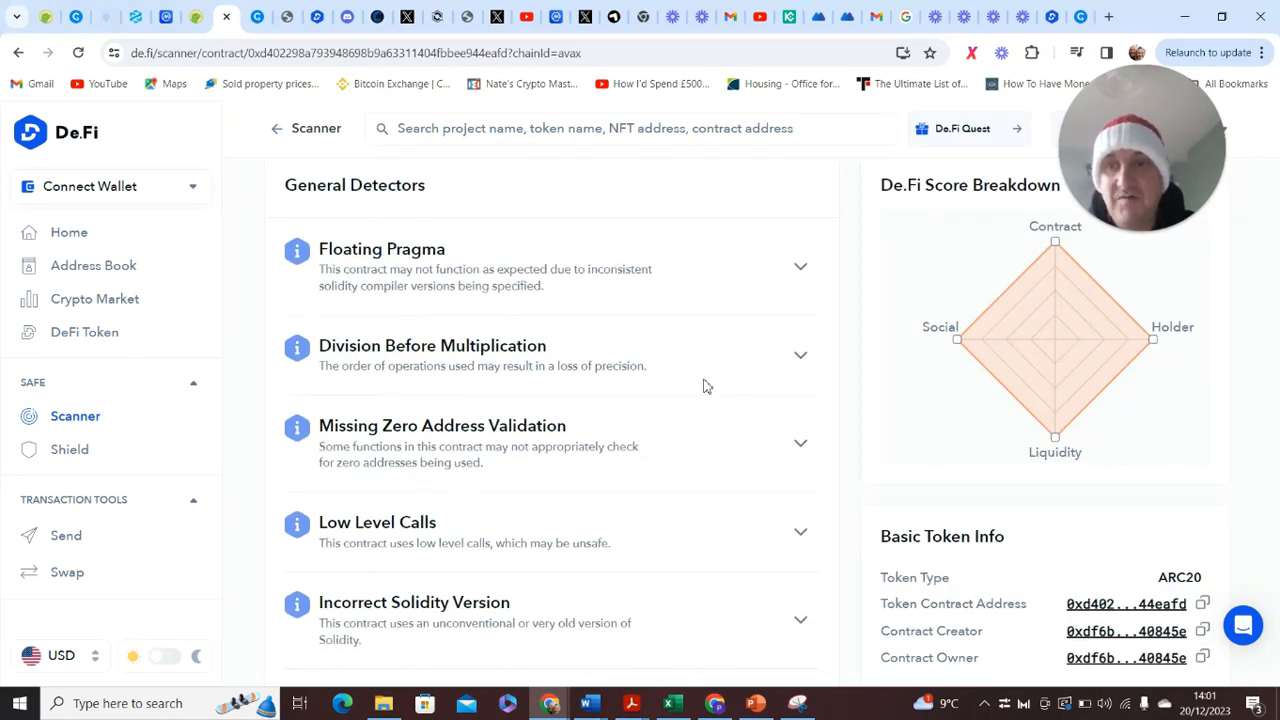
scroll("down", 3)
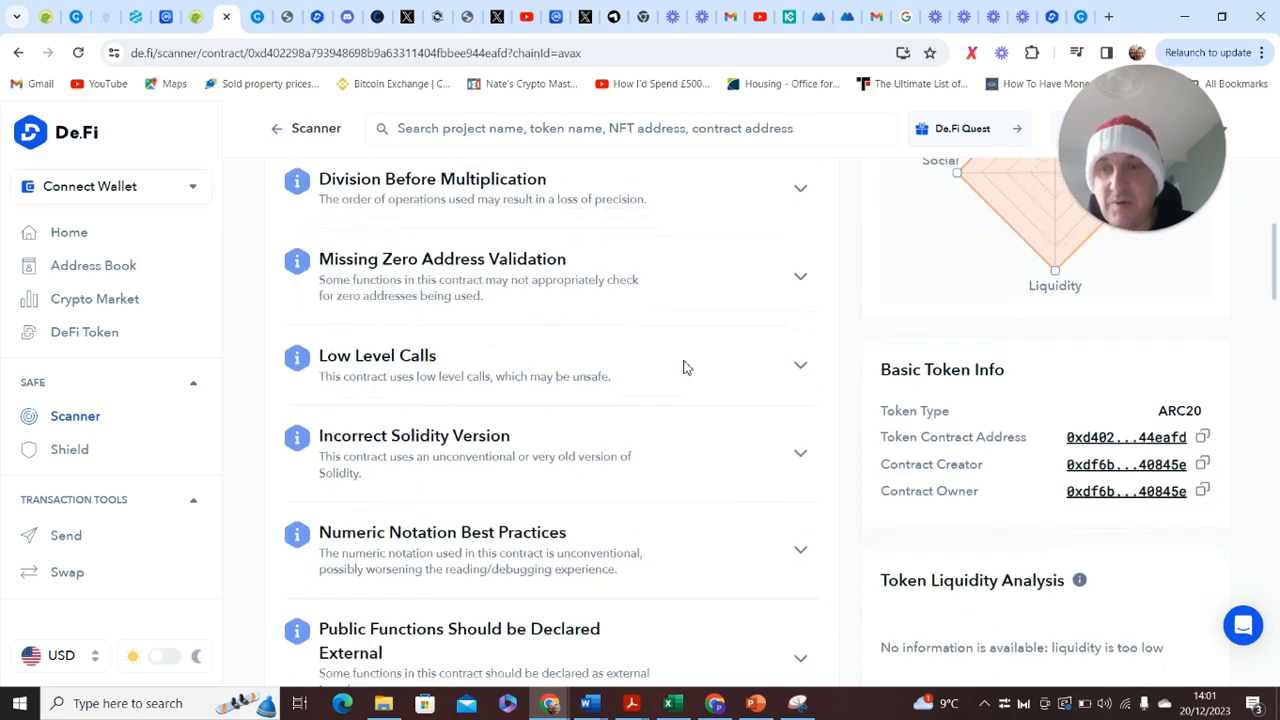
scroll("up", 3)
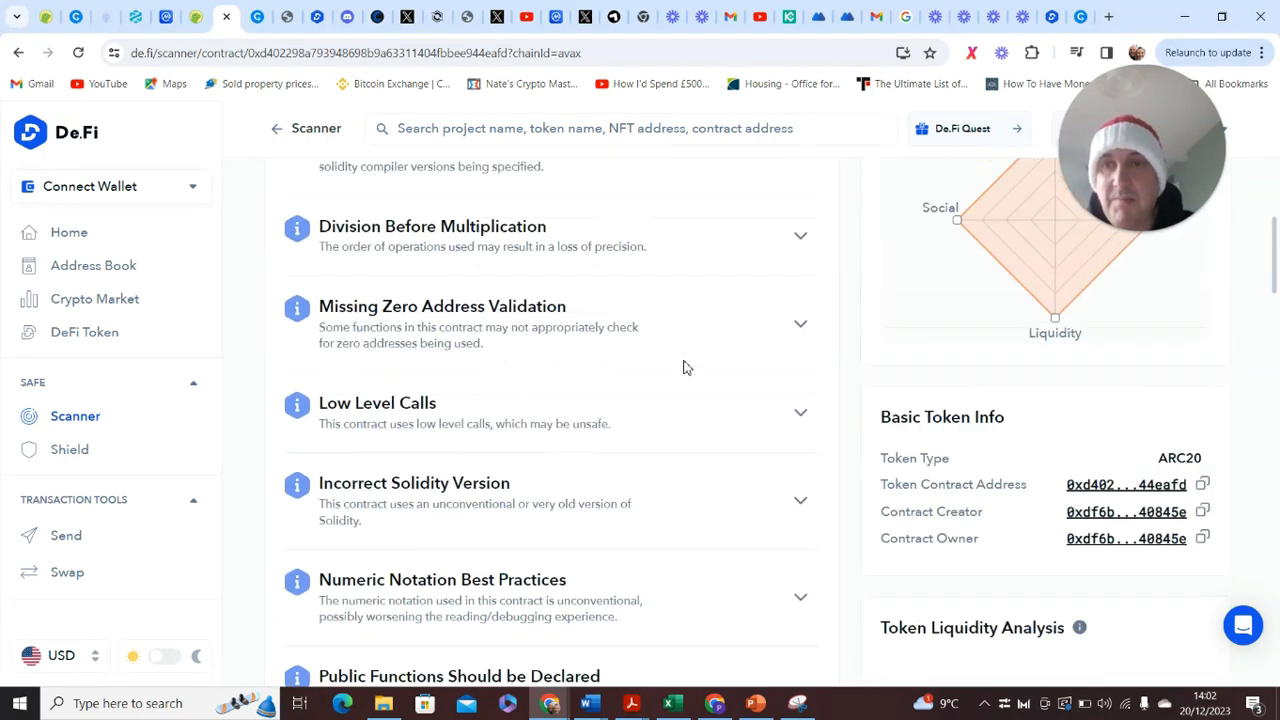
scroll("down", 3)
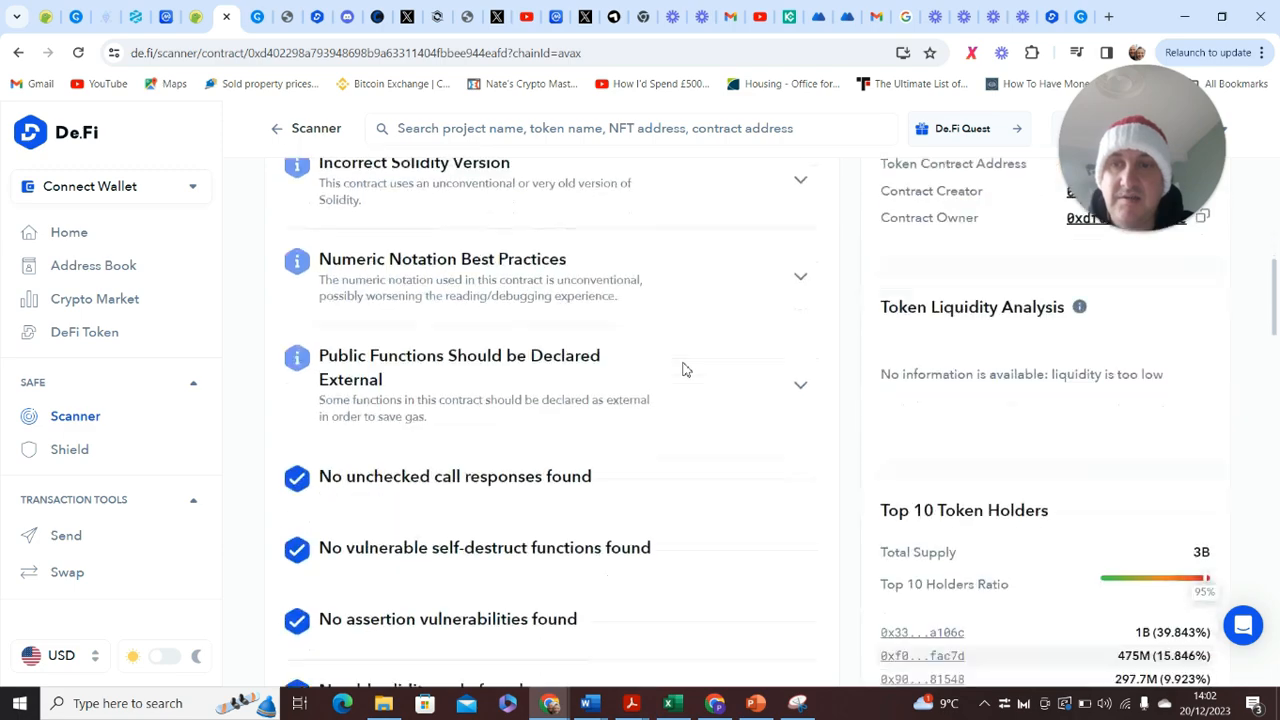
scroll("down", 3)
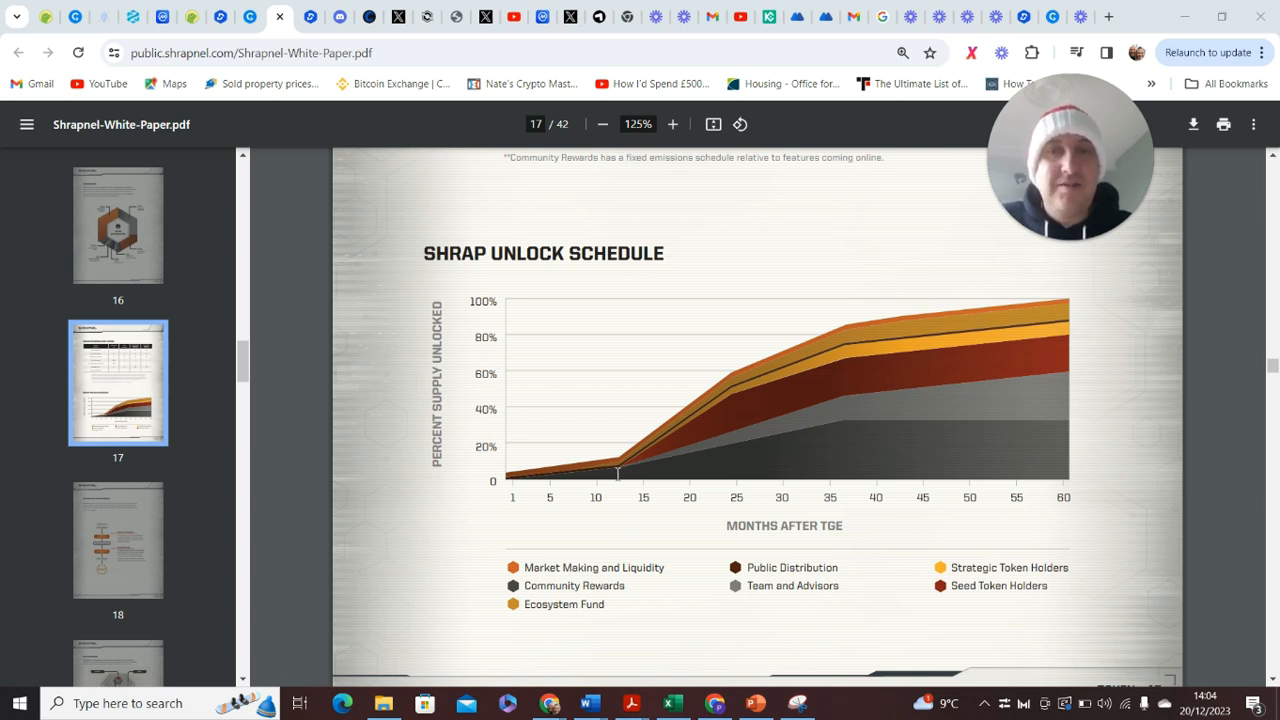
mouse_move(515, 488)
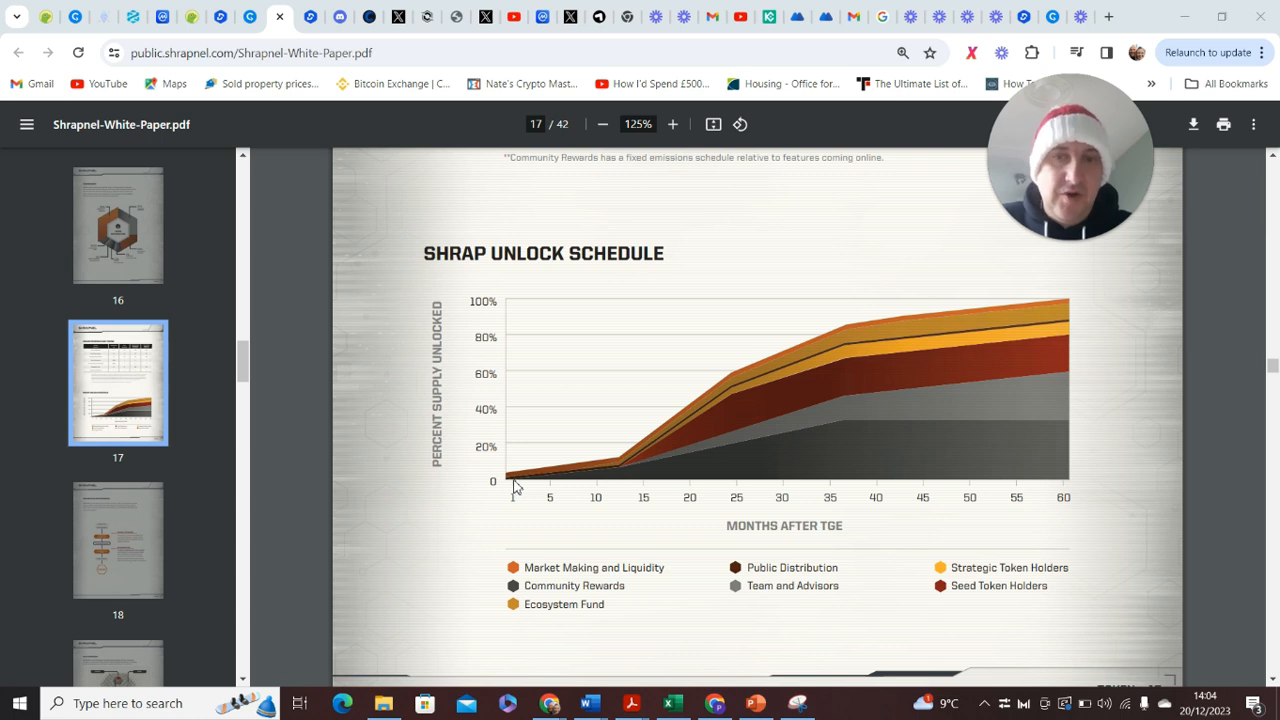
mouse_move(668, 462)
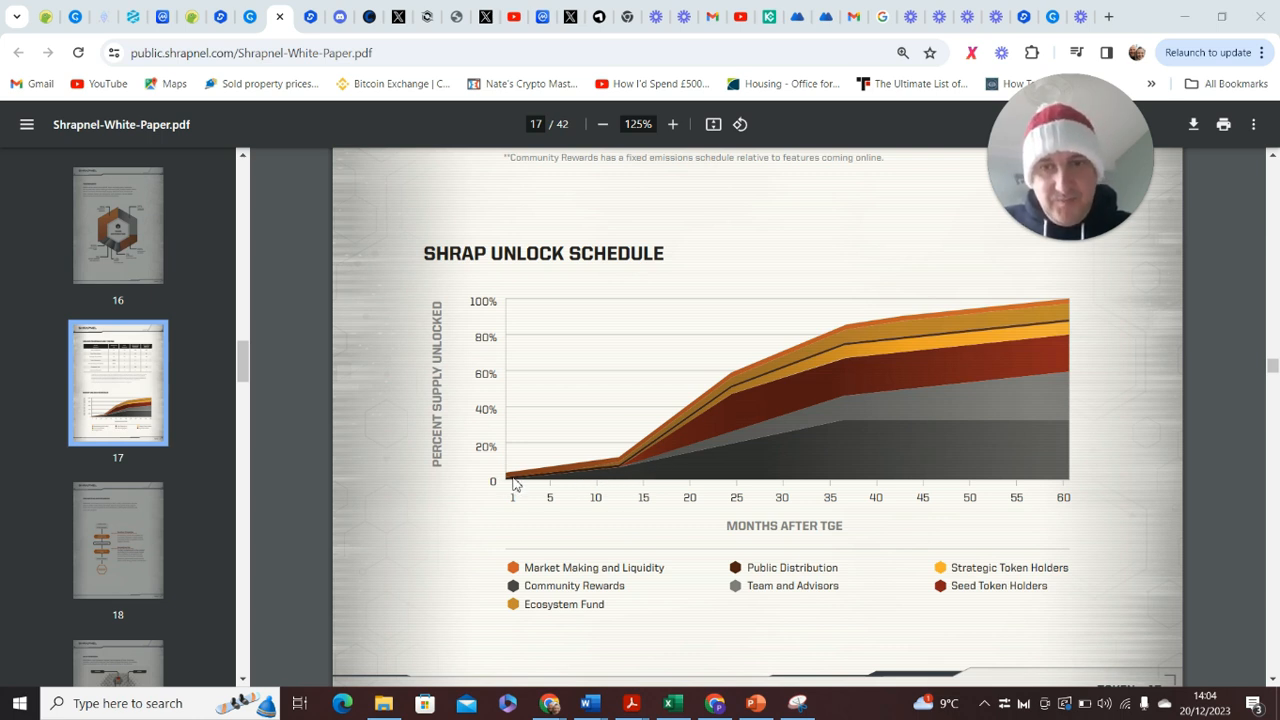
mouse_move(632, 475)
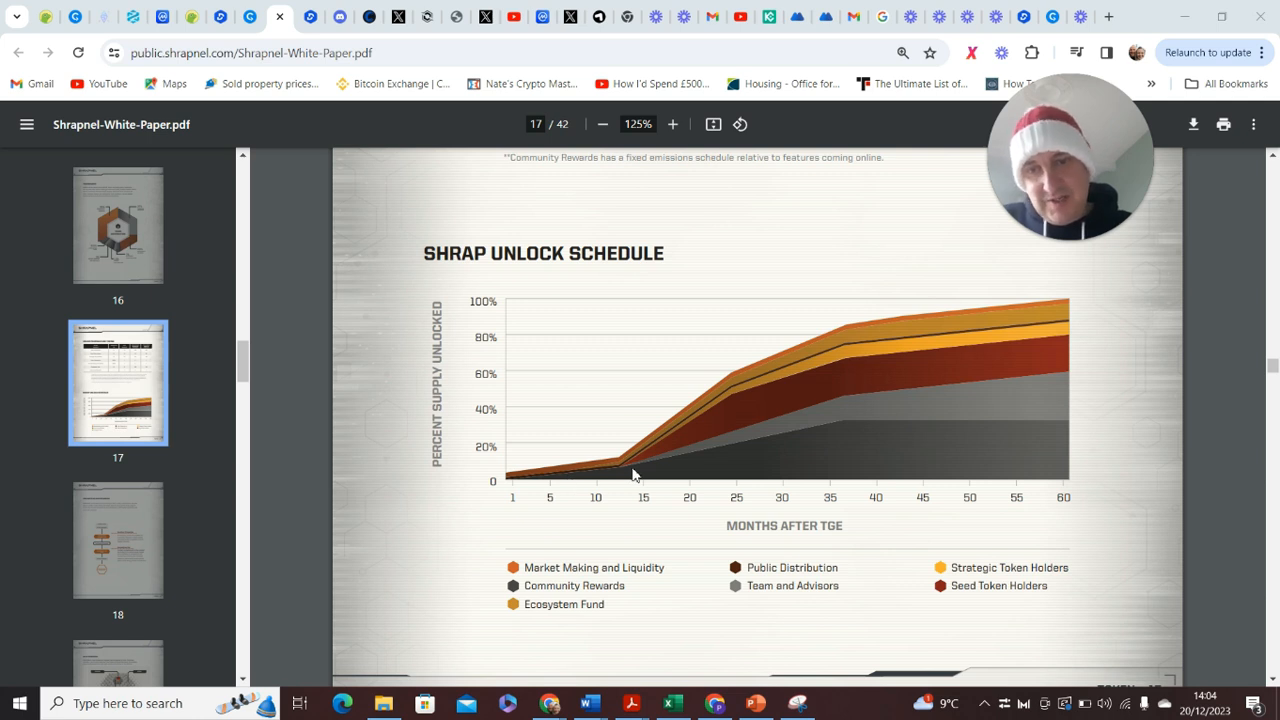
mouse_move(610, 482)
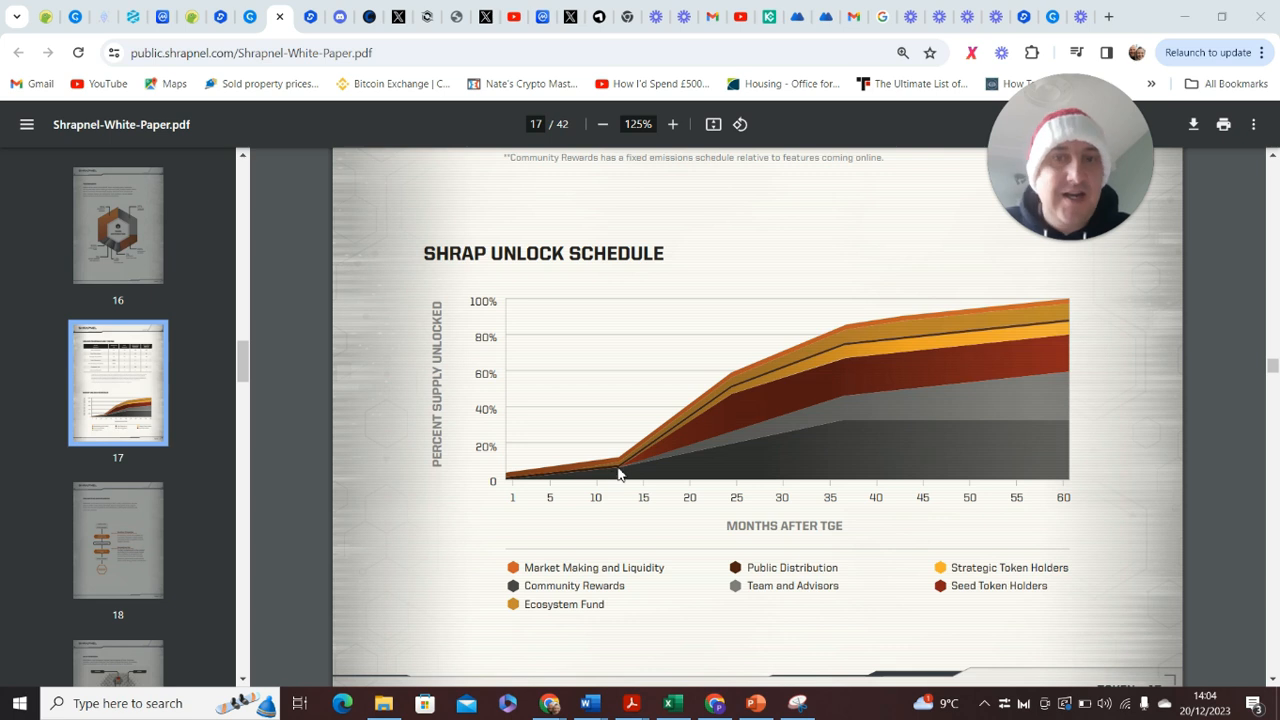
mouse_move(659, 436)
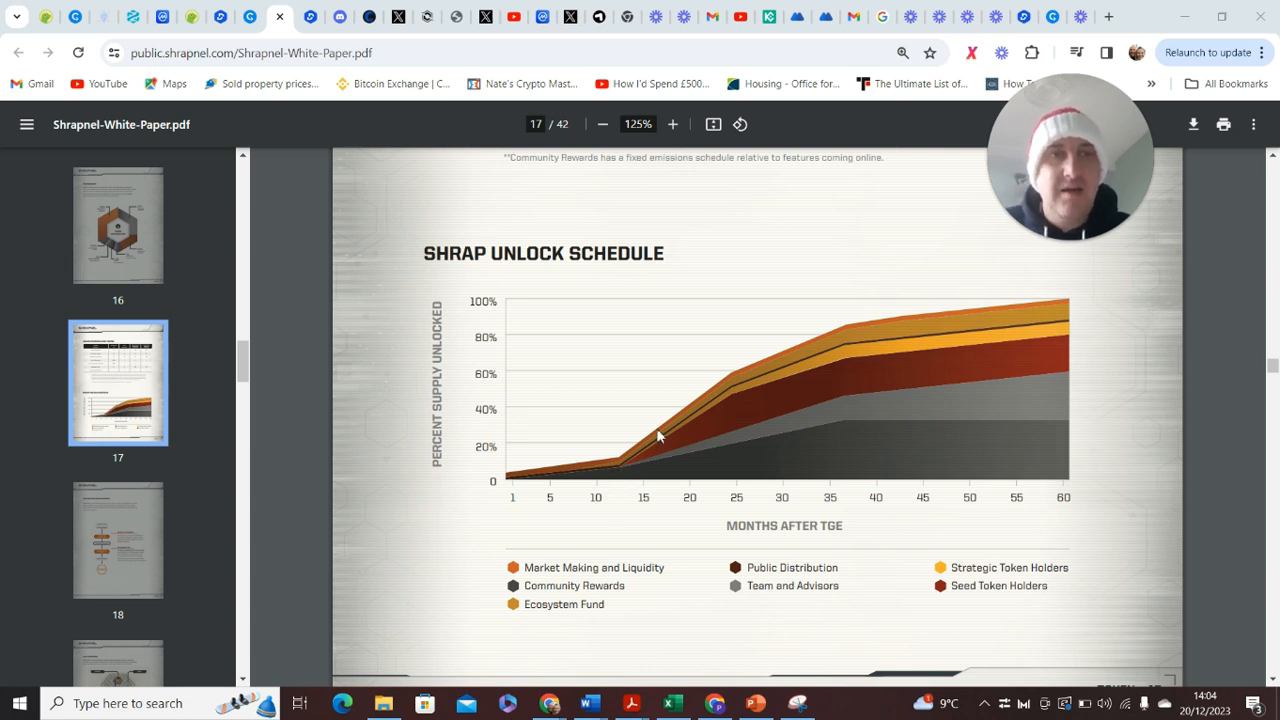
mouse_move(627, 462)
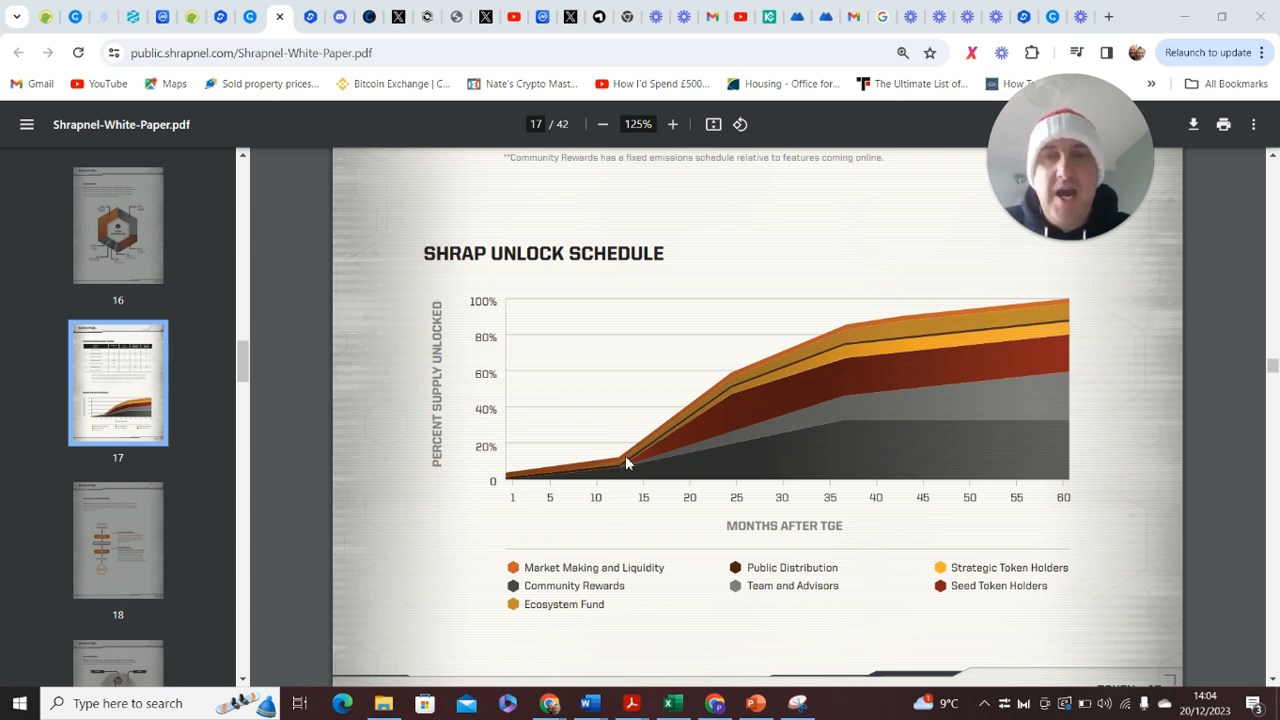
mouse_move(1015, 452)
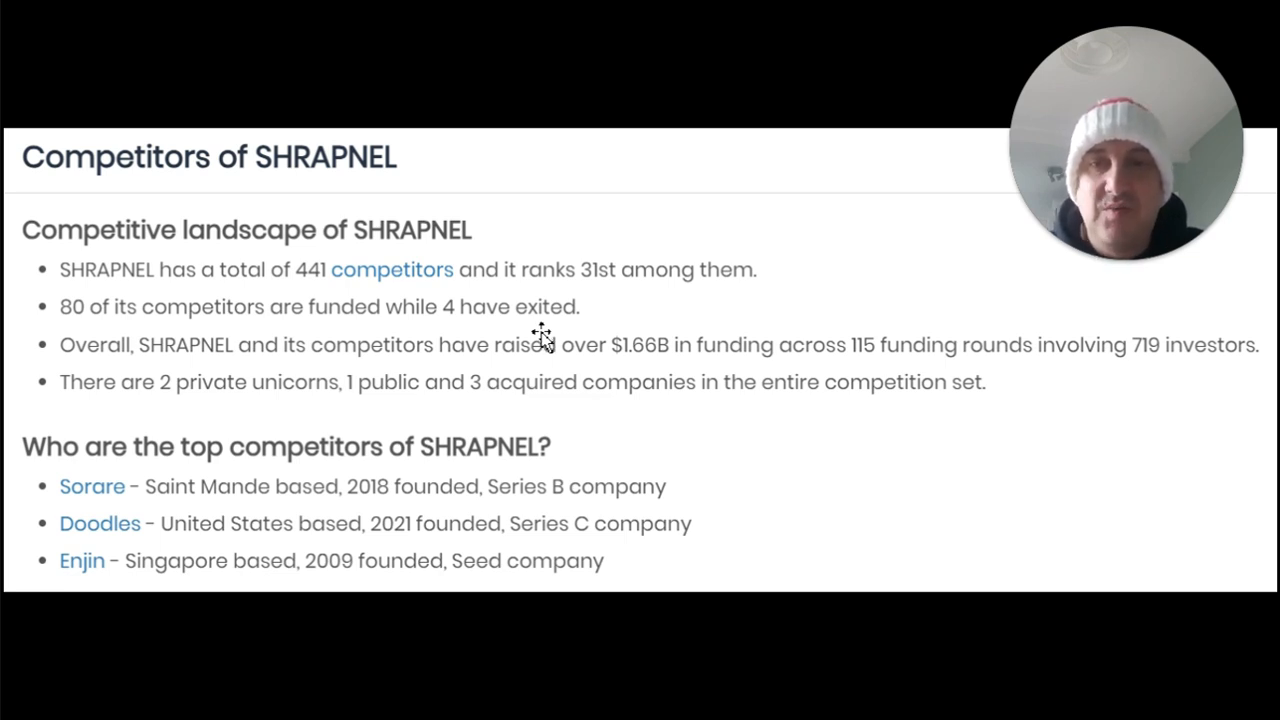
mouse_move(608, 285)
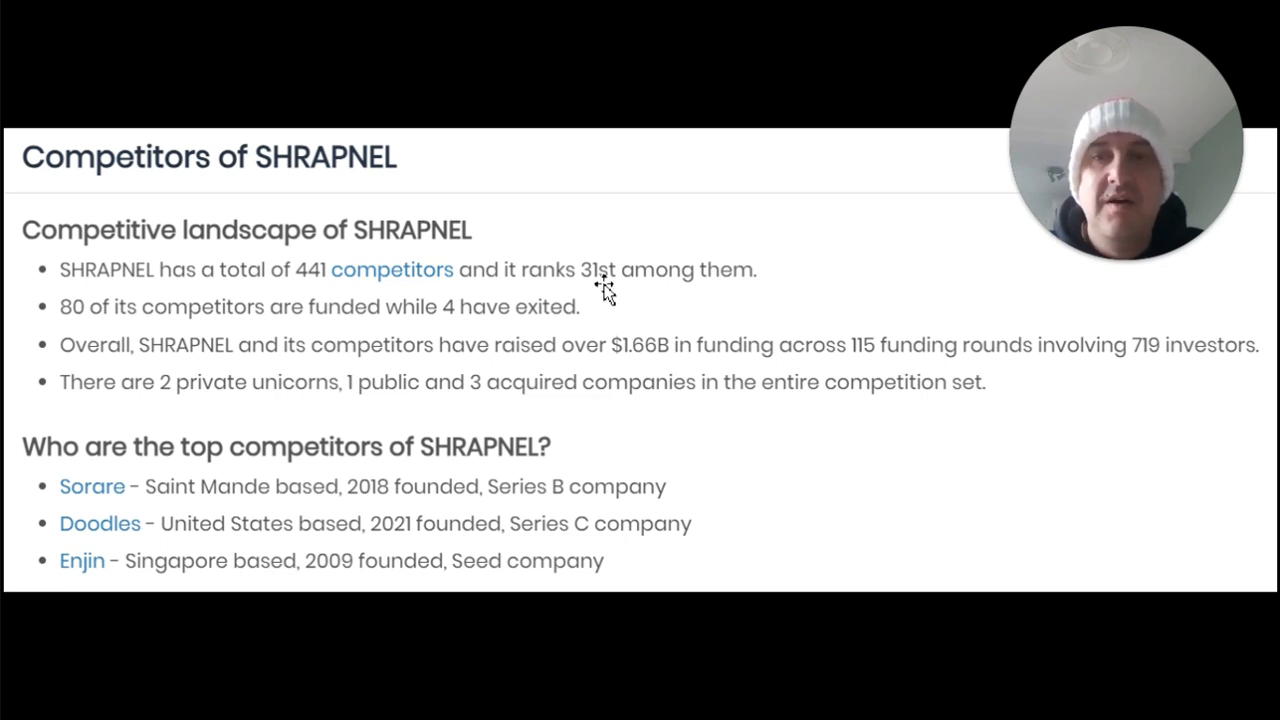
mouse_move(368, 285)
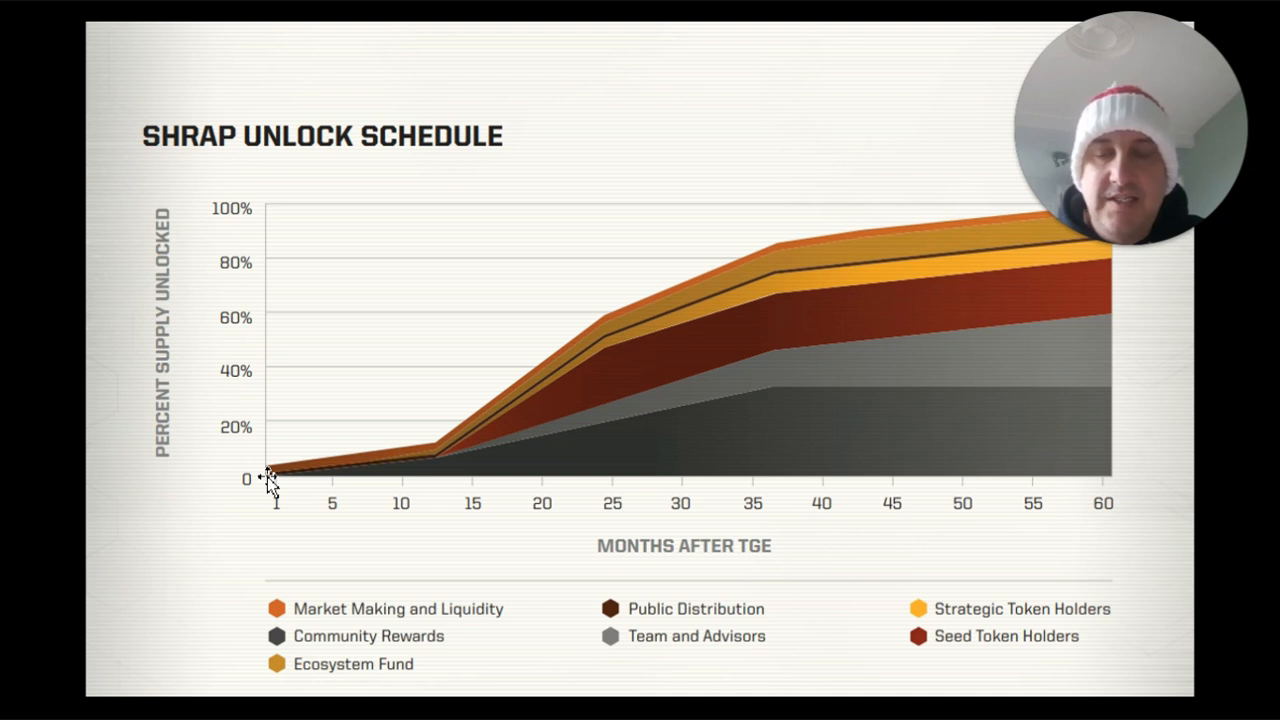
mouse_move(930, 220)
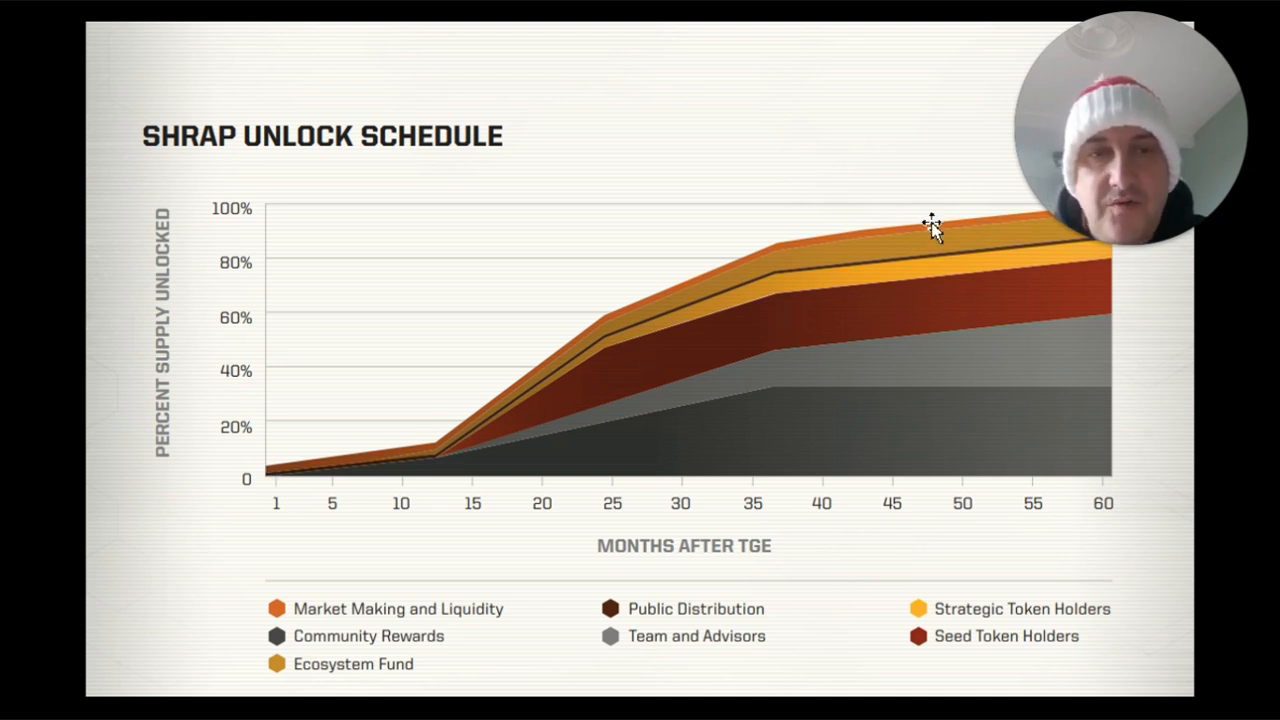
mouse_move(325, 478)
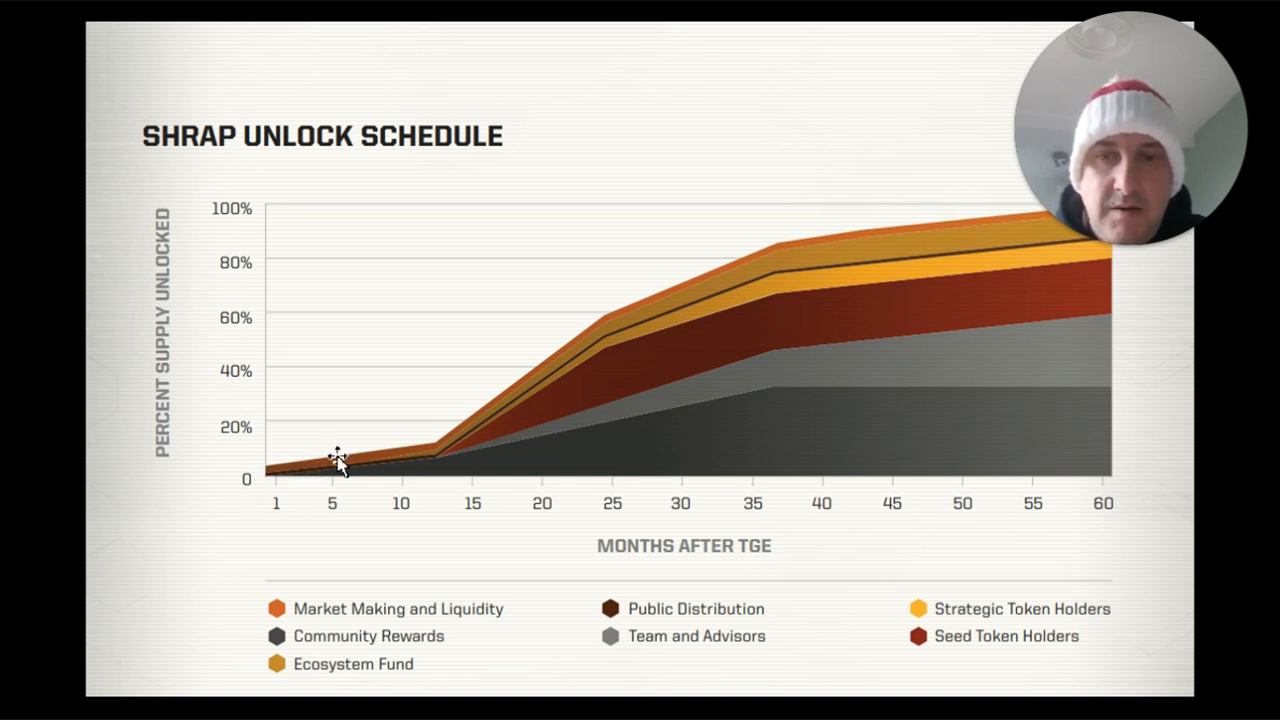
mouse_move(343, 467)
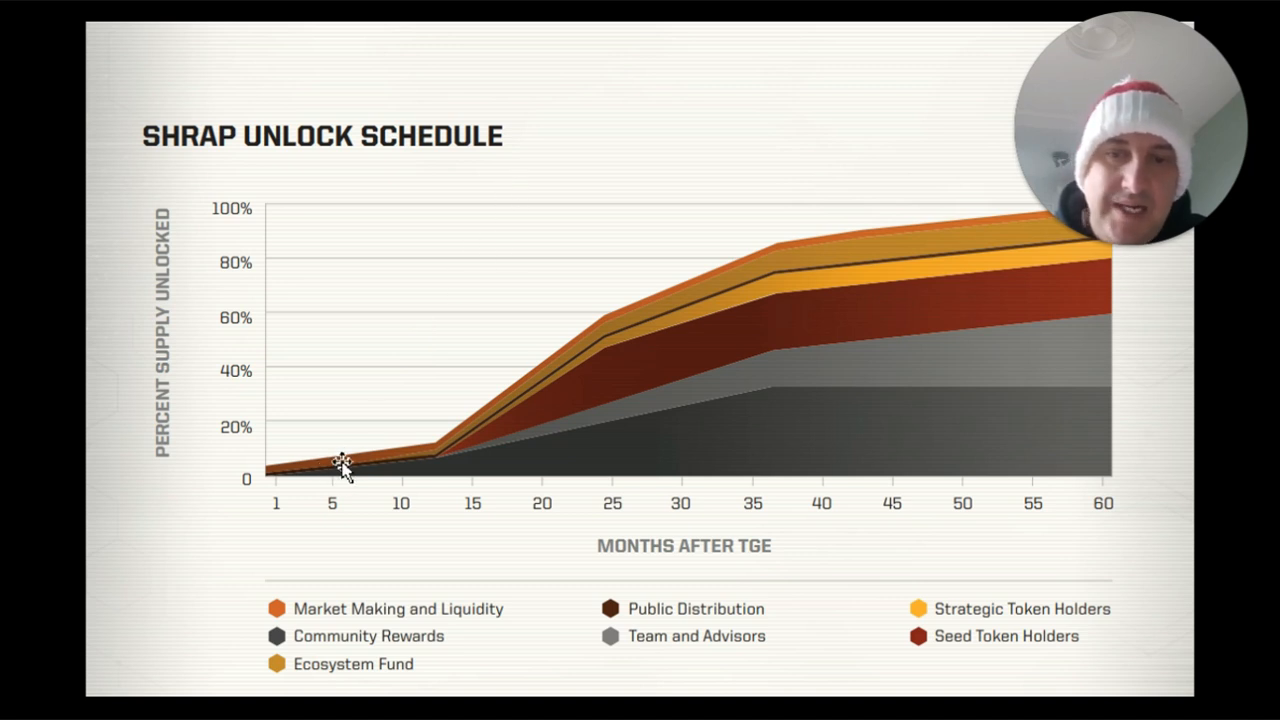
mouse_move(430, 460)
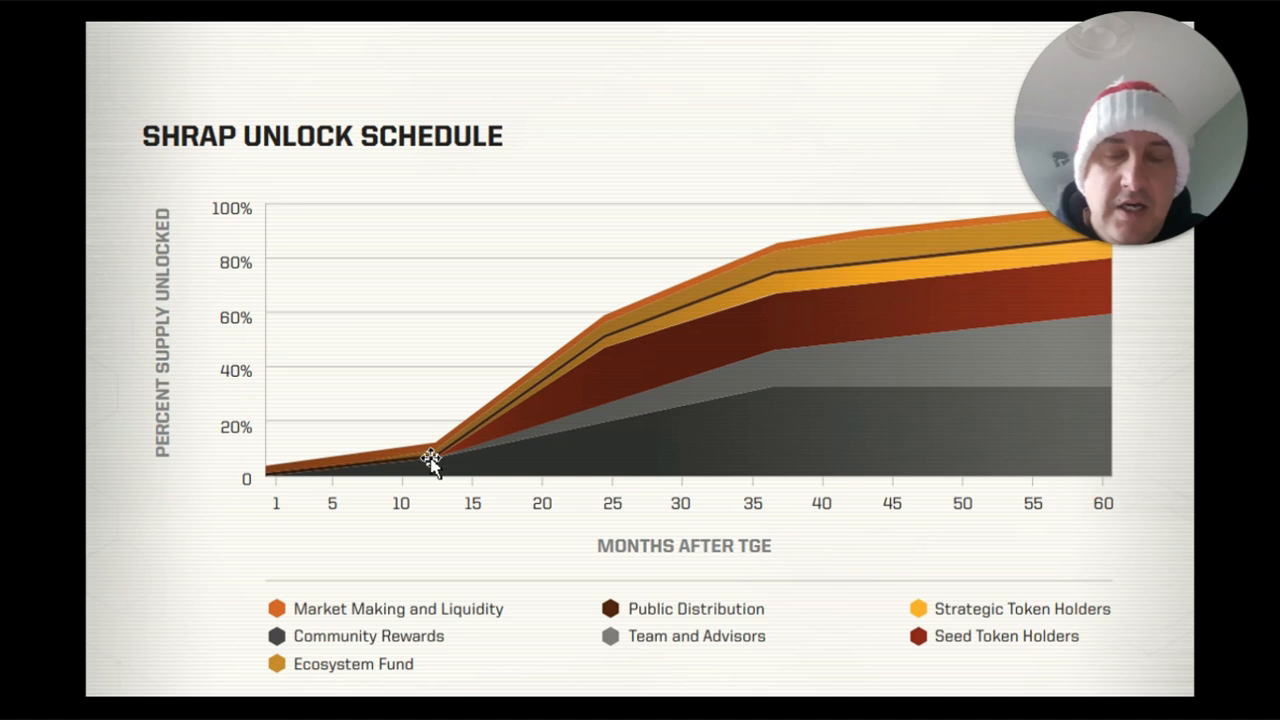
mouse_move(293, 490)
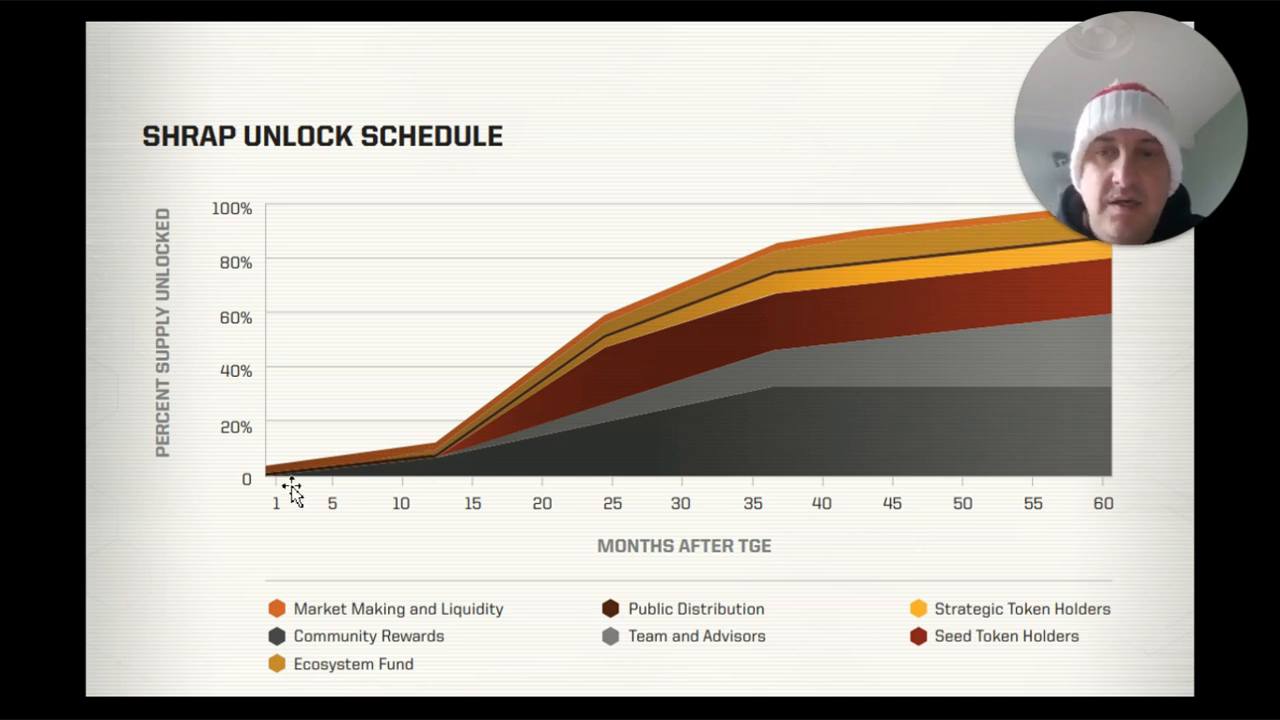
mouse_move(378, 396)
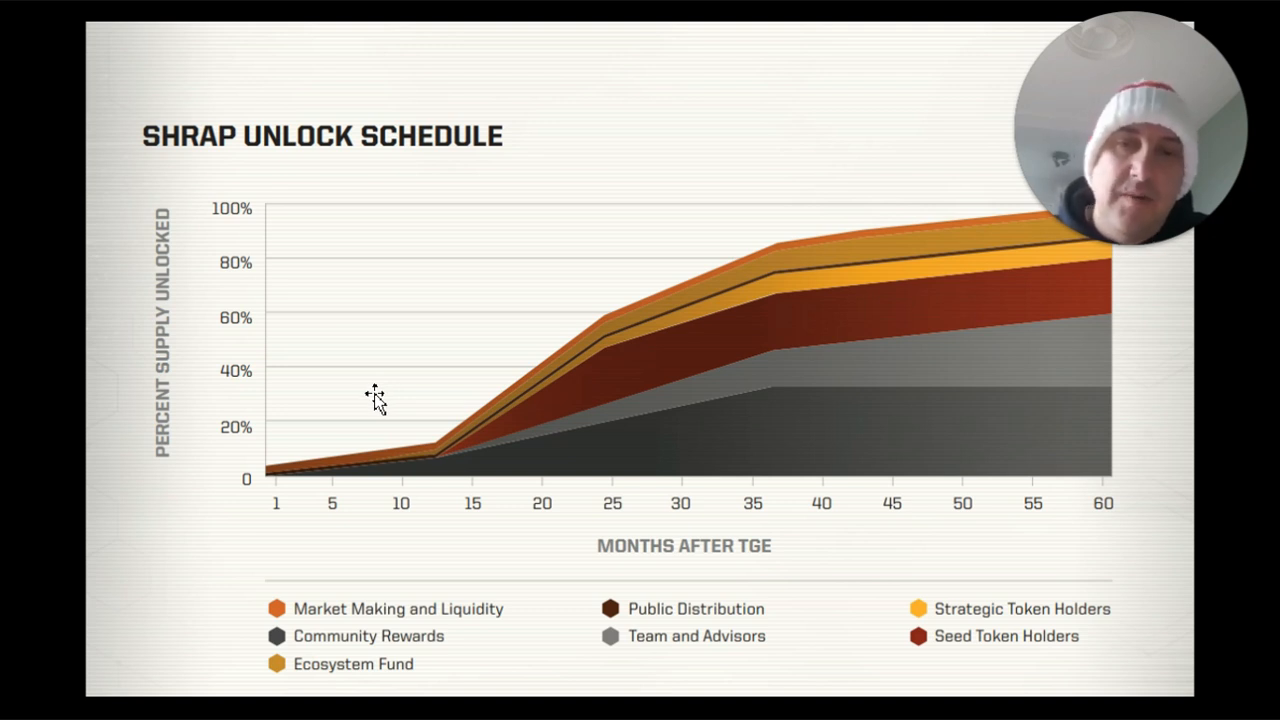
mouse_move(365, 362)
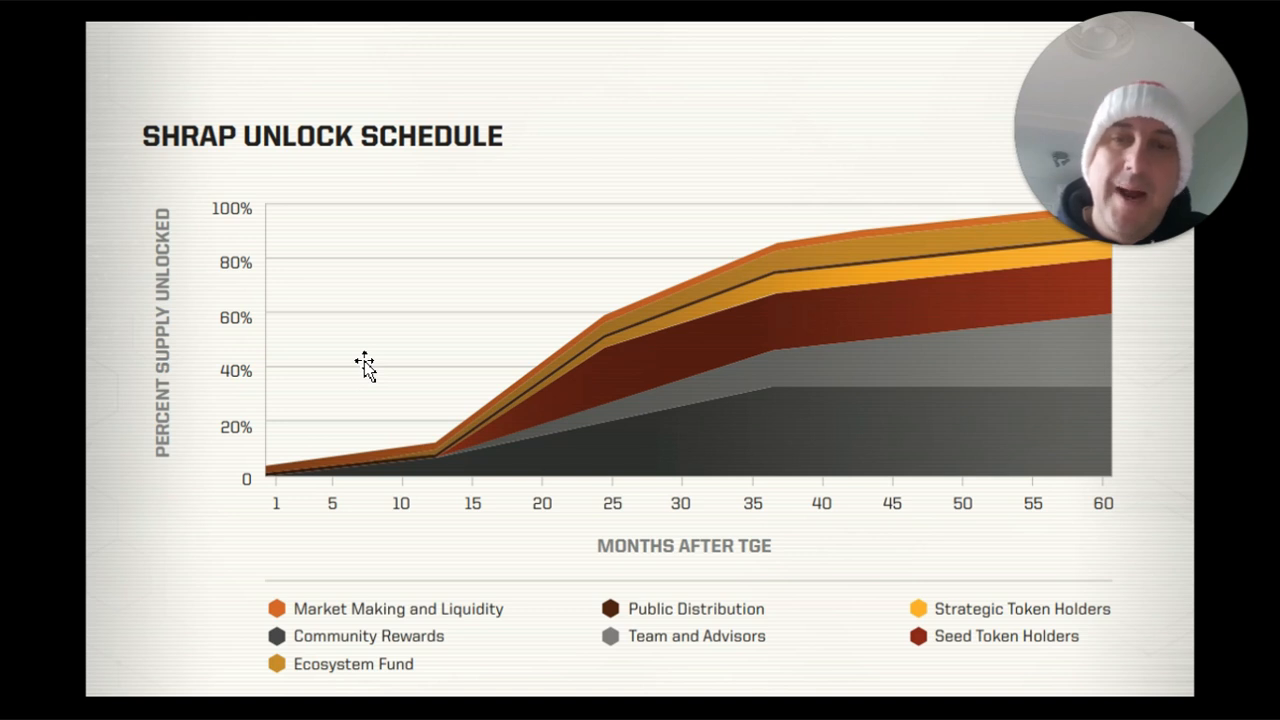